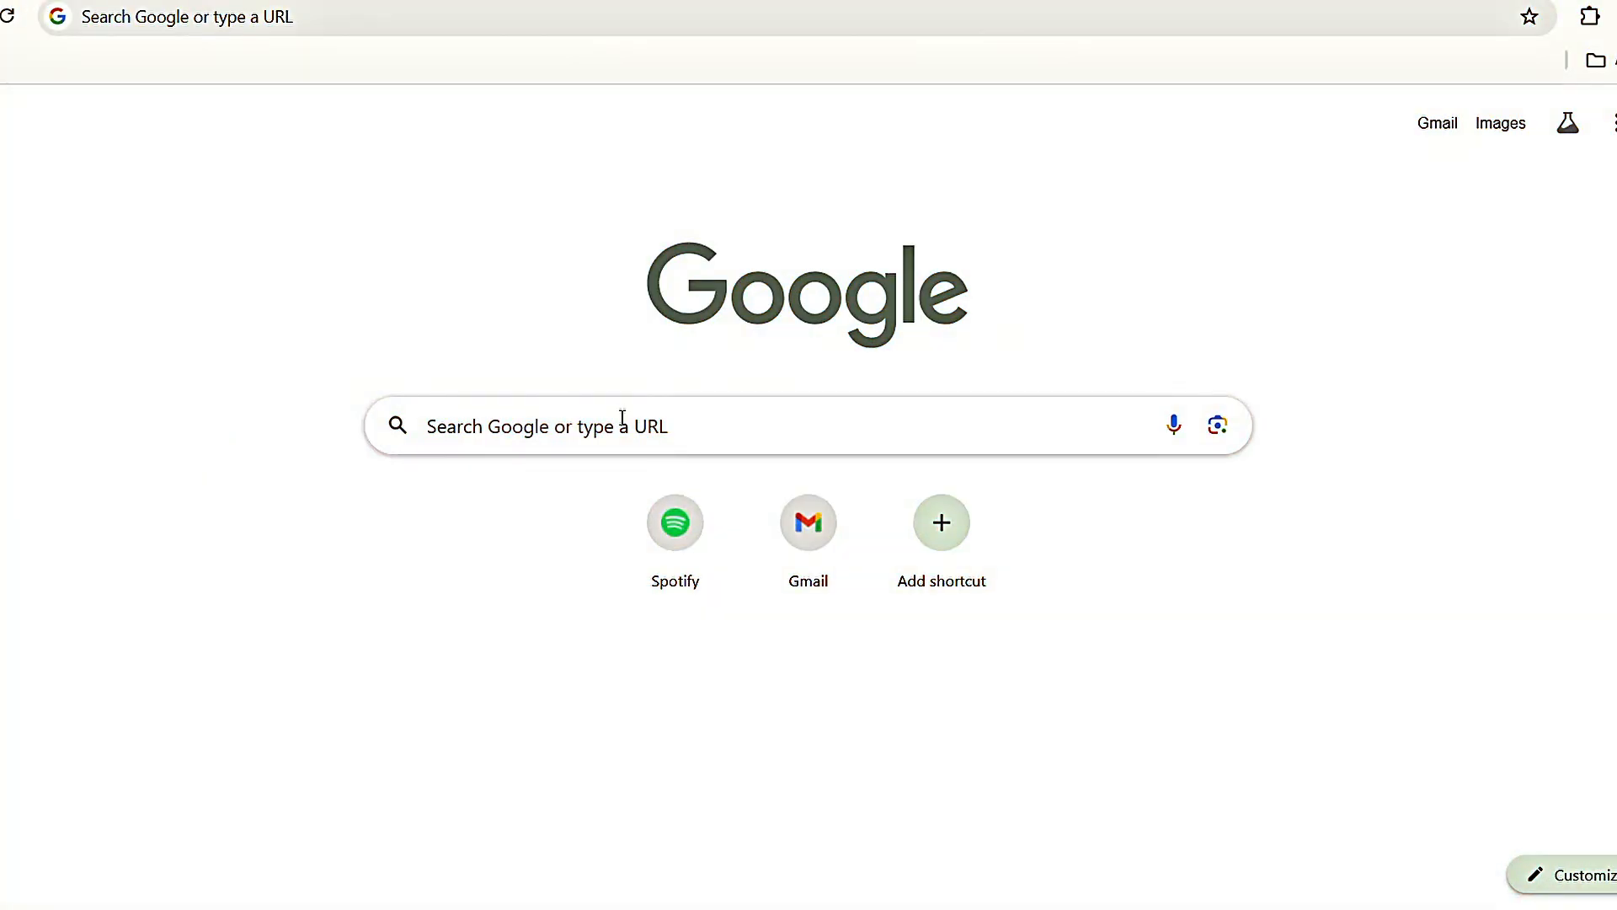
- Search 'whisk', open the Google Labs FX site, and sign in
{"action": "type", "text": "whisk"}
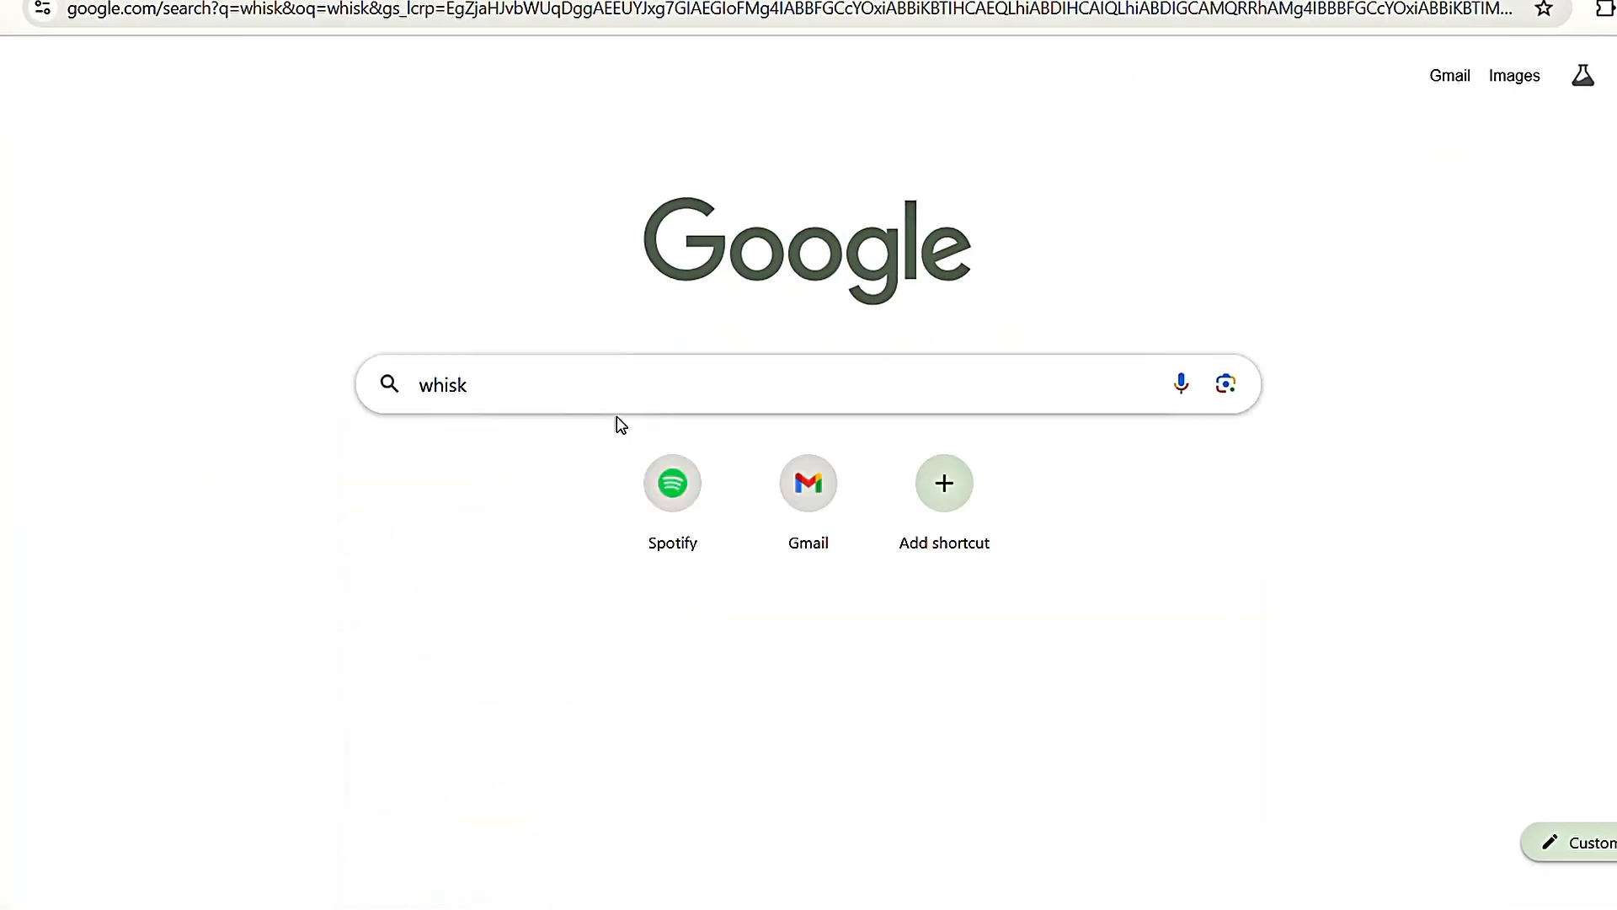
{"action": "key", "text": "Return"}
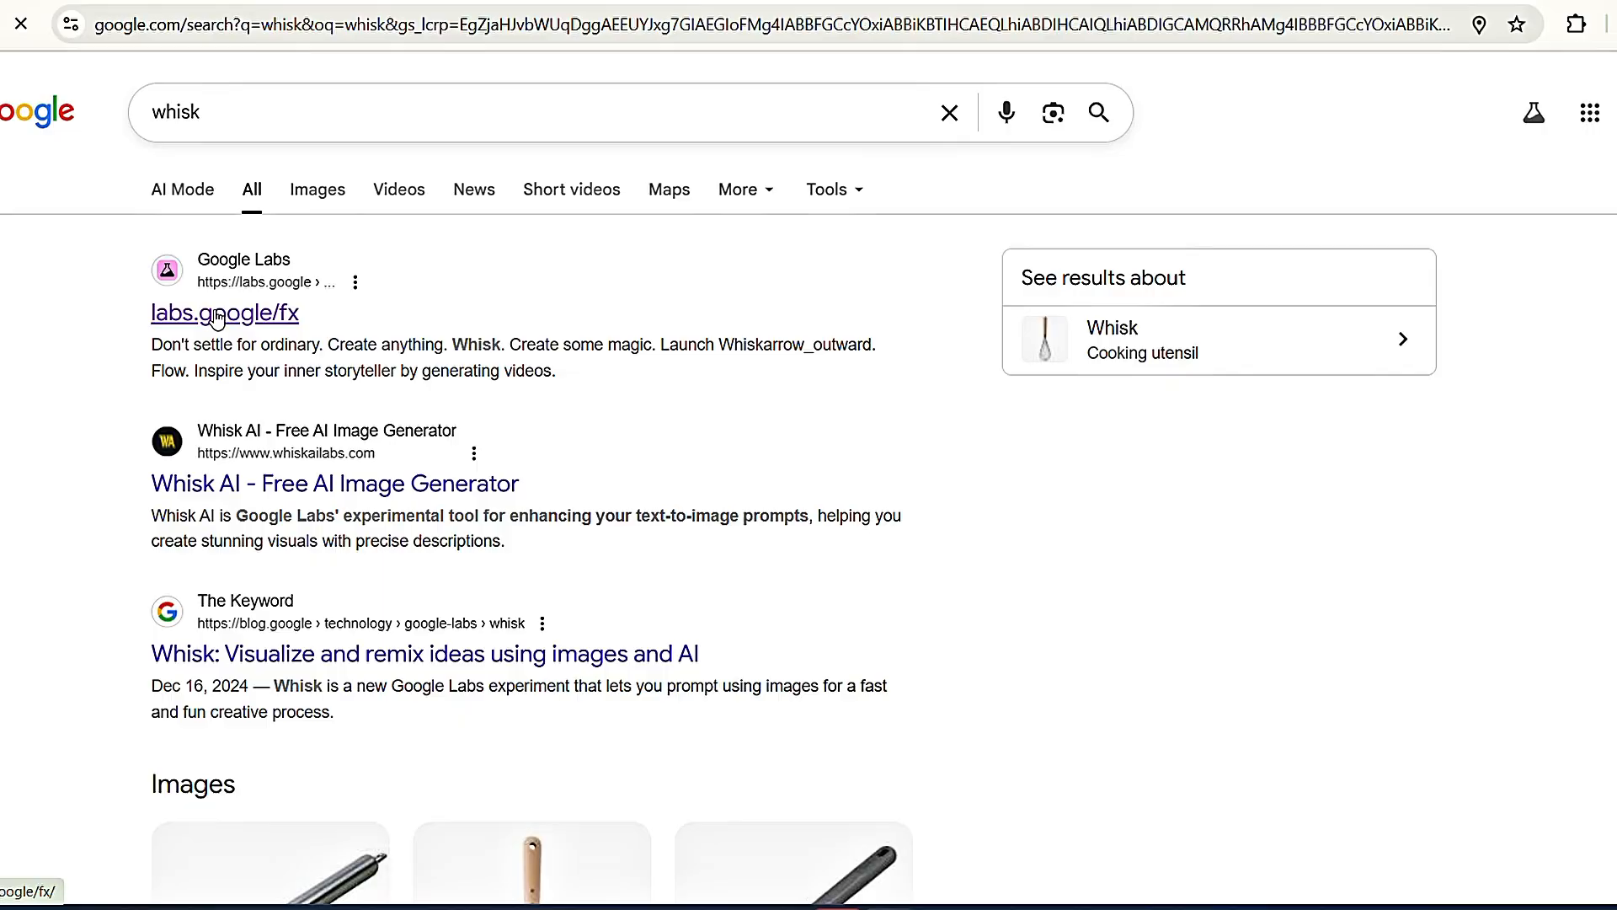
{"action": "left_click", "coordinate": [224, 312]}
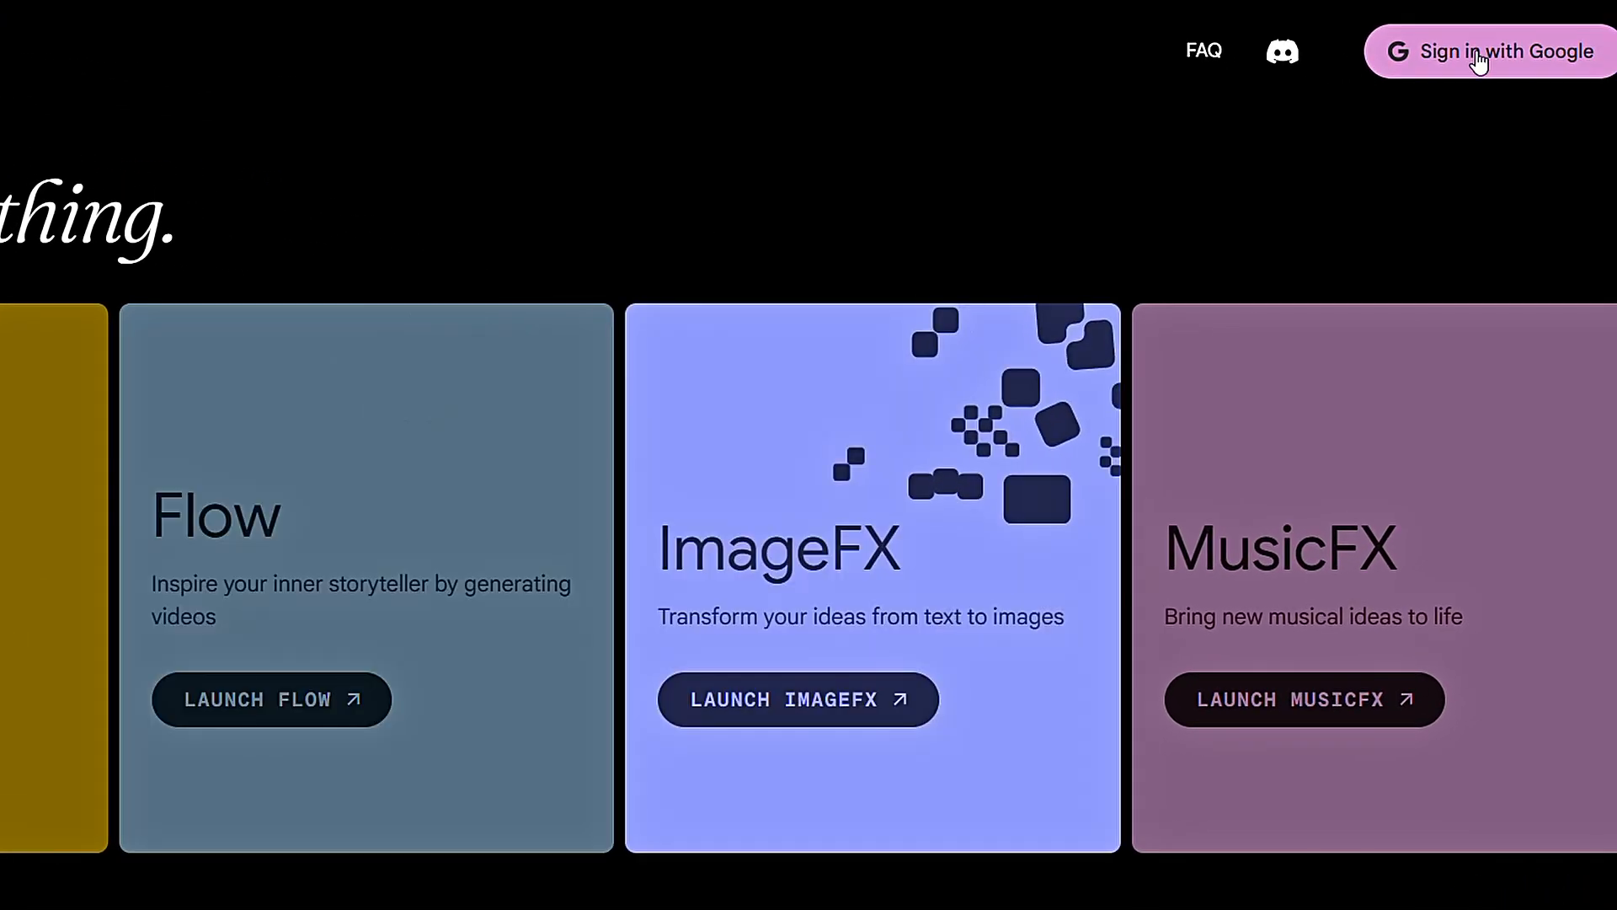
{"action": "left_click", "coordinate": [1505, 51]}
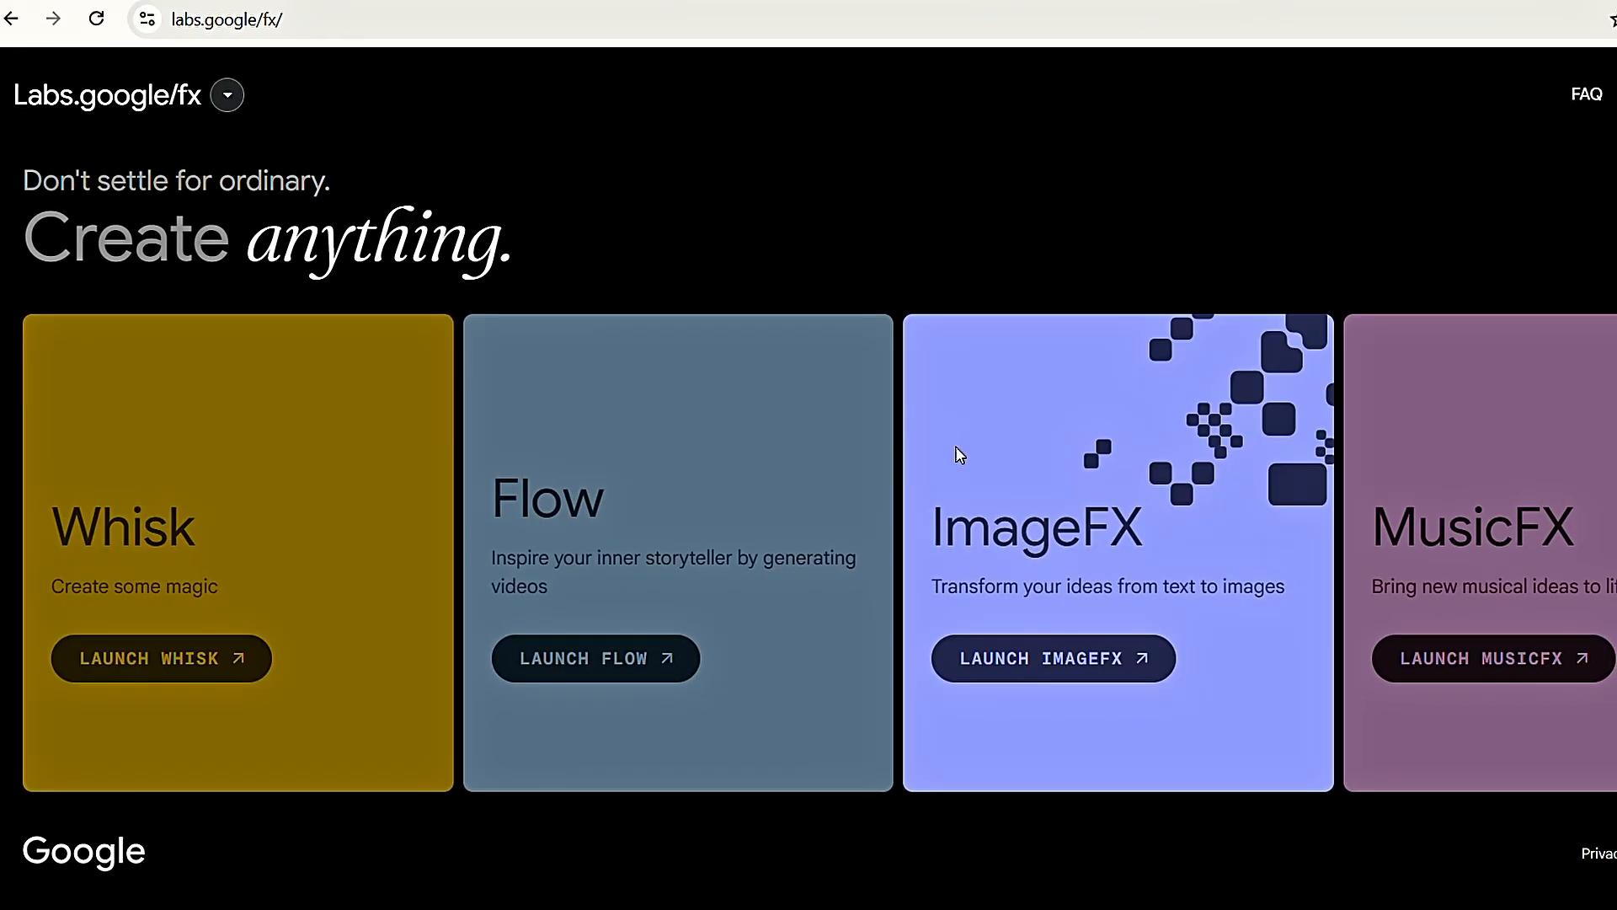
{"action": "mouse_move", "coordinate": [778, 365]}
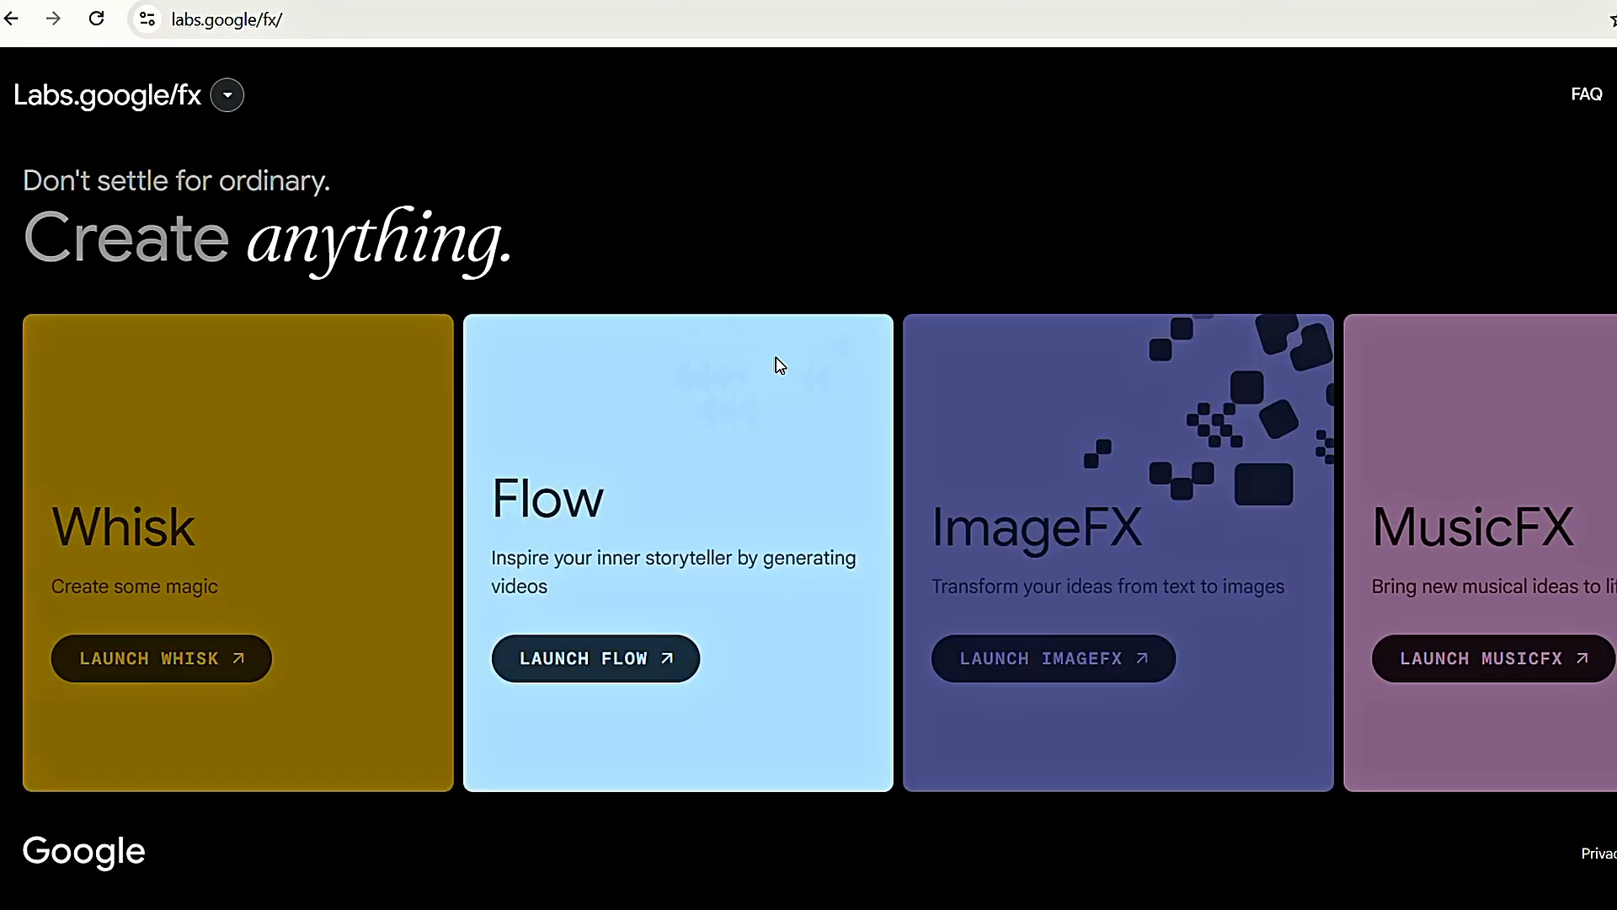
{"action": "mouse_move", "coordinate": [160, 658]}
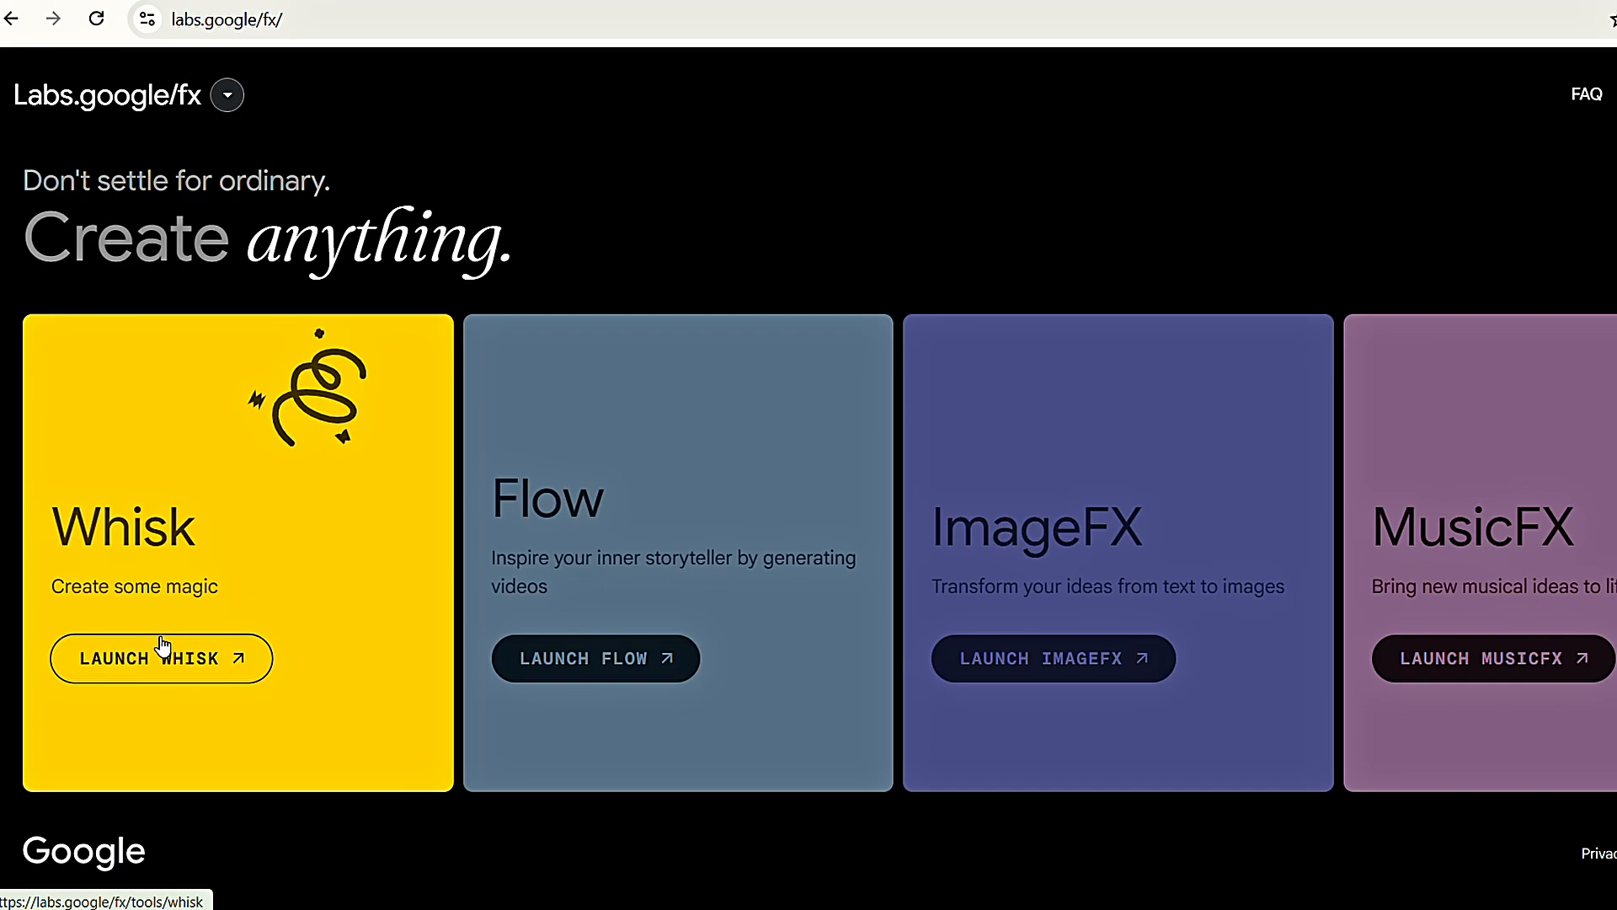
- Launch Whisk, enter the image tool, and expand the Subject, Scene and Style panel
{"action": "left_click", "coordinate": [160, 658]}
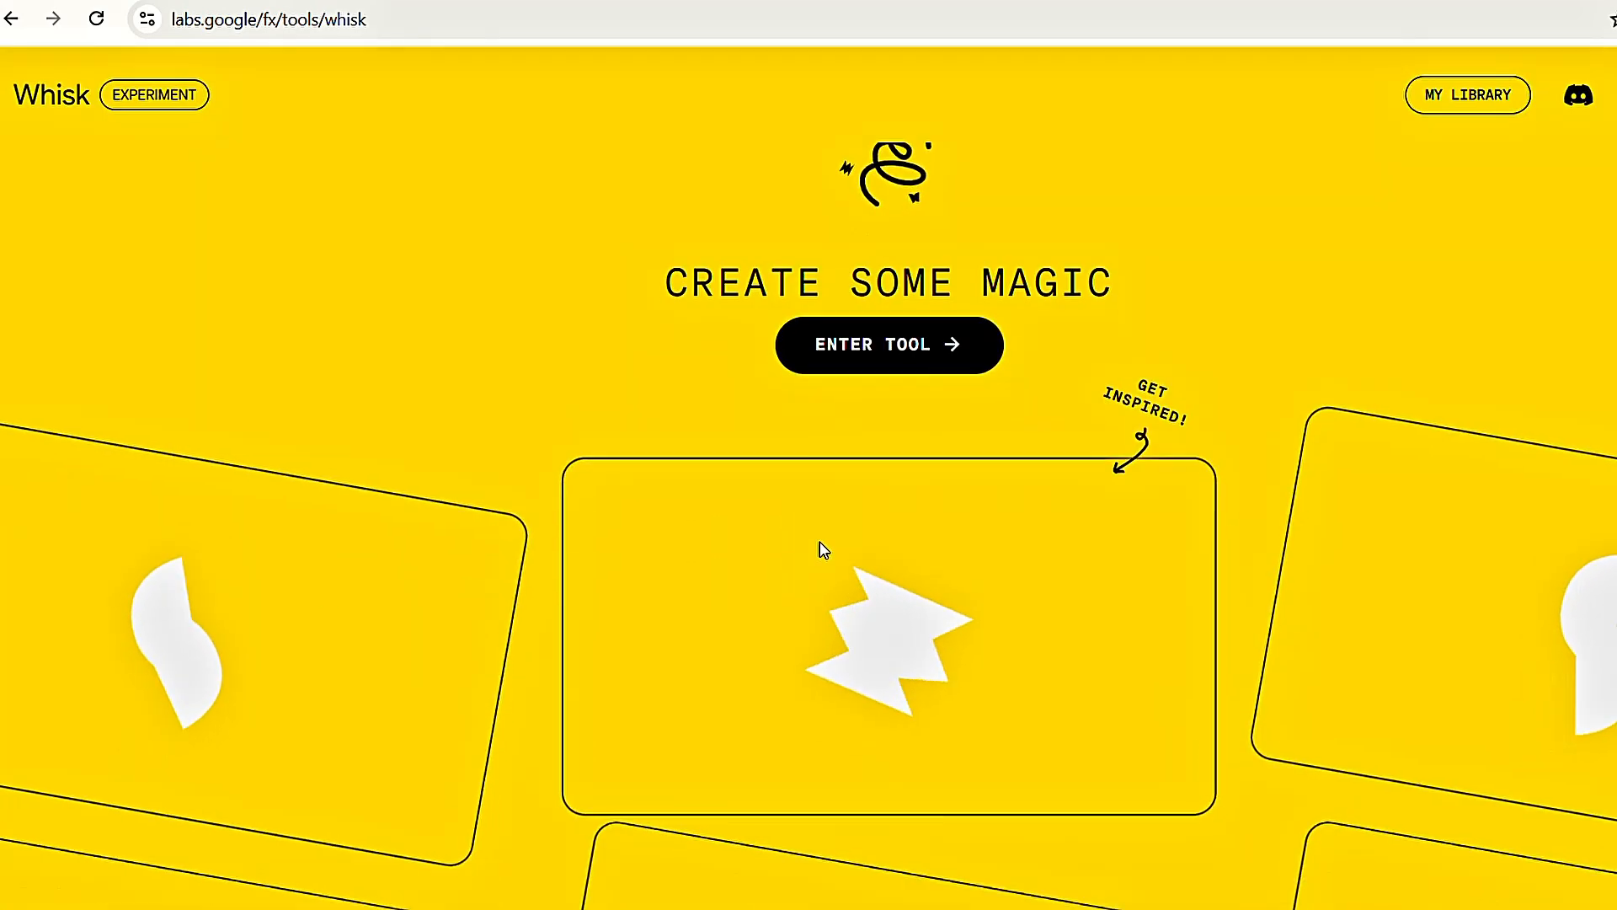
{"action": "left_click", "coordinate": [889, 343]}
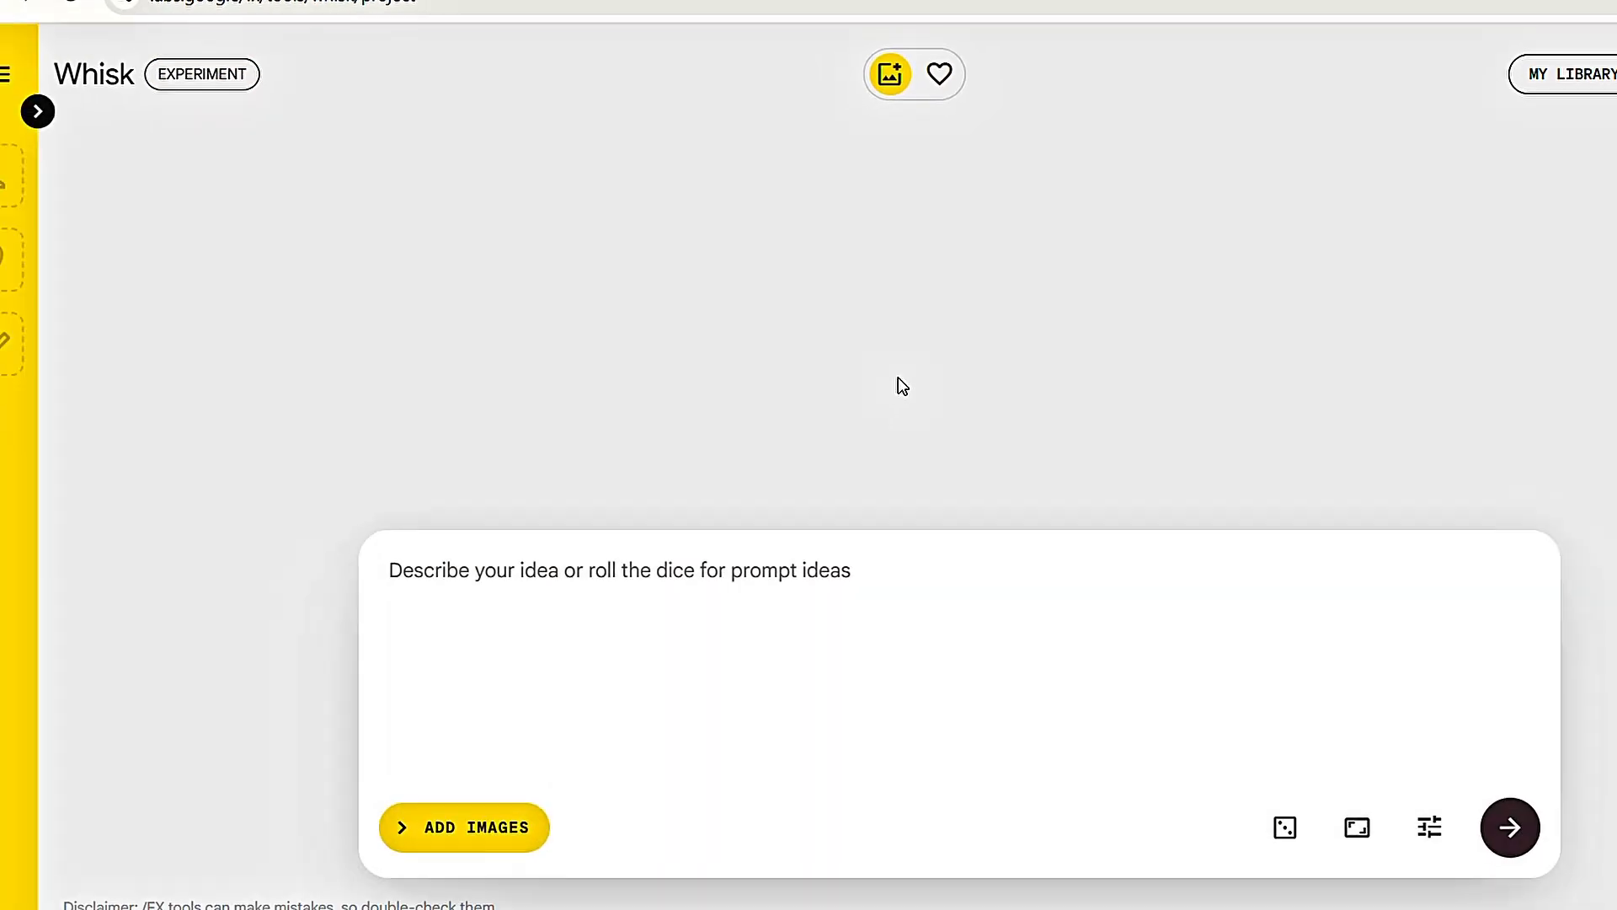
{"action": "left_click", "coordinate": [38, 111]}
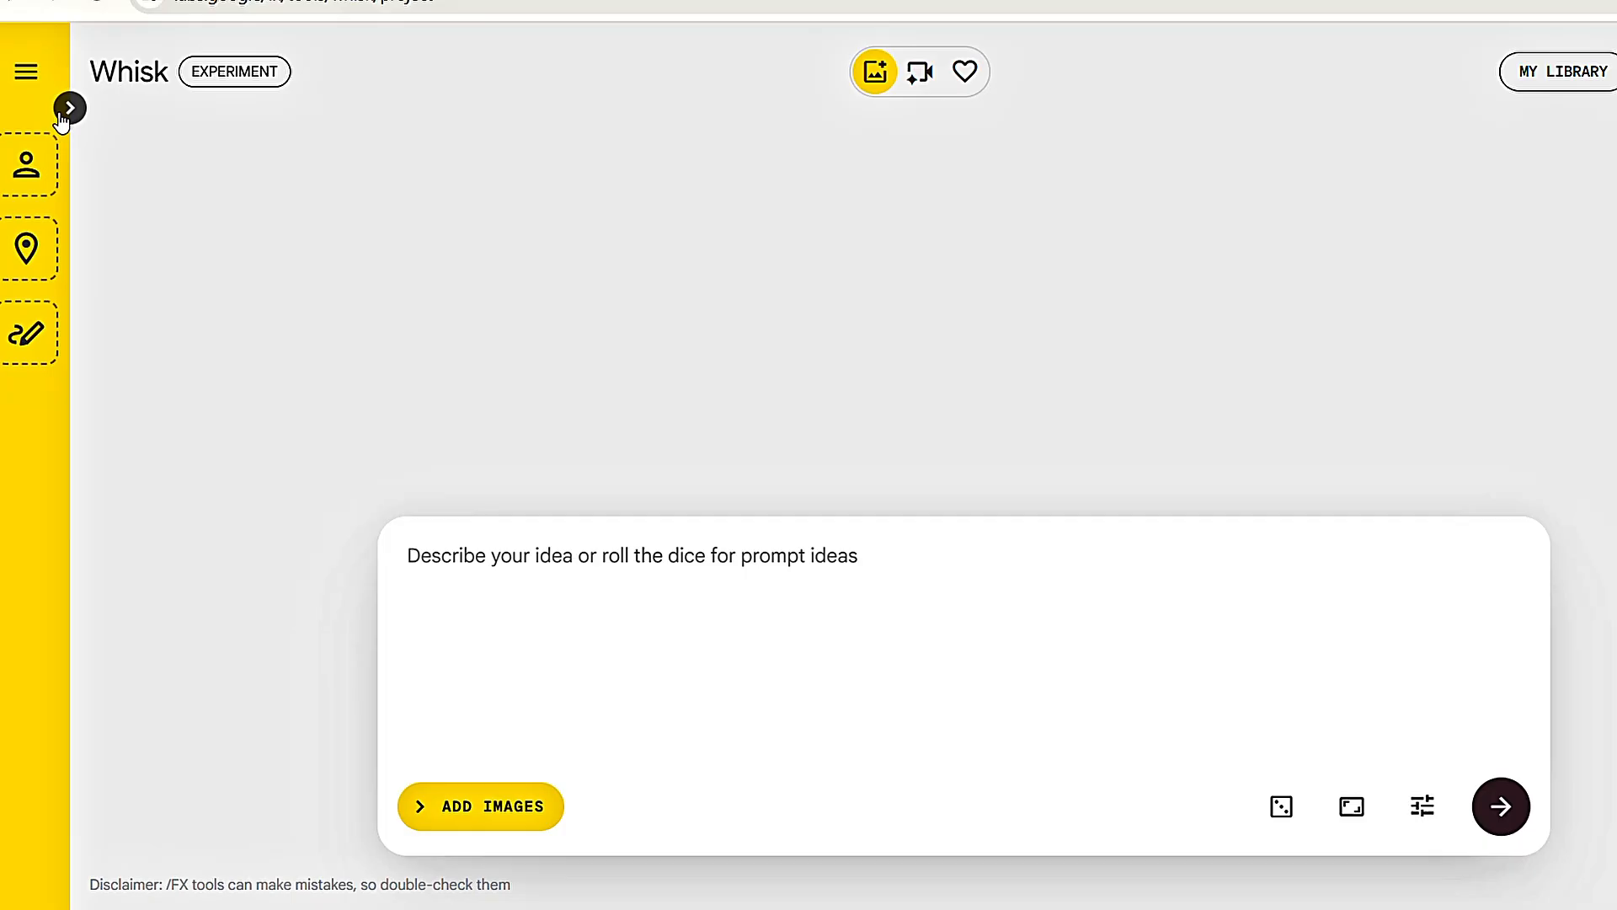
{"action": "left_click", "coordinate": [69, 109]}
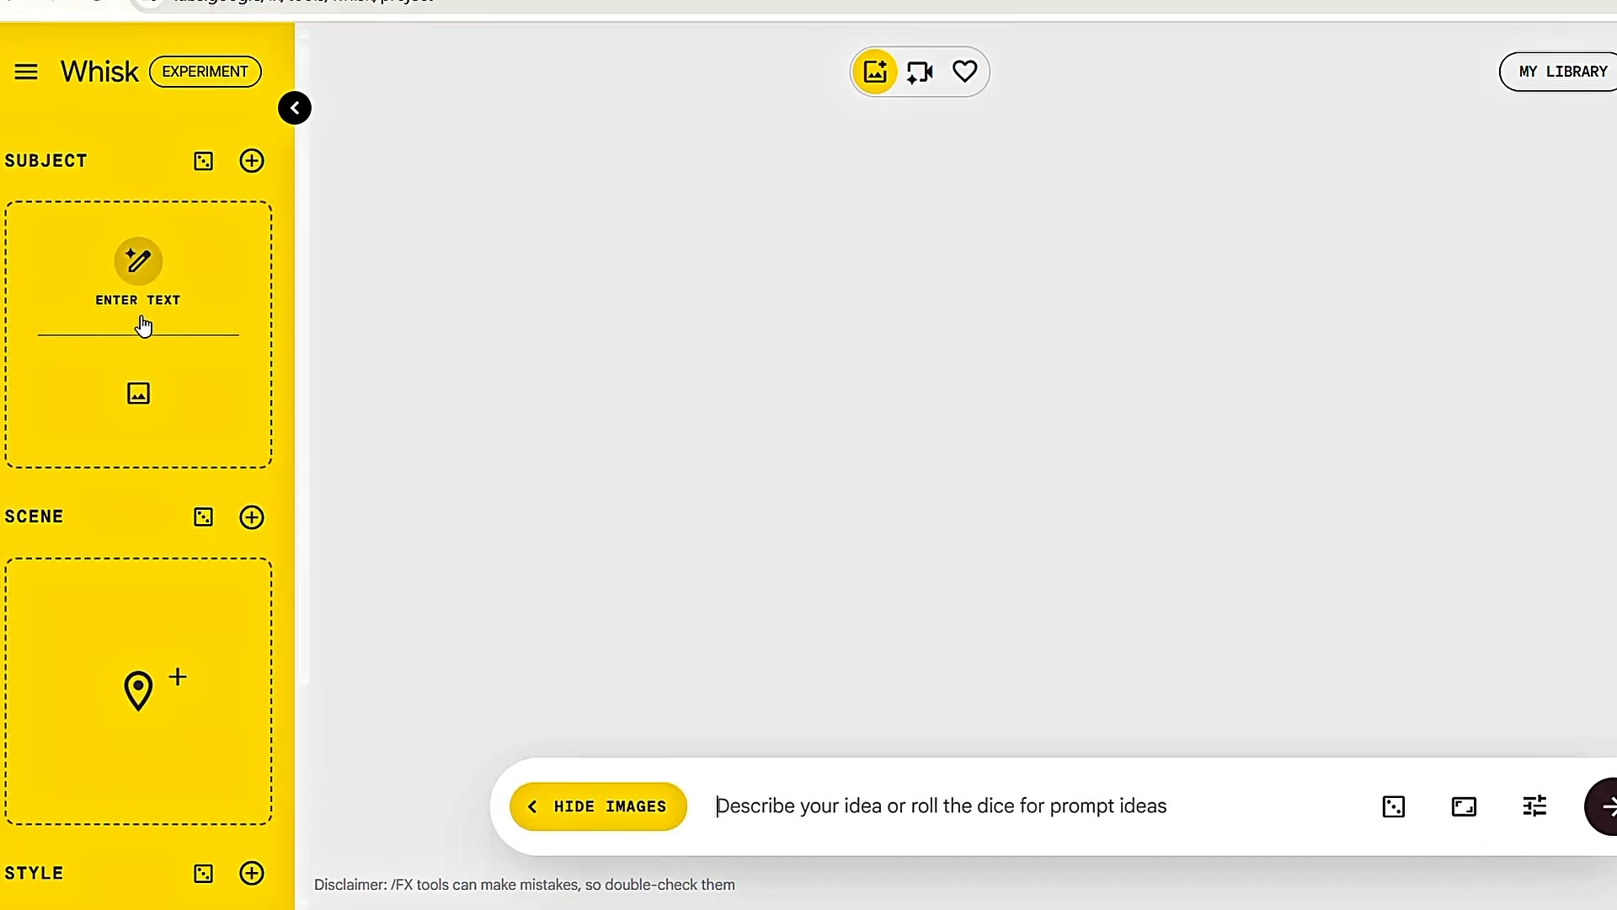
{"action": "left_click", "coordinate": [138, 395]}
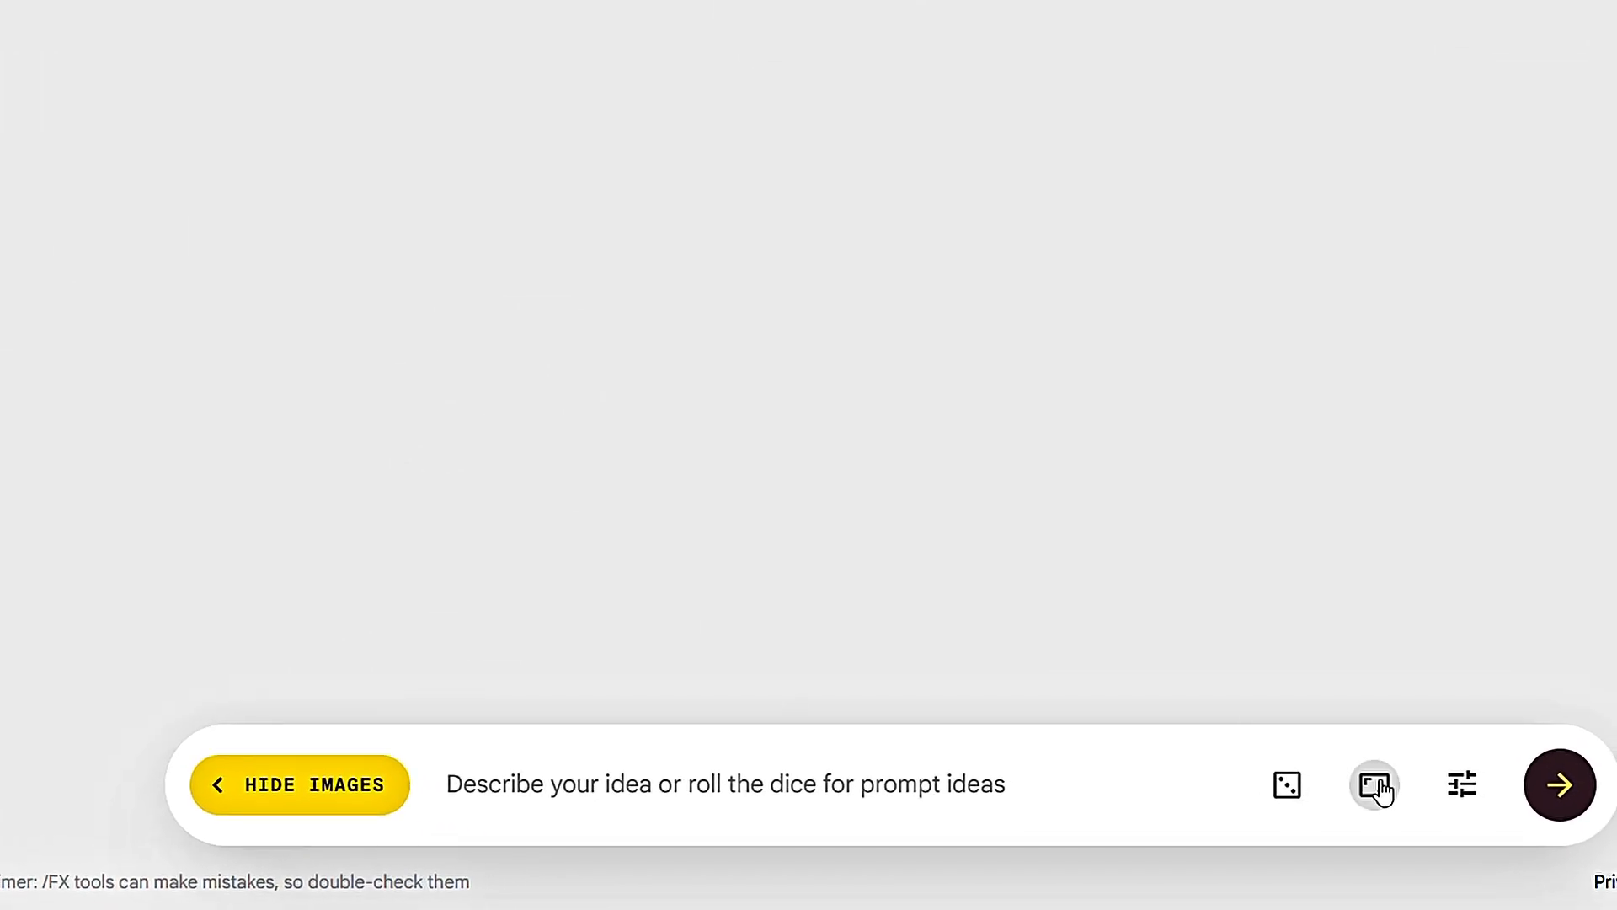
- Set the Whisk aspect ratio to 16:9 Landscape and view the subject image's description
{"action": "left_click", "coordinate": [1372, 784]}
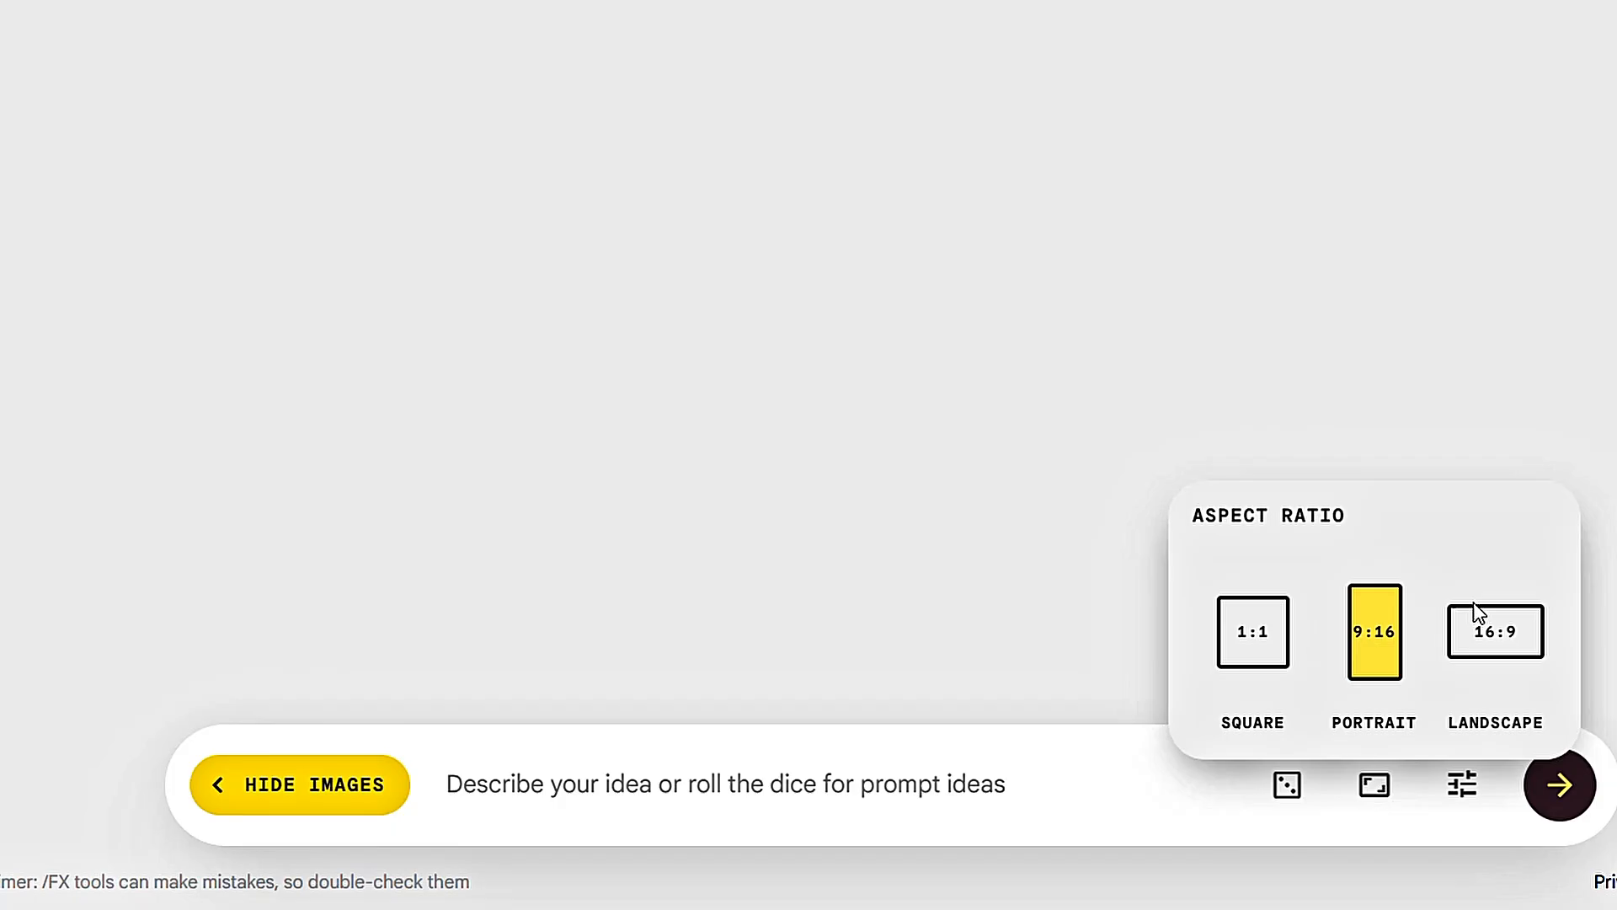
{"action": "left_click", "coordinate": [1494, 630]}
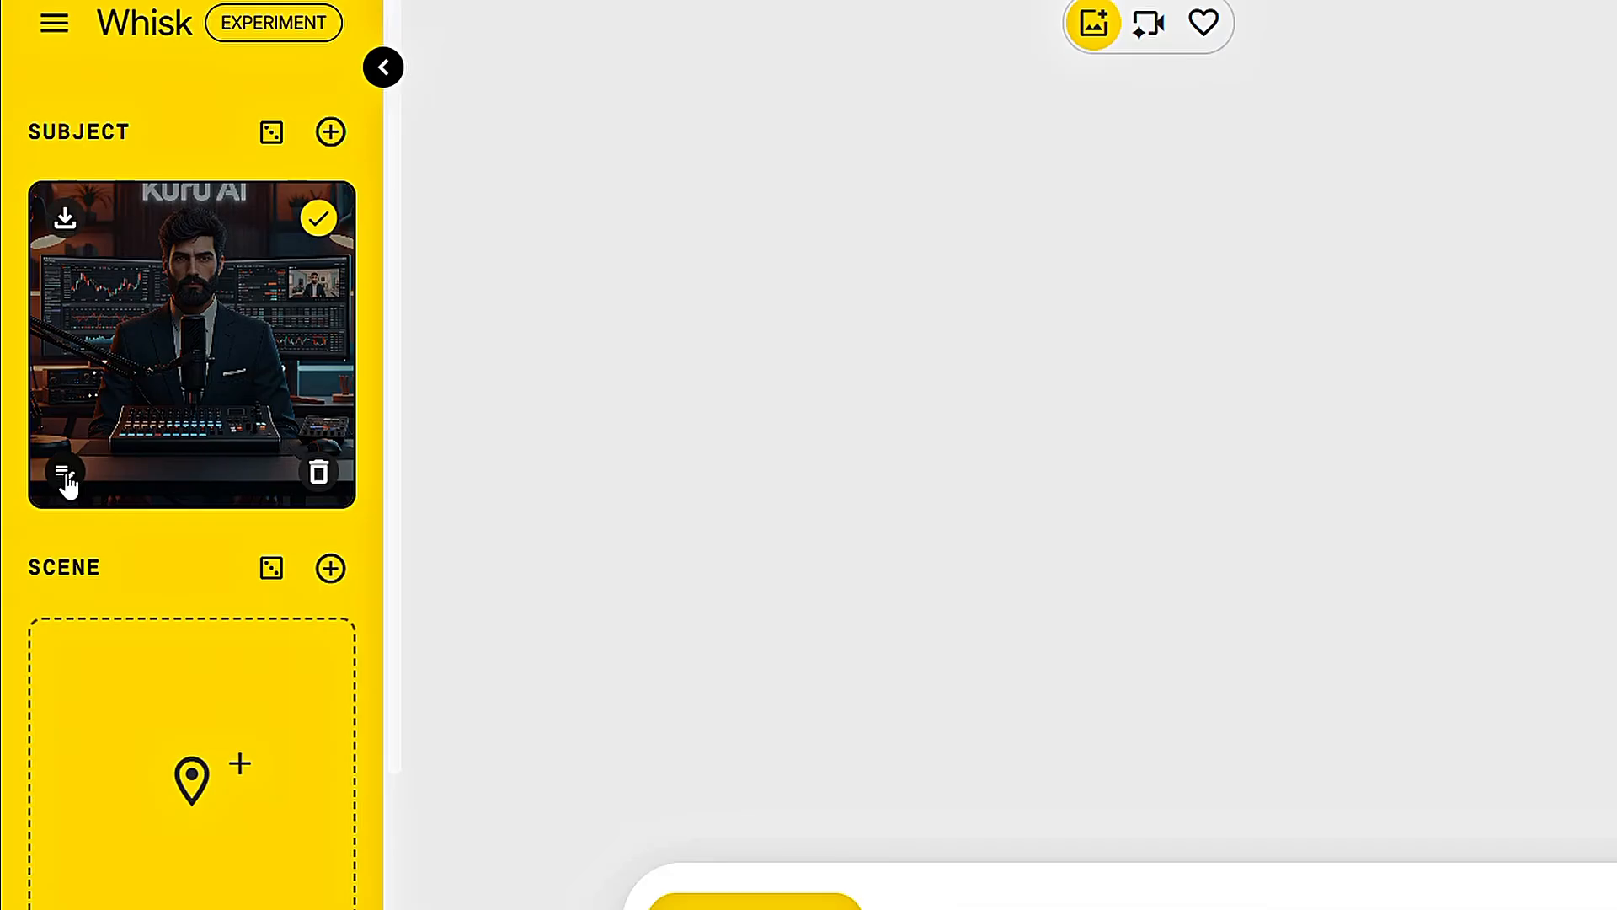
{"action": "left_click", "coordinate": [65, 477]}
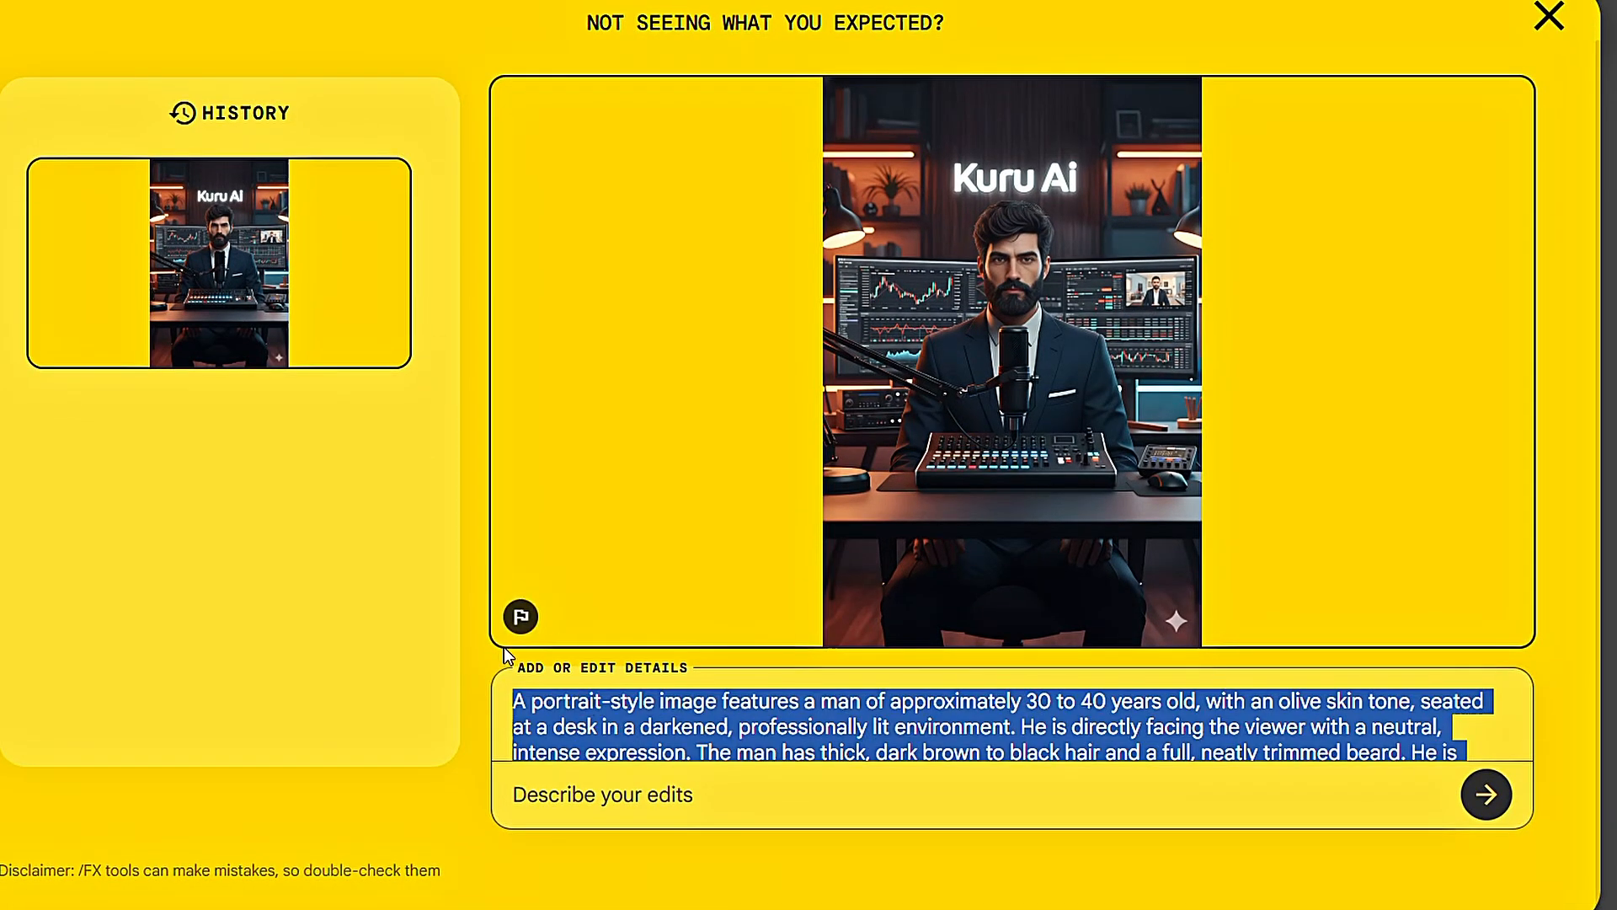
{"action": "mouse_move", "coordinate": [1350, 261]}
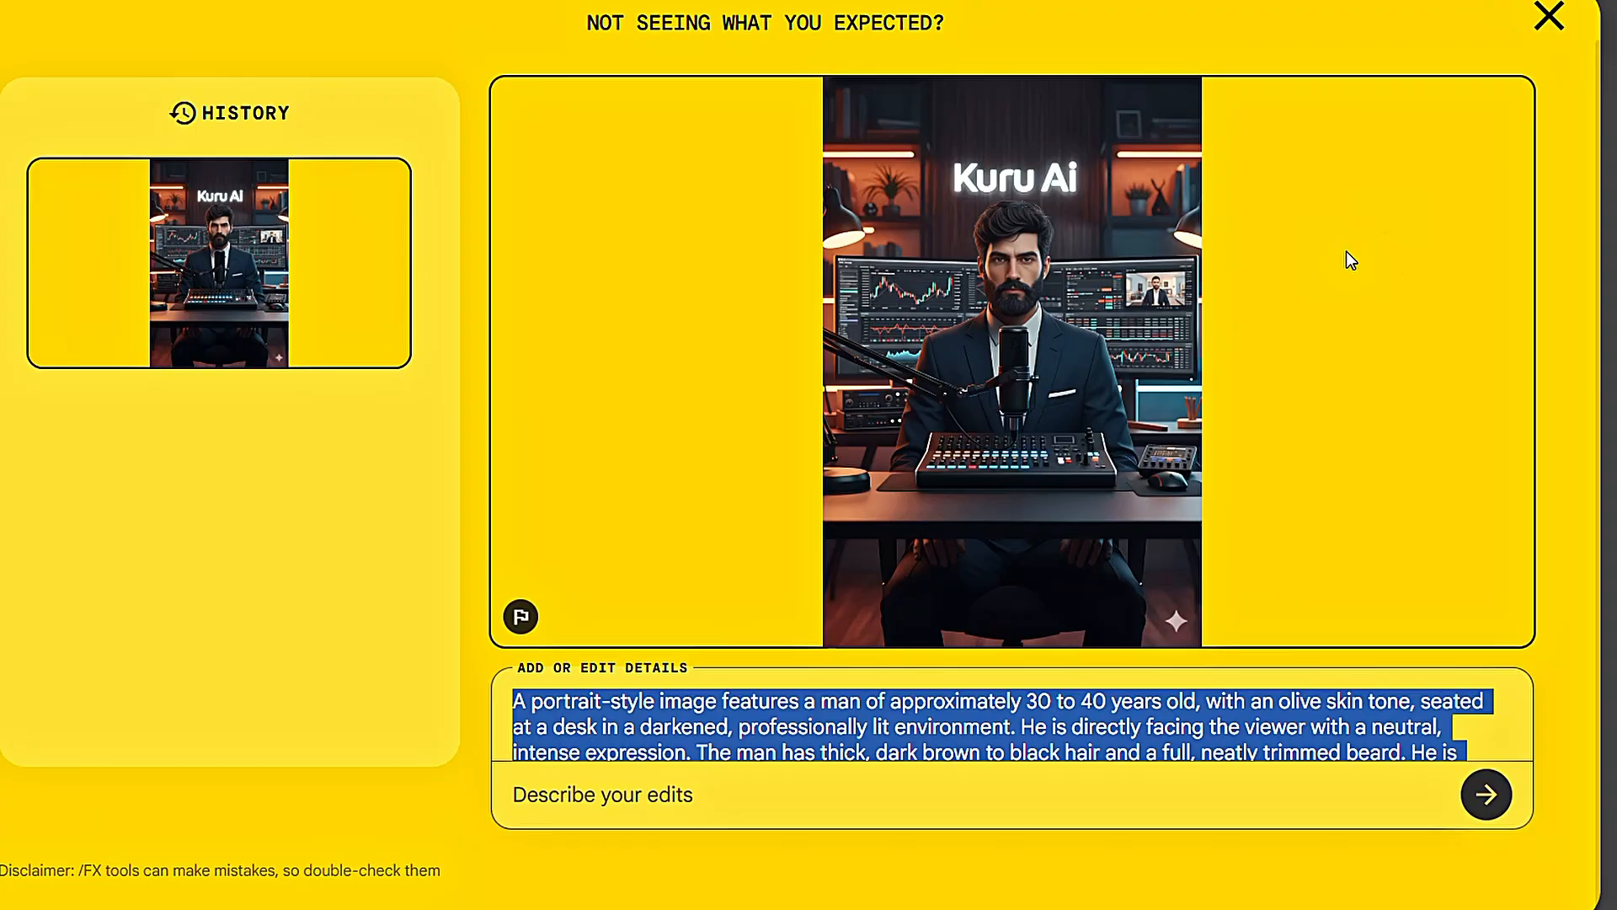
- Generate landscape Kuru AI host images from the subject's pasted description
{"action": "left_click", "coordinate": [1548, 17]}
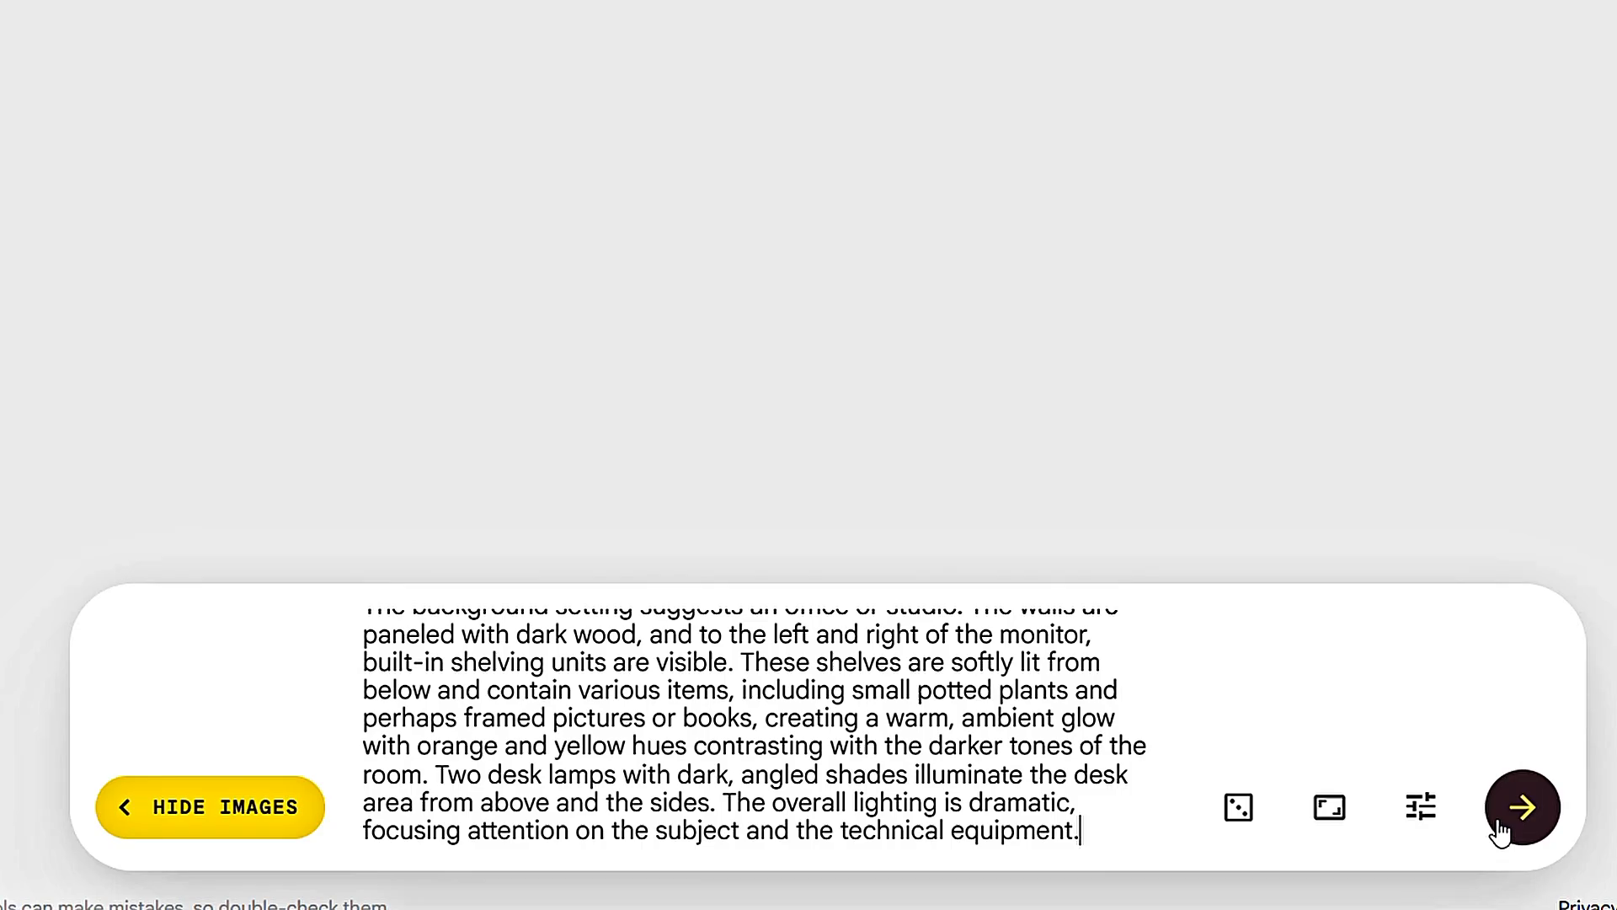
{"action": "left_click", "coordinate": [1520, 808]}
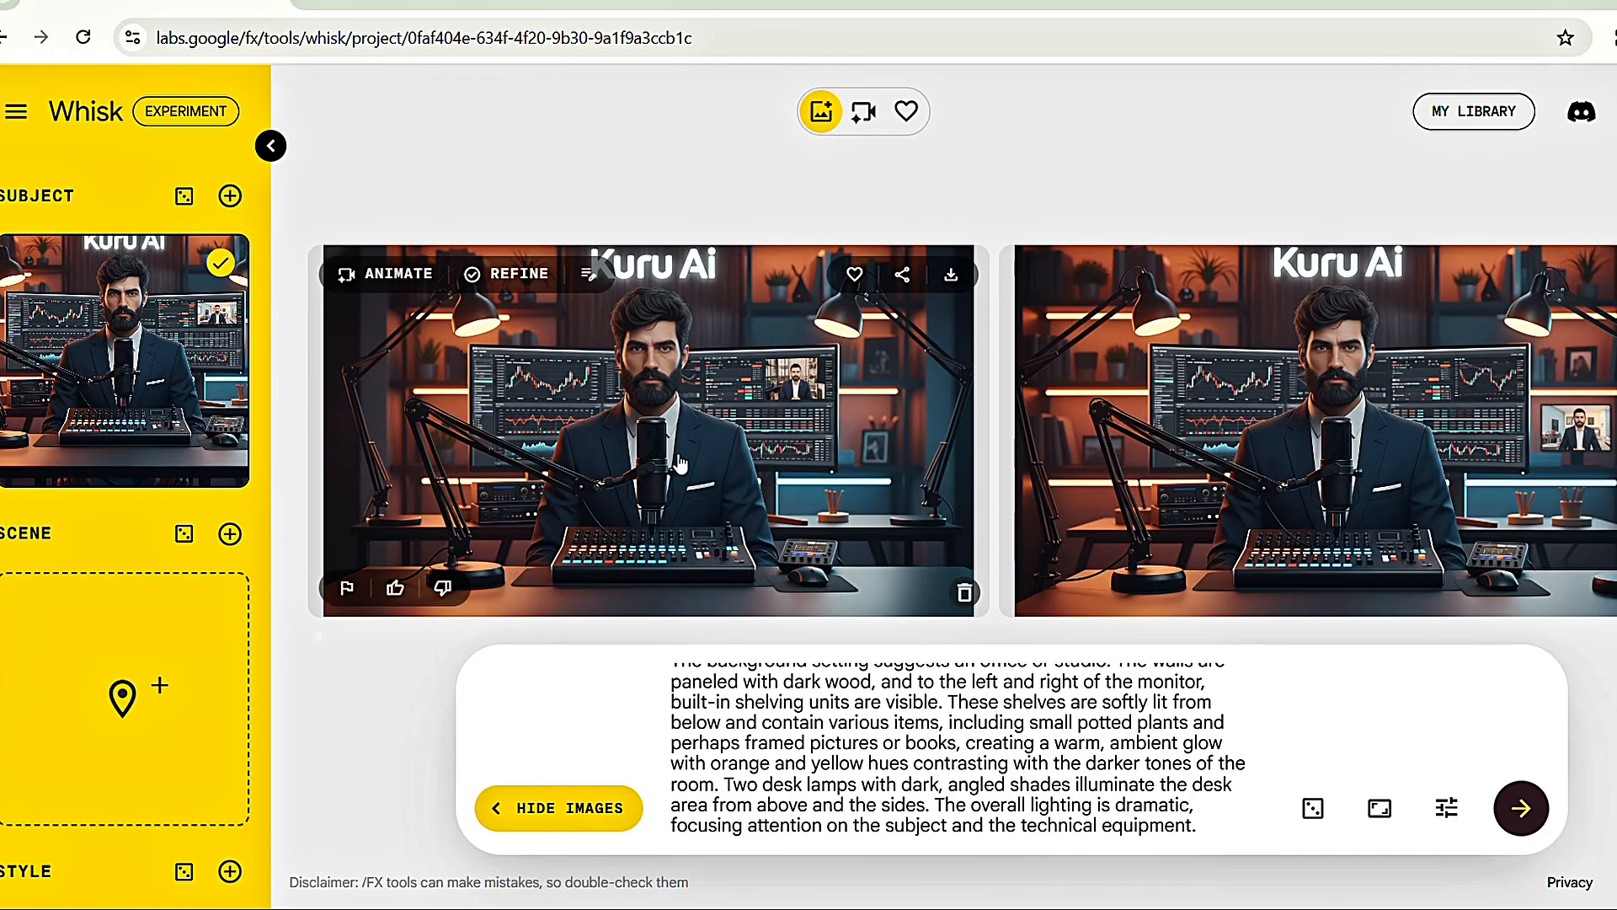
{"action": "mouse_move", "coordinate": [844, 454]}
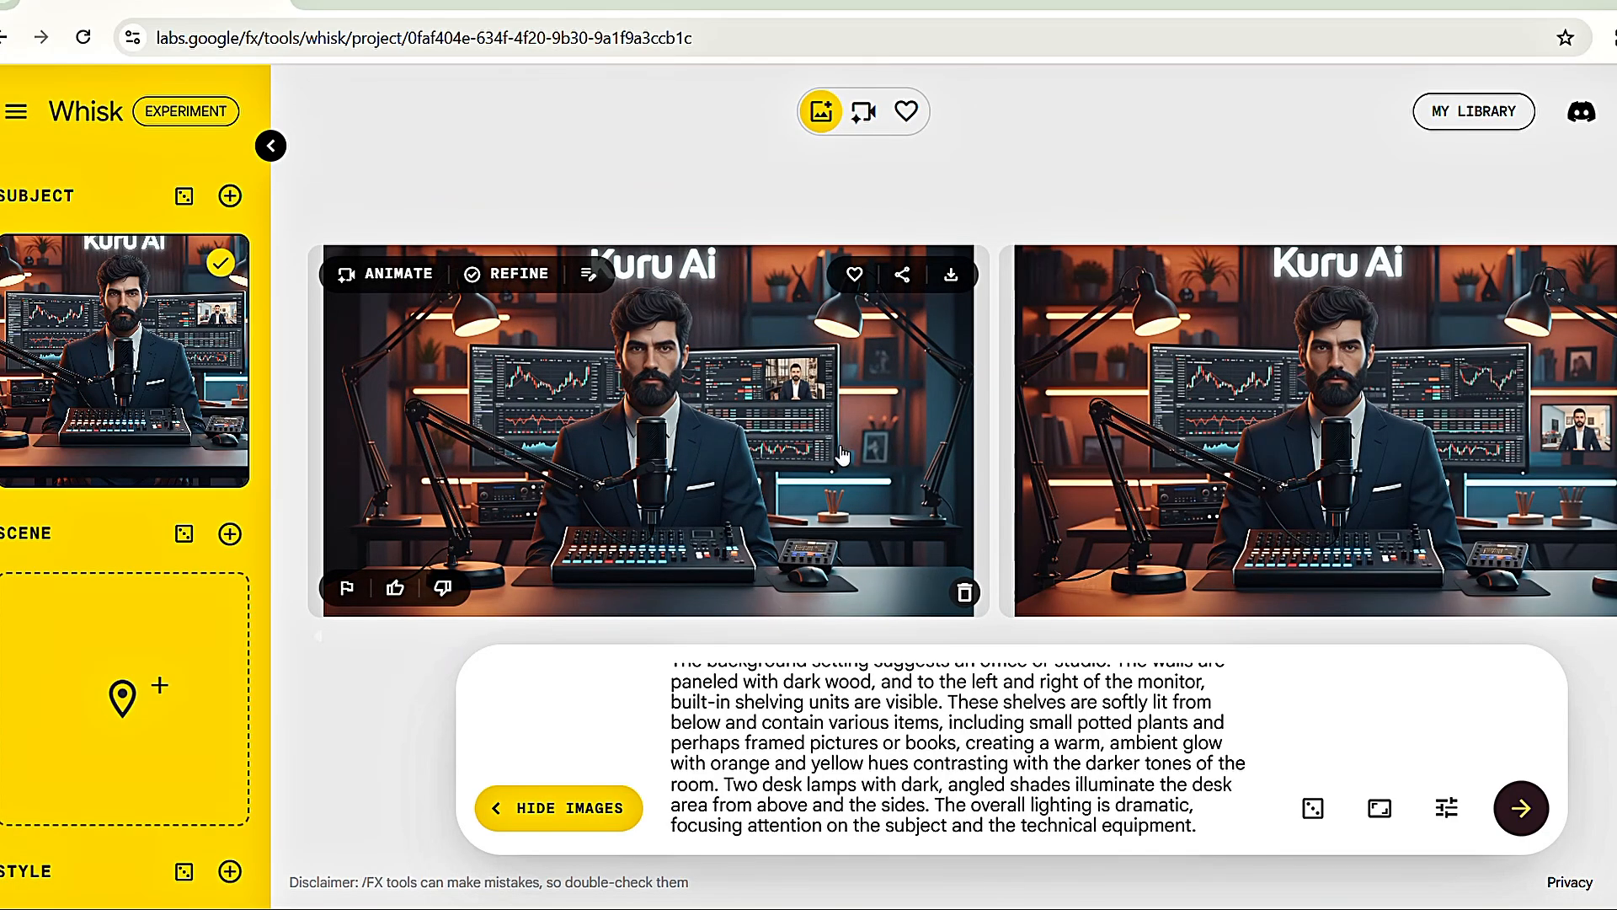
{"action": "left_click", "coordinate": [950, 273]}
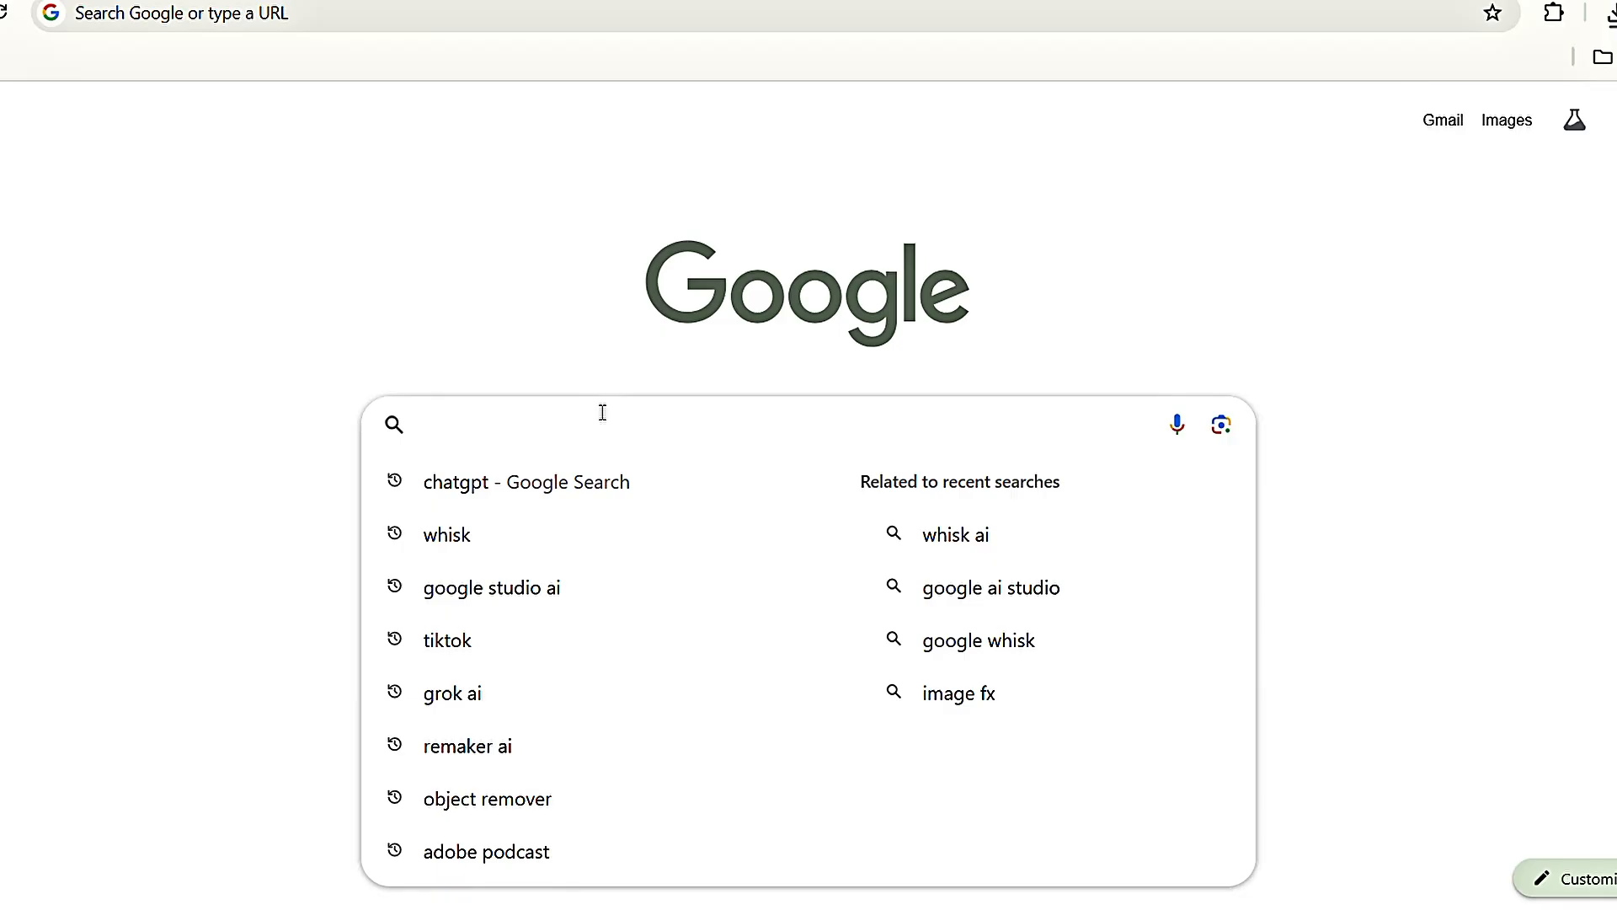
- Rerun the recent 'remaker ai' search and open the Remaker AI homepage
{"action": "left_click", "coordinate": [467, 744]}
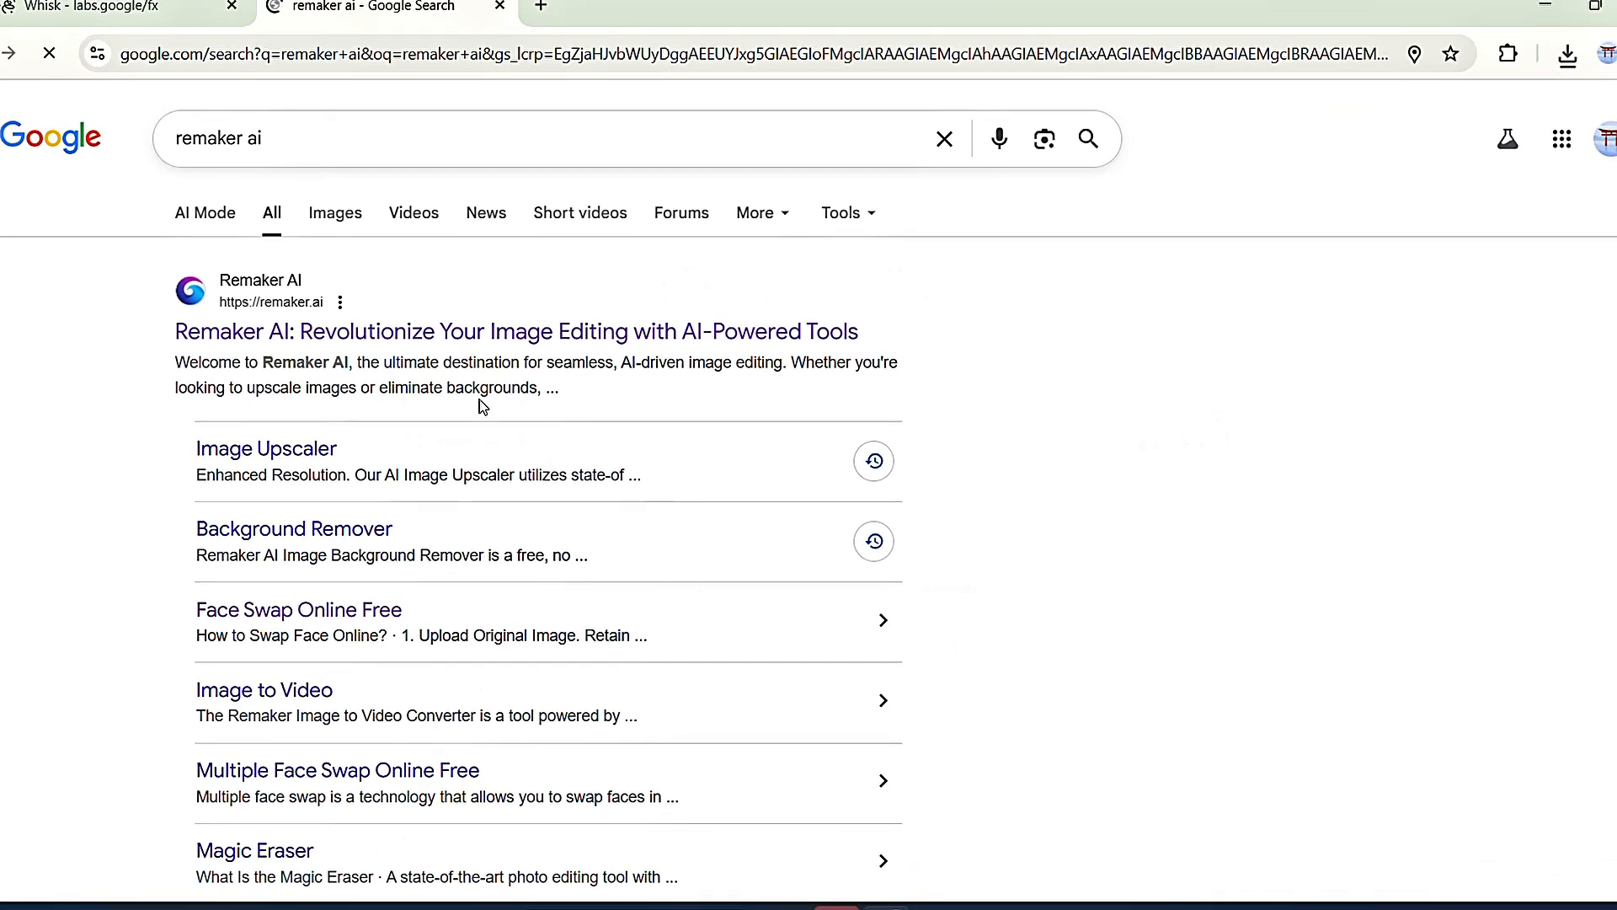
{"action": "left_click", "coordinate": [515, 331]}
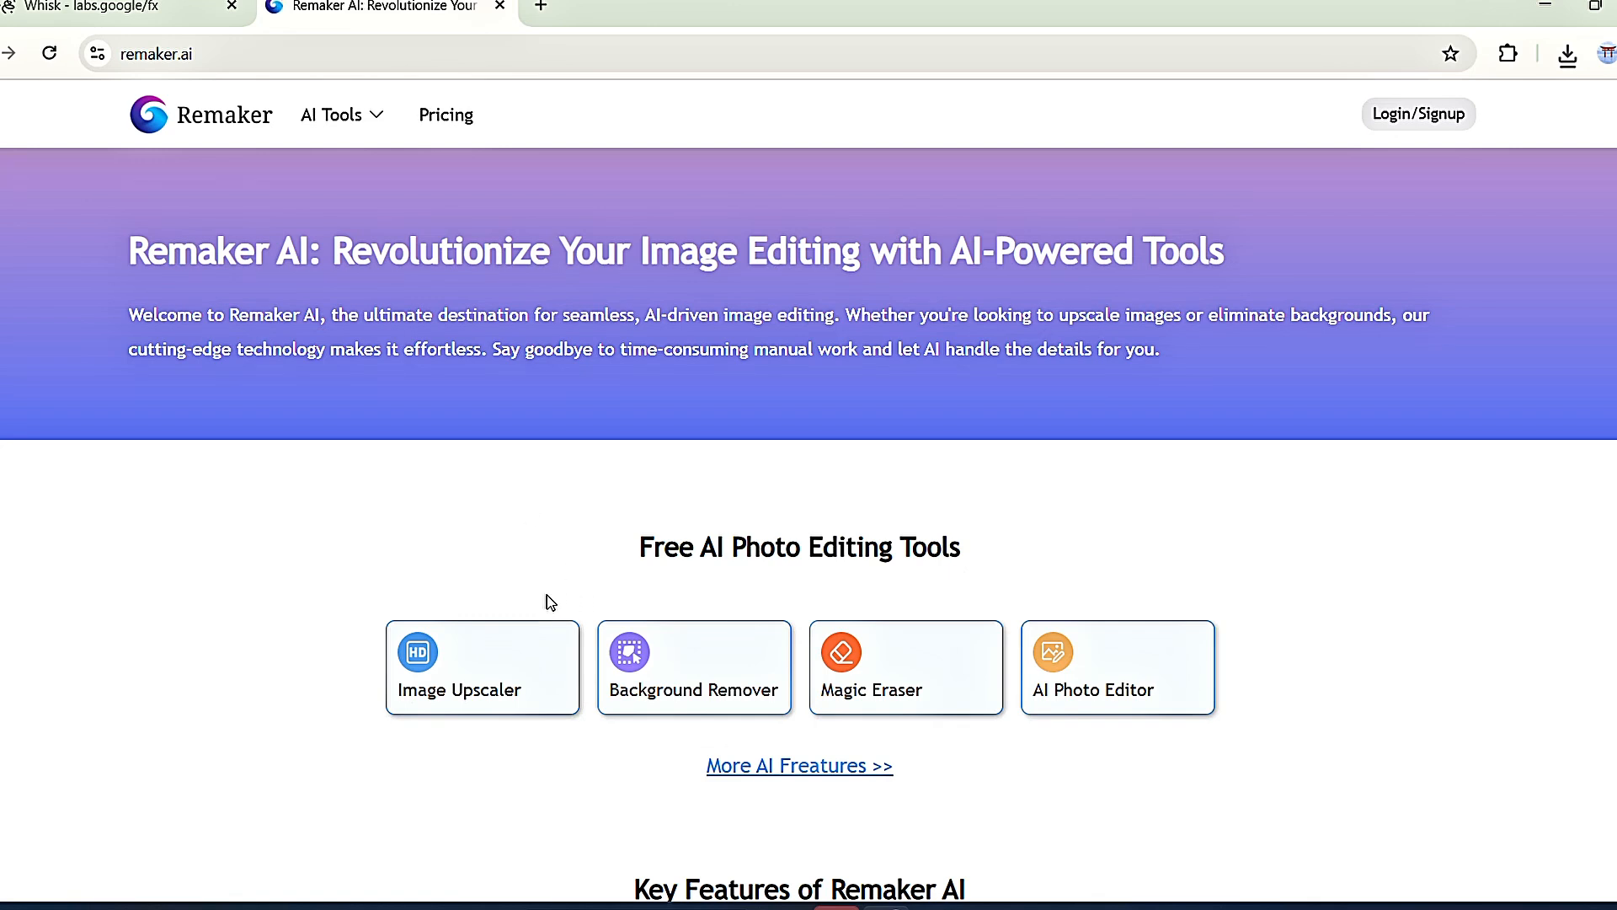
{"action": "mouse_move", "coordinate": [485, 670]}
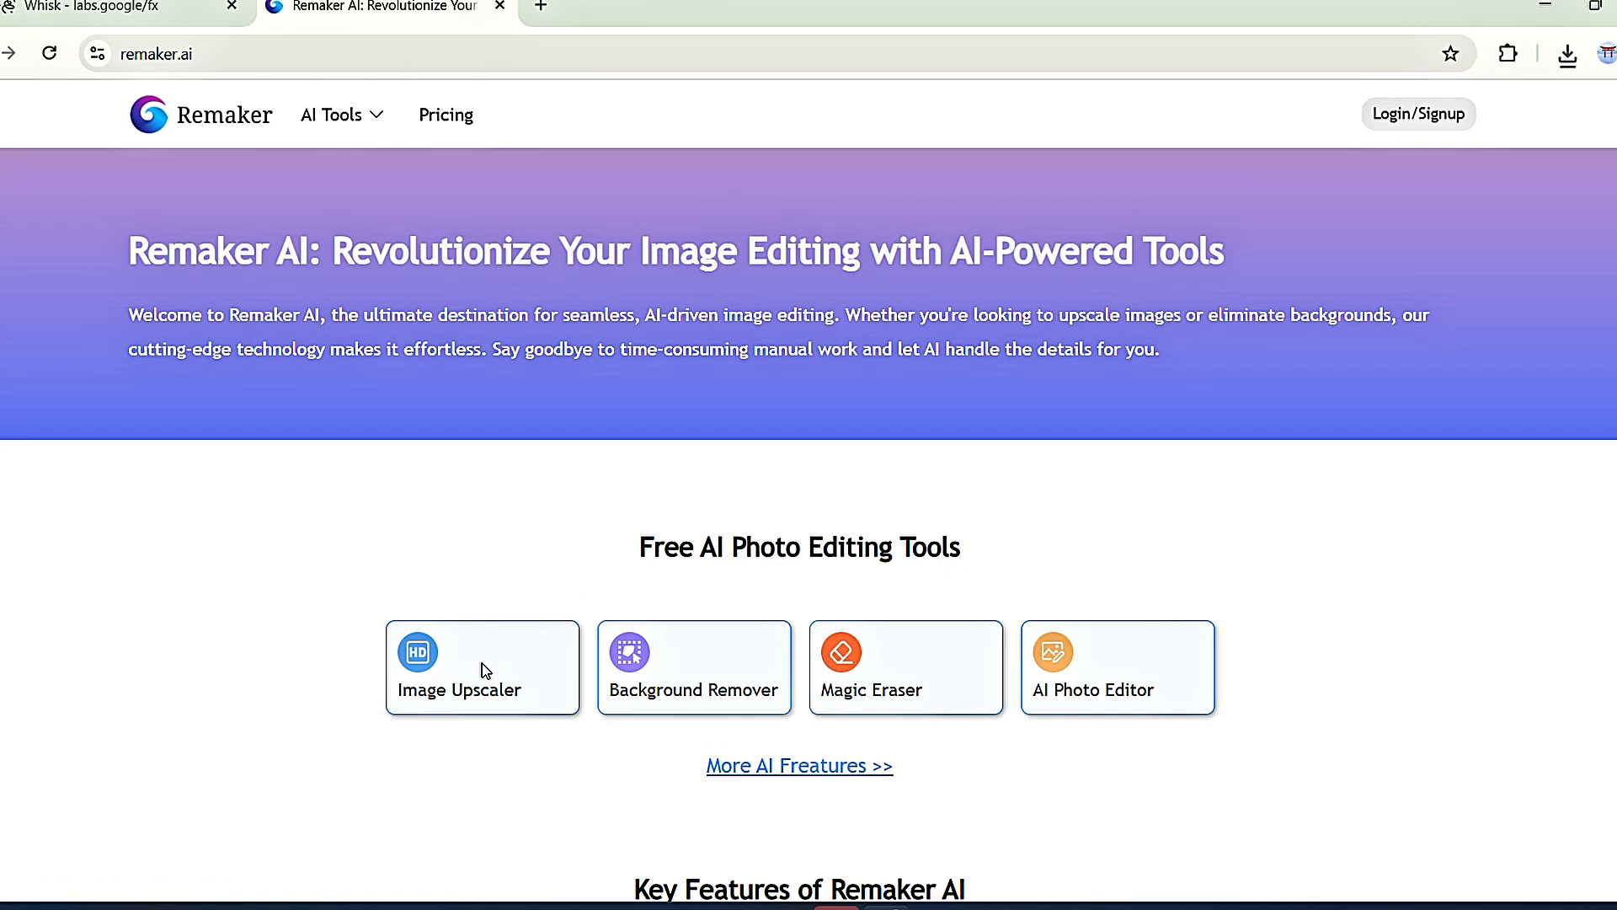
- Upload the Kuru Ai presenter image to Remaker's AI Image Upscaler
{"action": "left_click", "coordinate": [481, 667]}
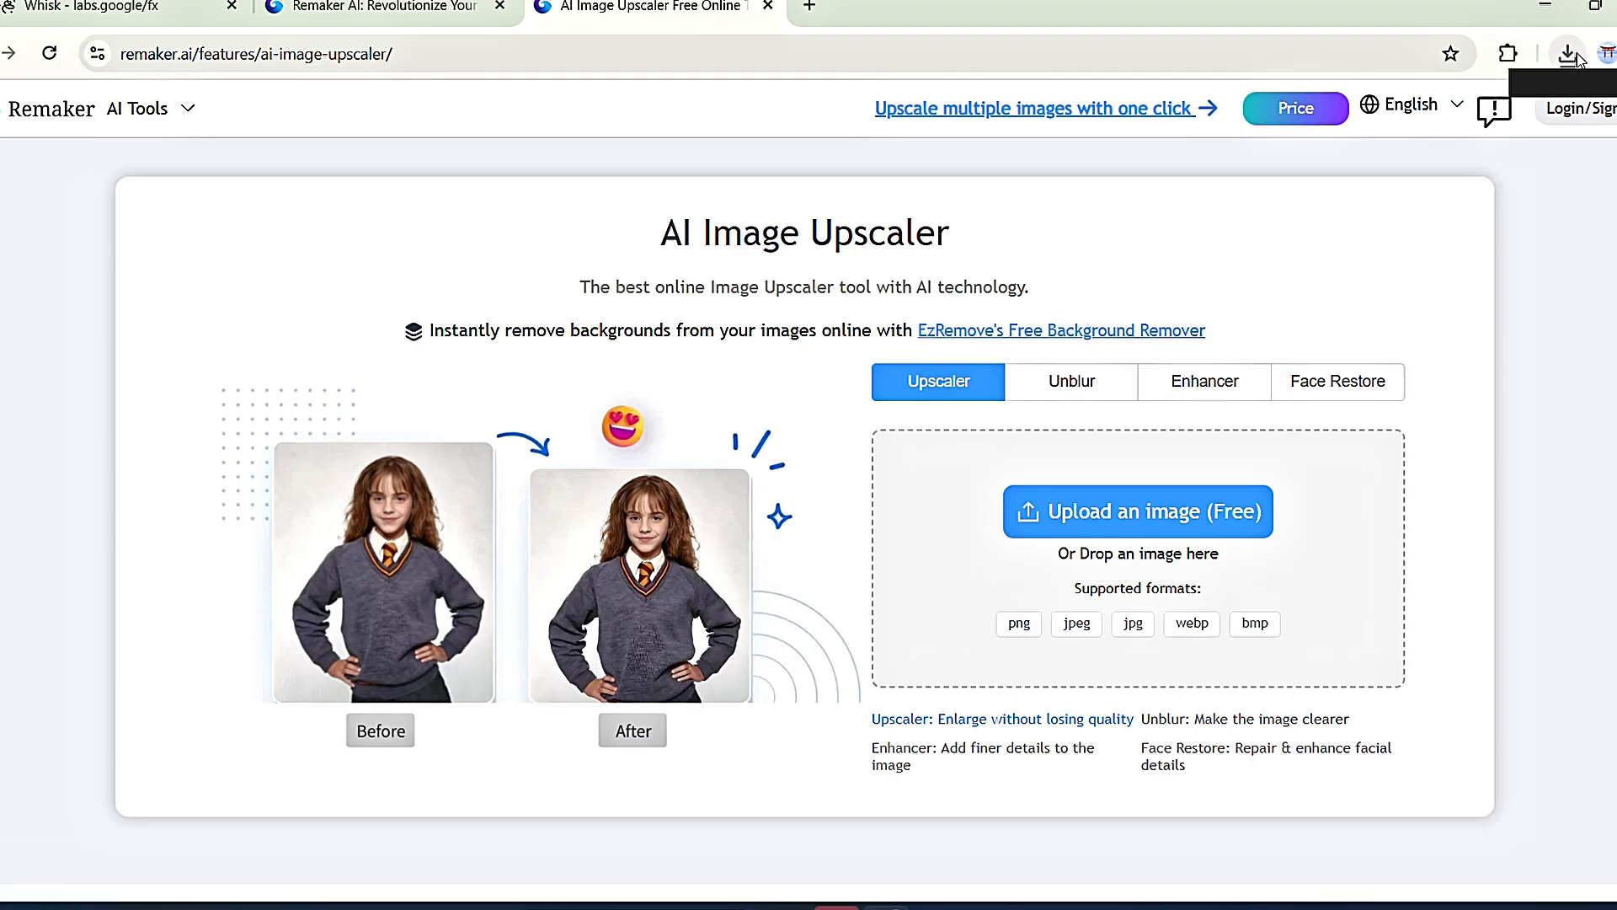
{"action": "left_click", "coordinate": [1567, 54]}
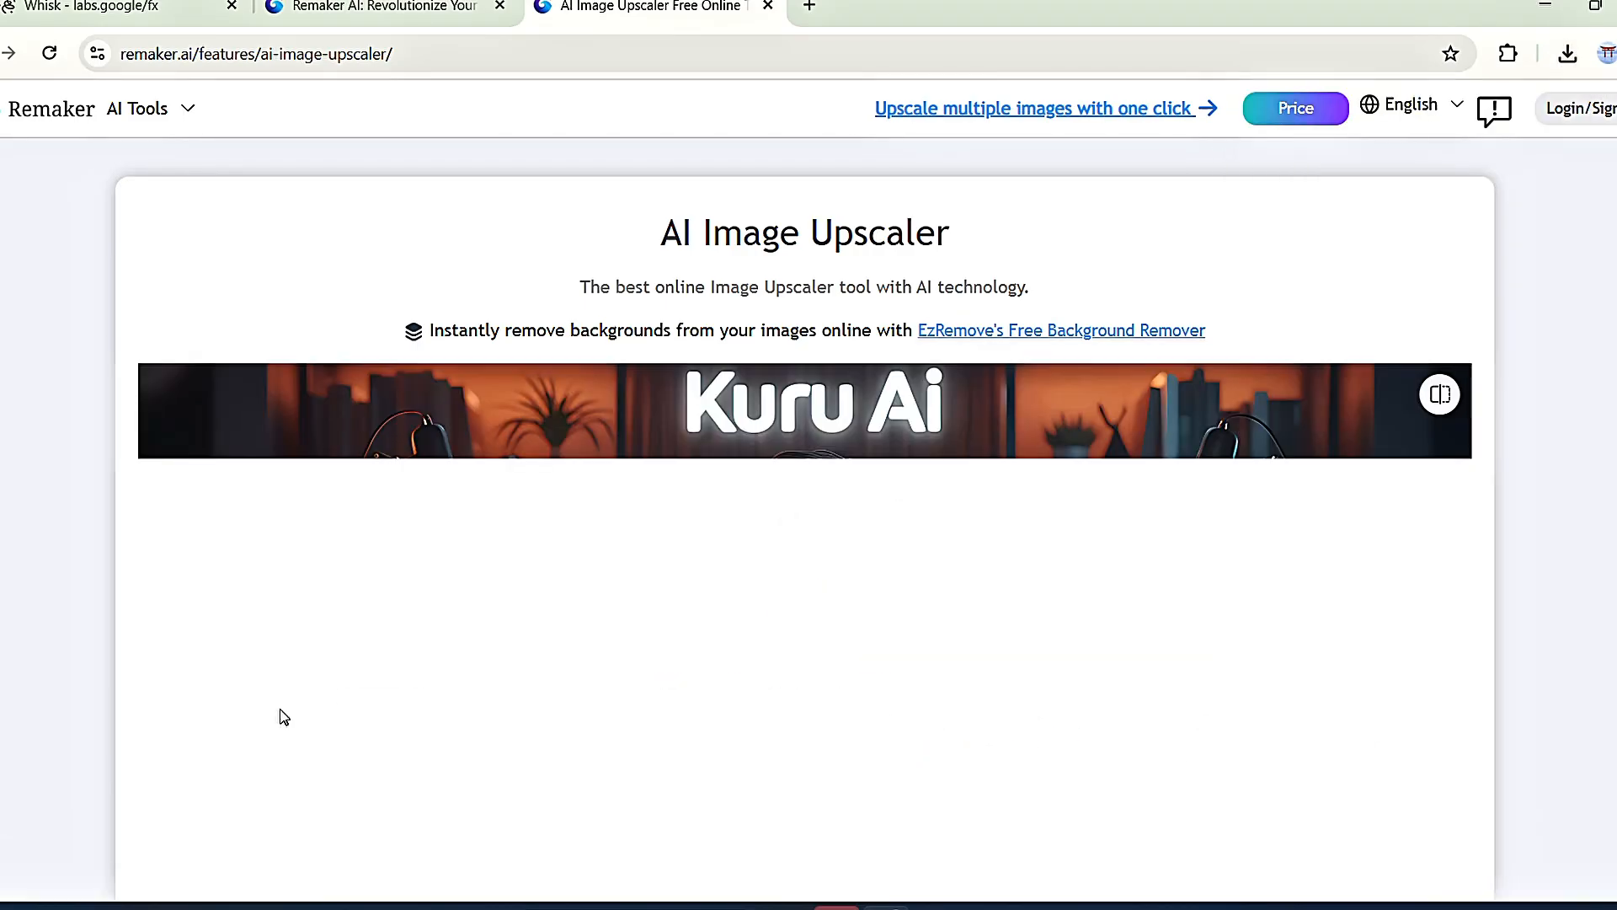
{"action": "scroll", "scroll_direction": "down", "scroll_amount": 3}
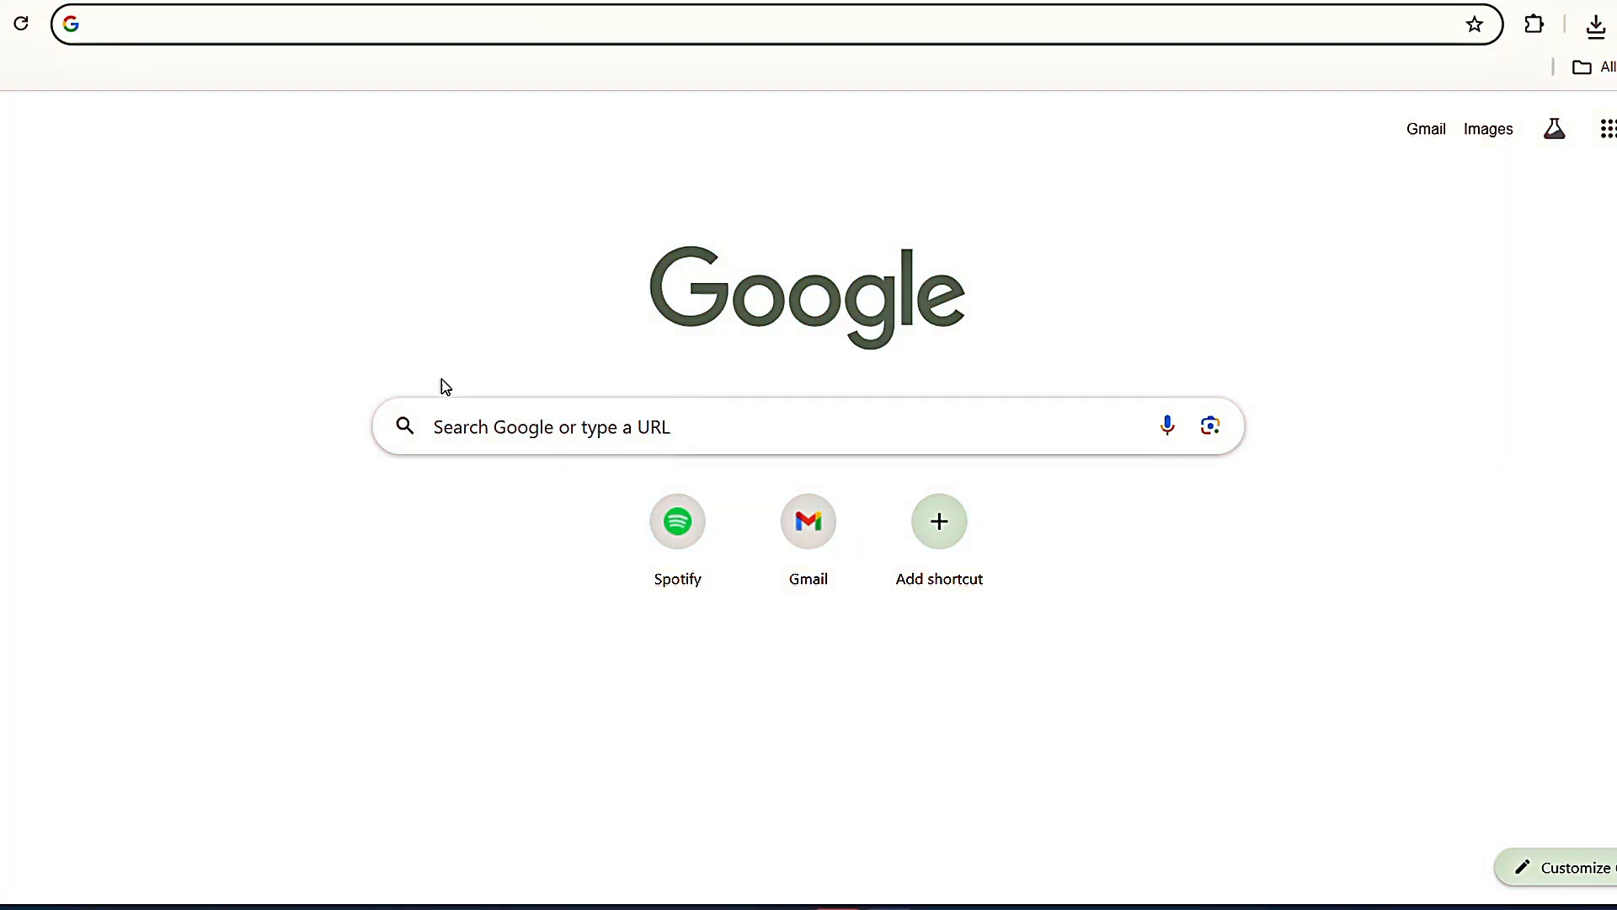
{"action": "mouse_move", "coordinate": [697, 8]}
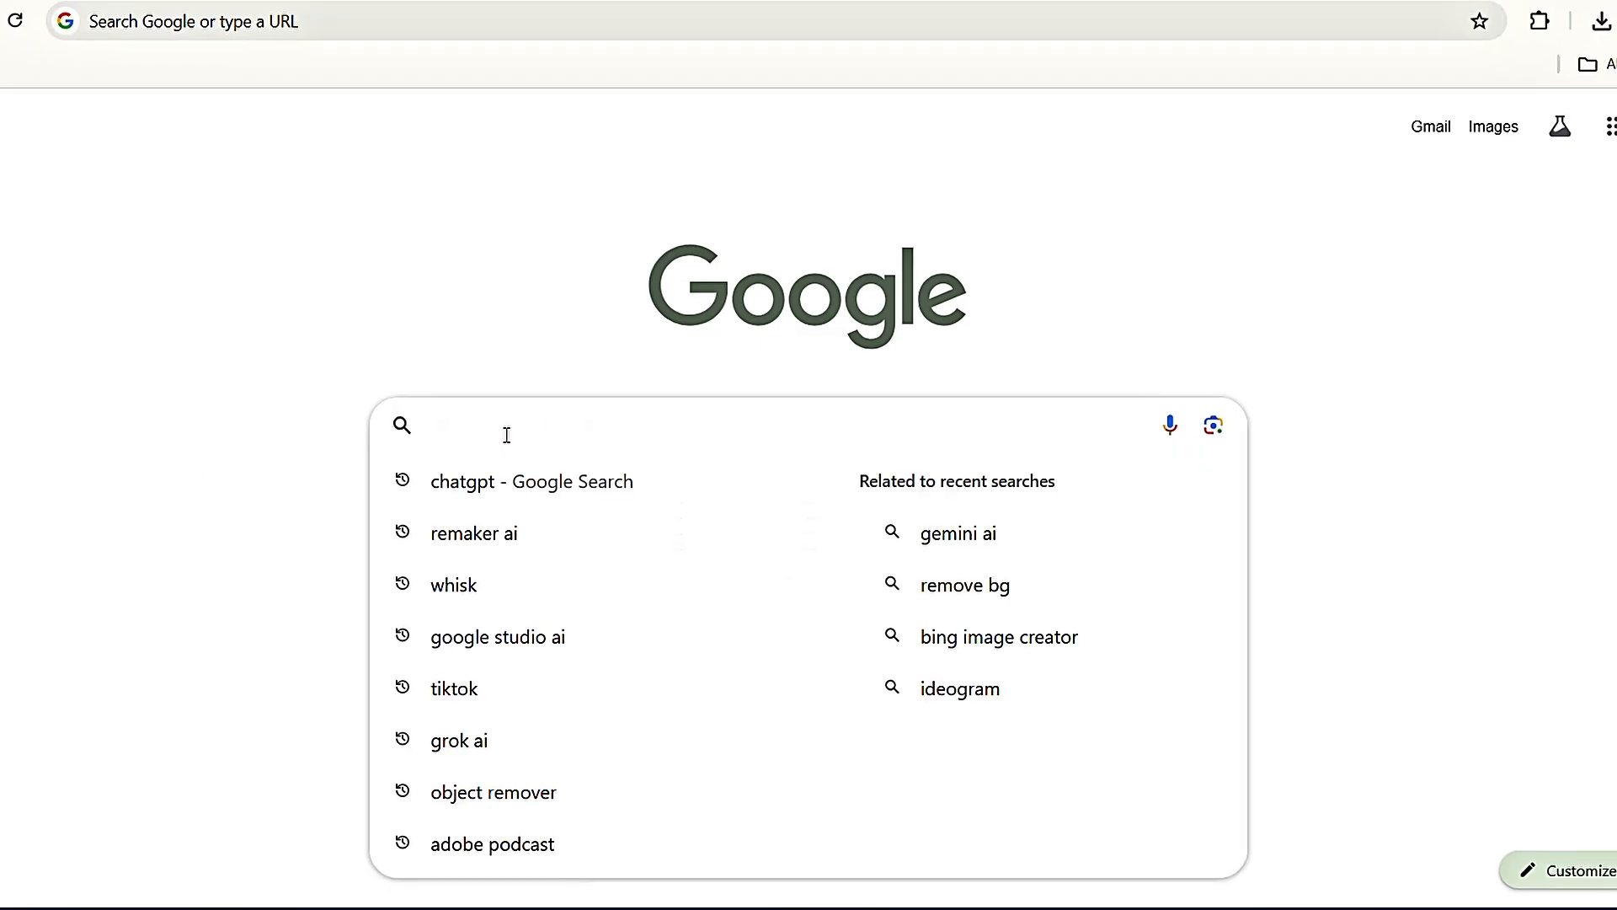
- Search 'dreamface ai' and open the DreamFace avatar tool
{"action": "type", "text": "dreamface ai"}
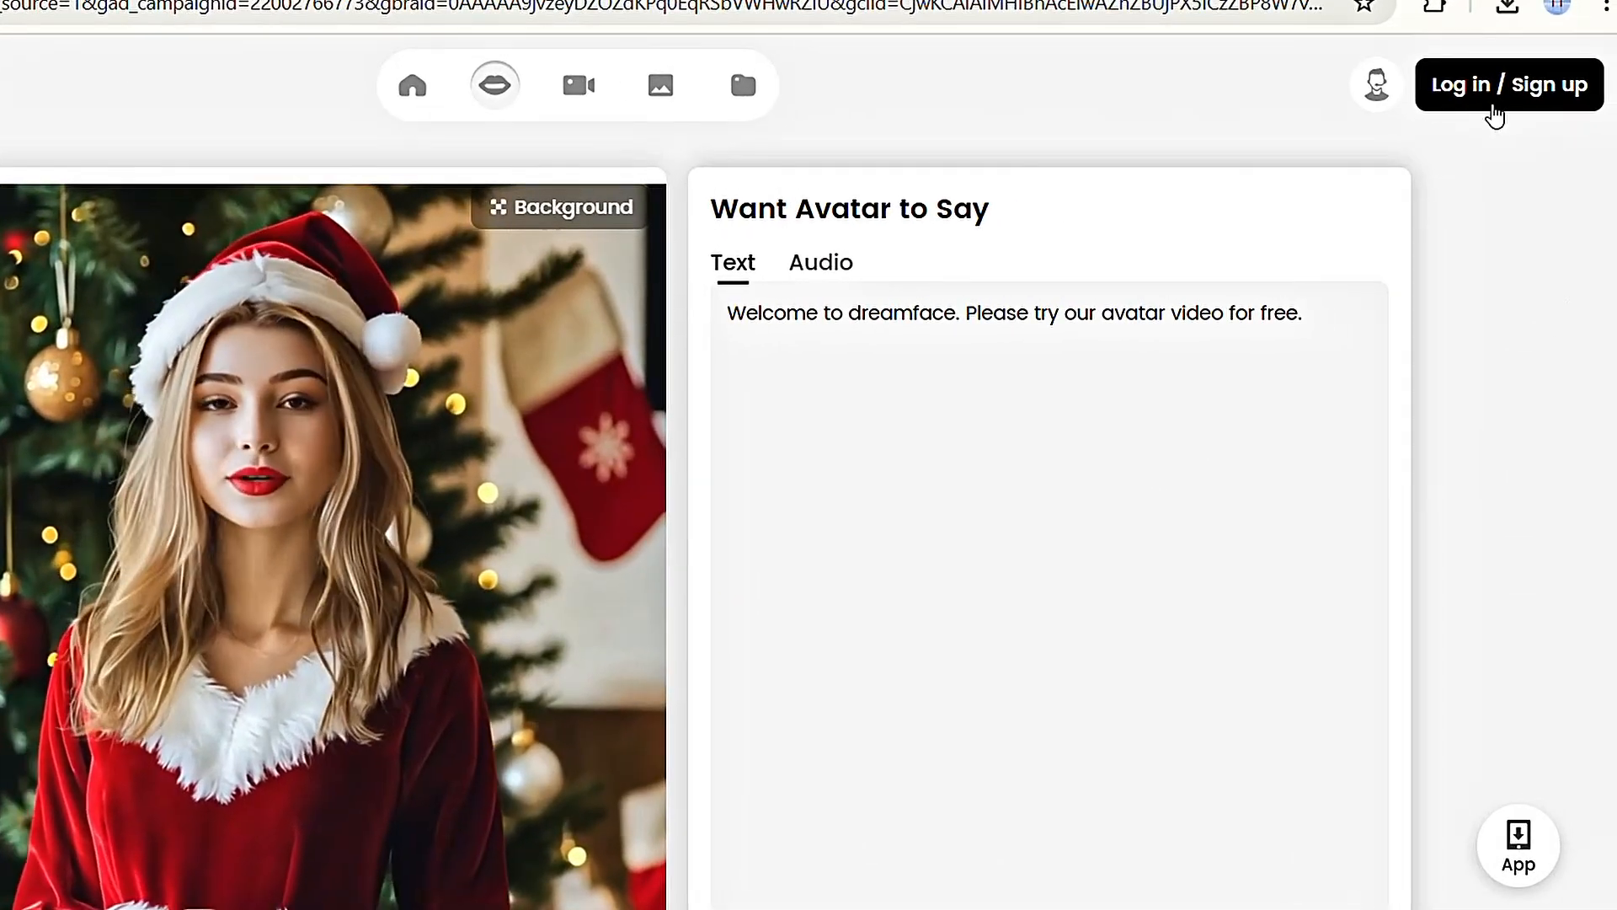
- Sign in to DreamFace and upload the Kuru Ai presenter image
{"action": "left_click", "coordinate": [1507, 84]}
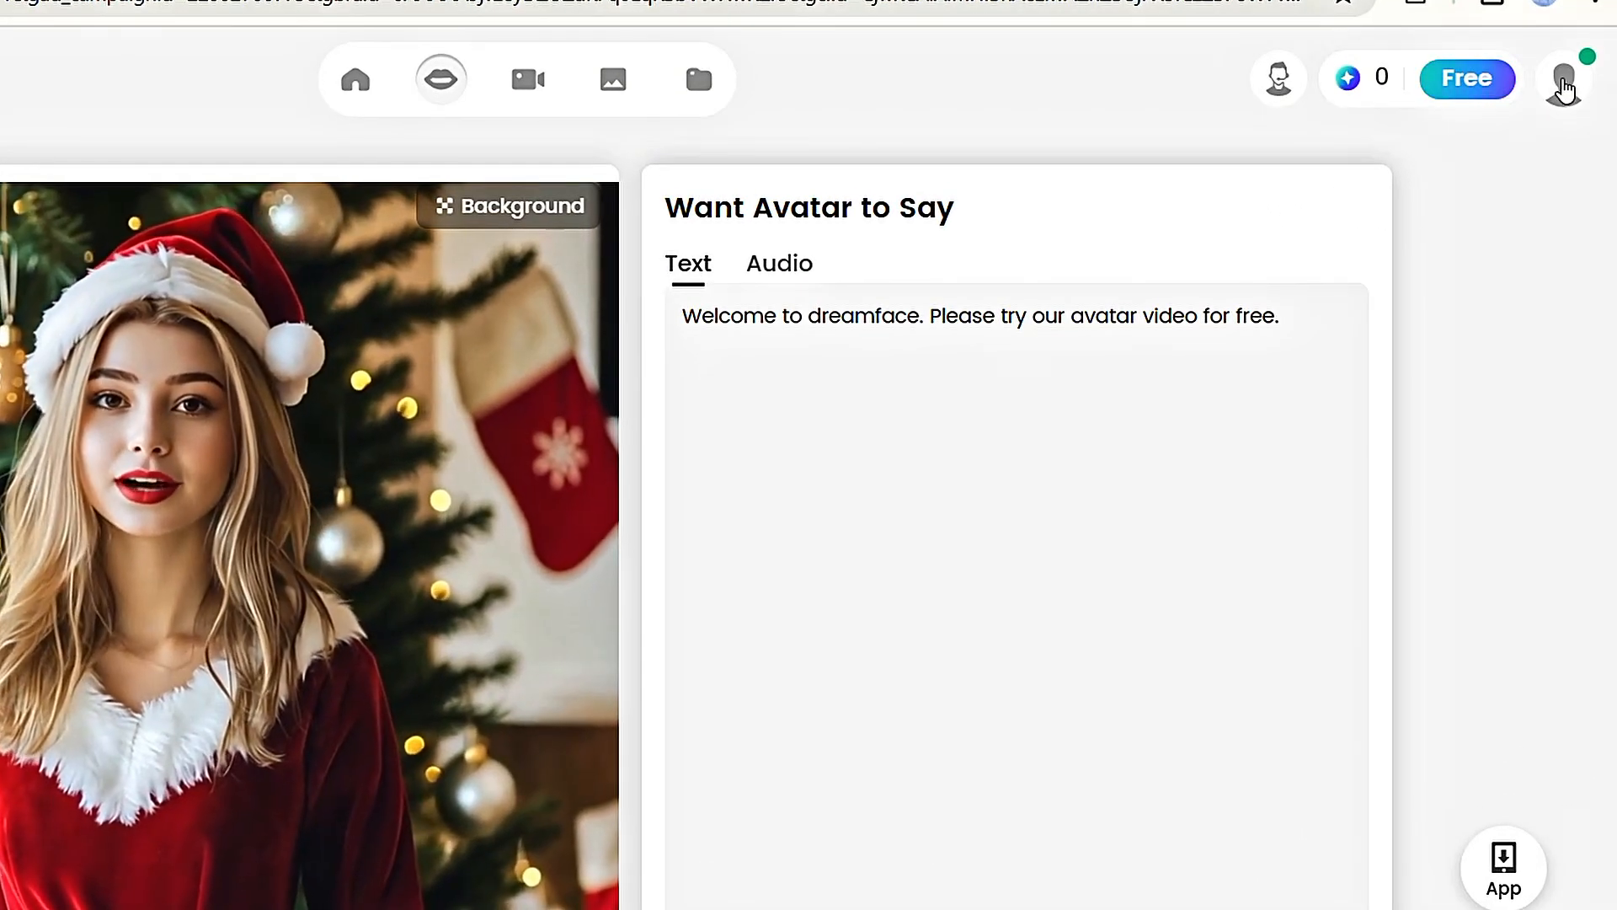
{"action": "left_click", "coordinate": [1563, 78]}
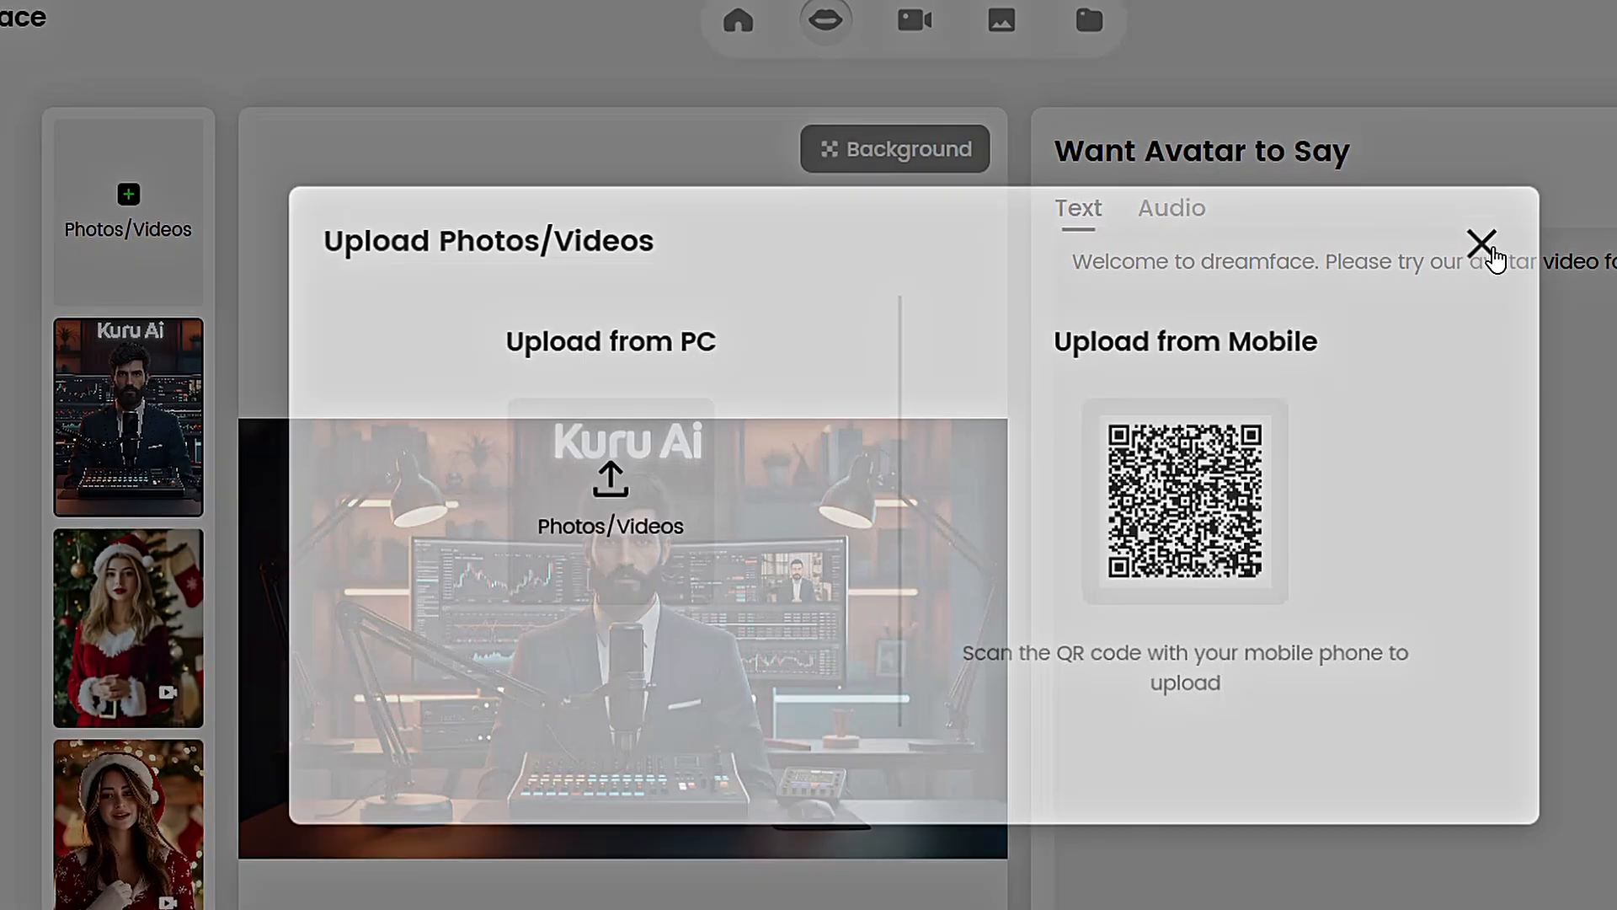
- Close the upload window, browse the saved voices, and switch speech input to Audio
{"action": "left_click", "coordinate": [1481, 243]}
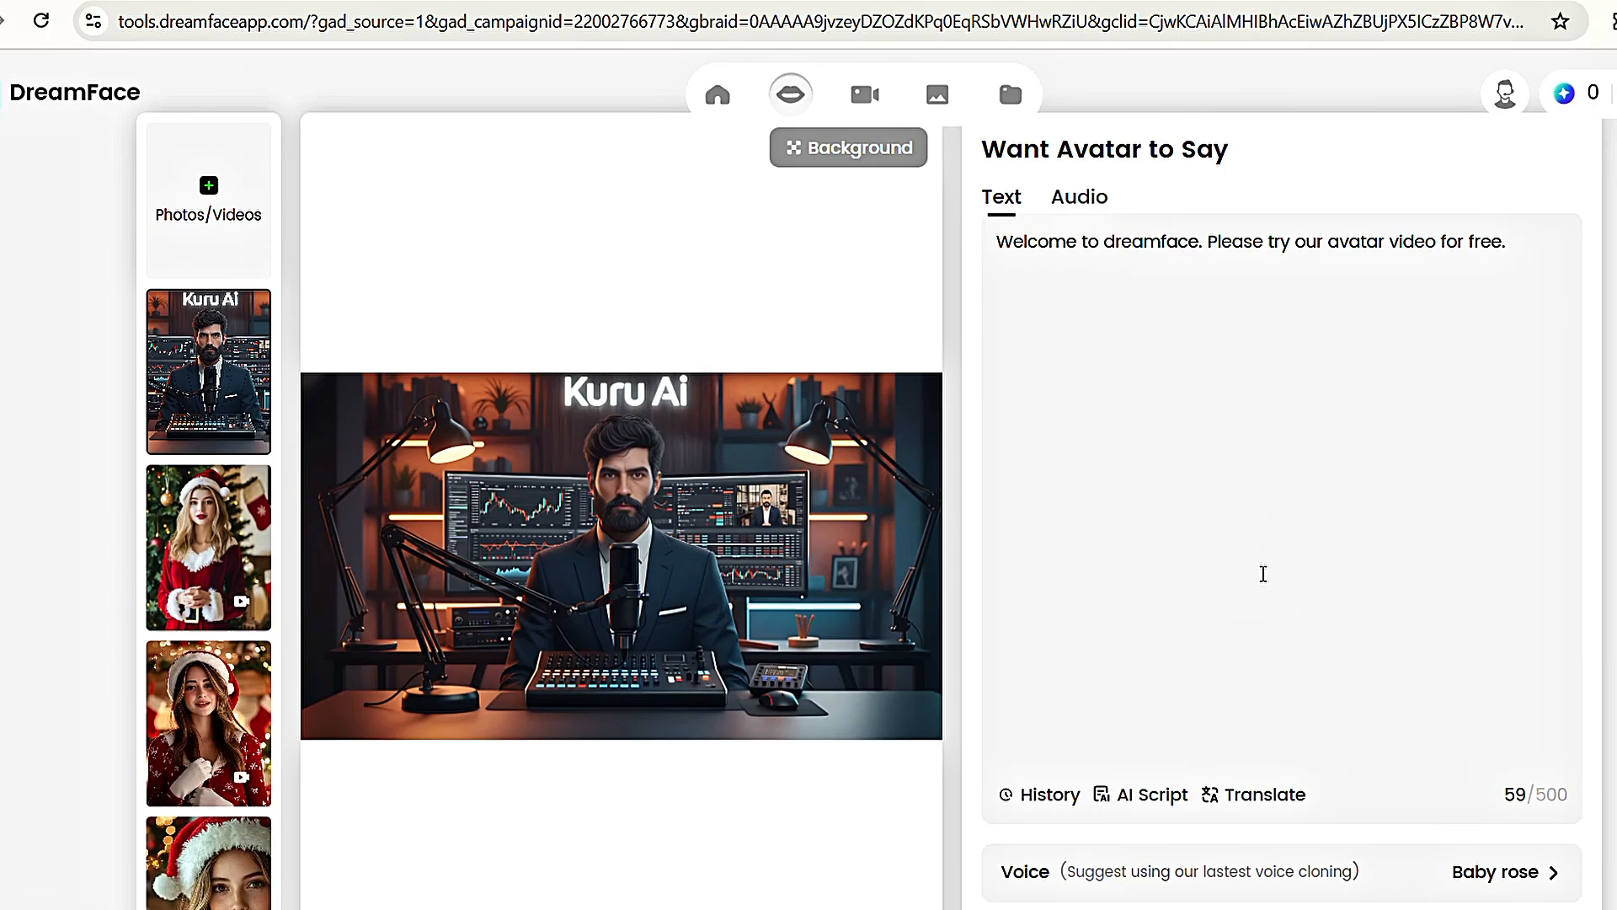
{"action": "scroll", "scroll_direction": "down", "scroll_amount": 3}
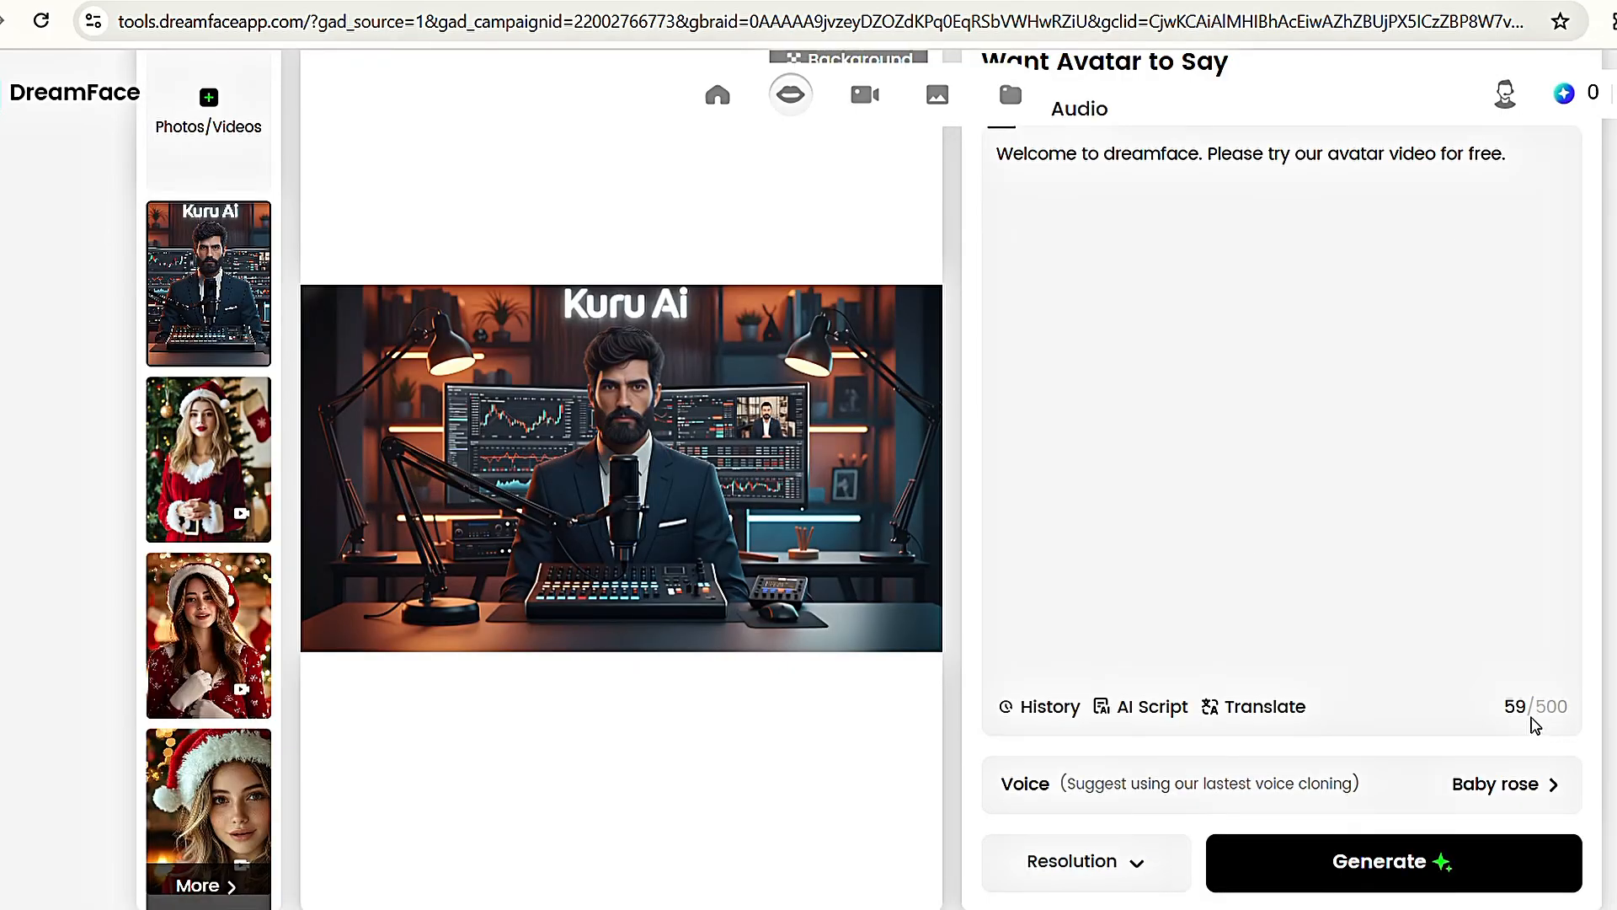
{"action": "mouse_move", "coordinate": [1497, 805]}
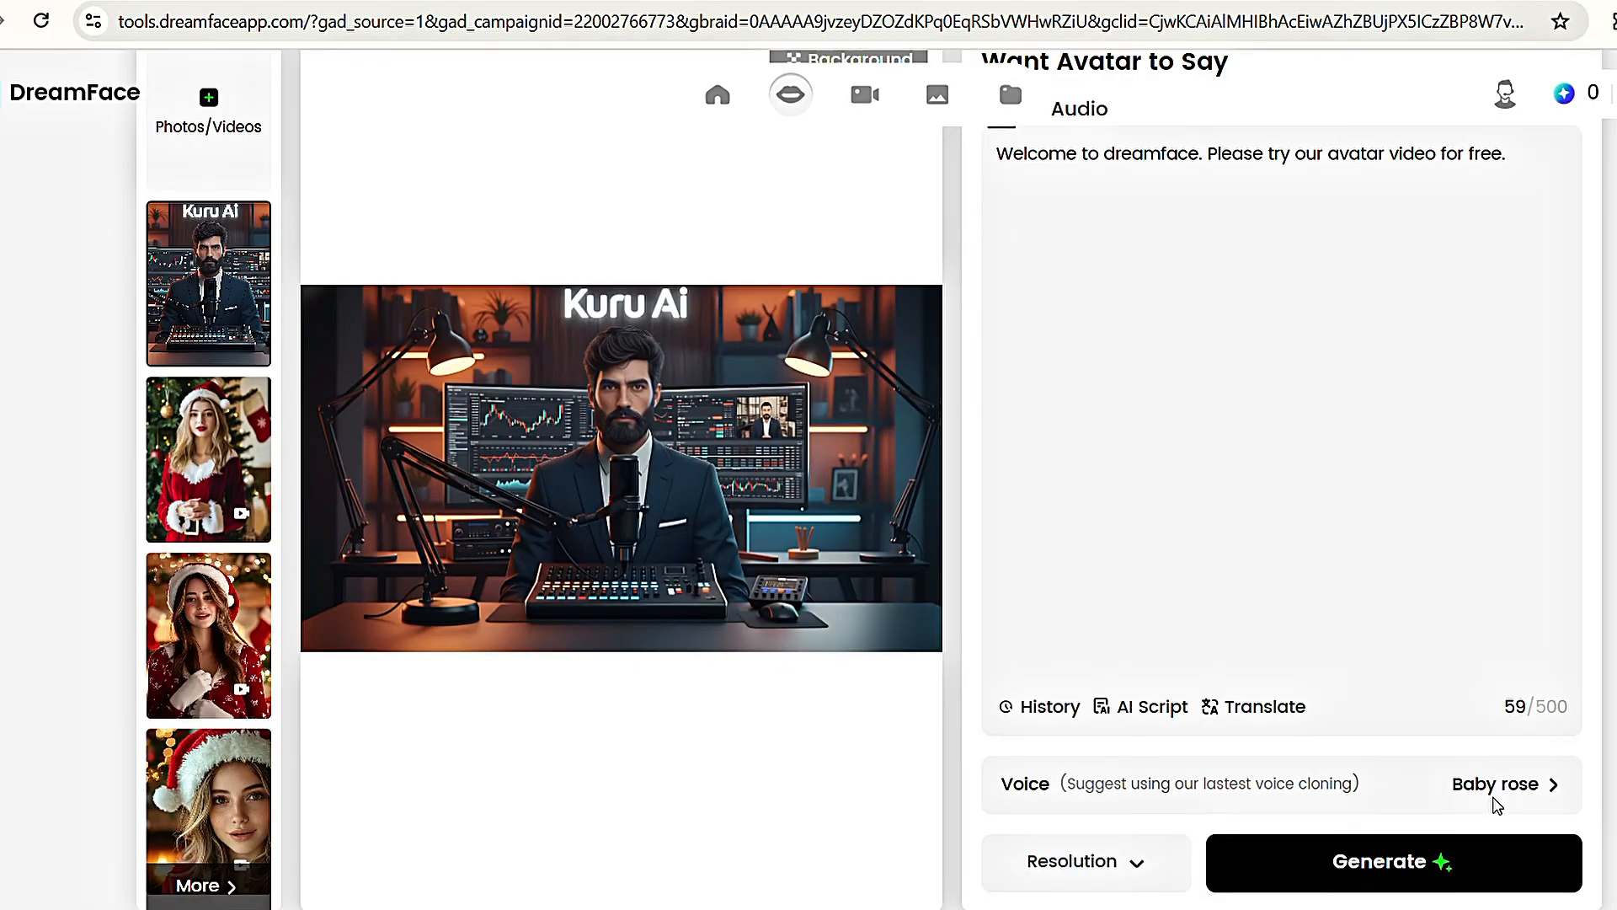
{"action": "left_click", "coordinate": [1503, 784]}
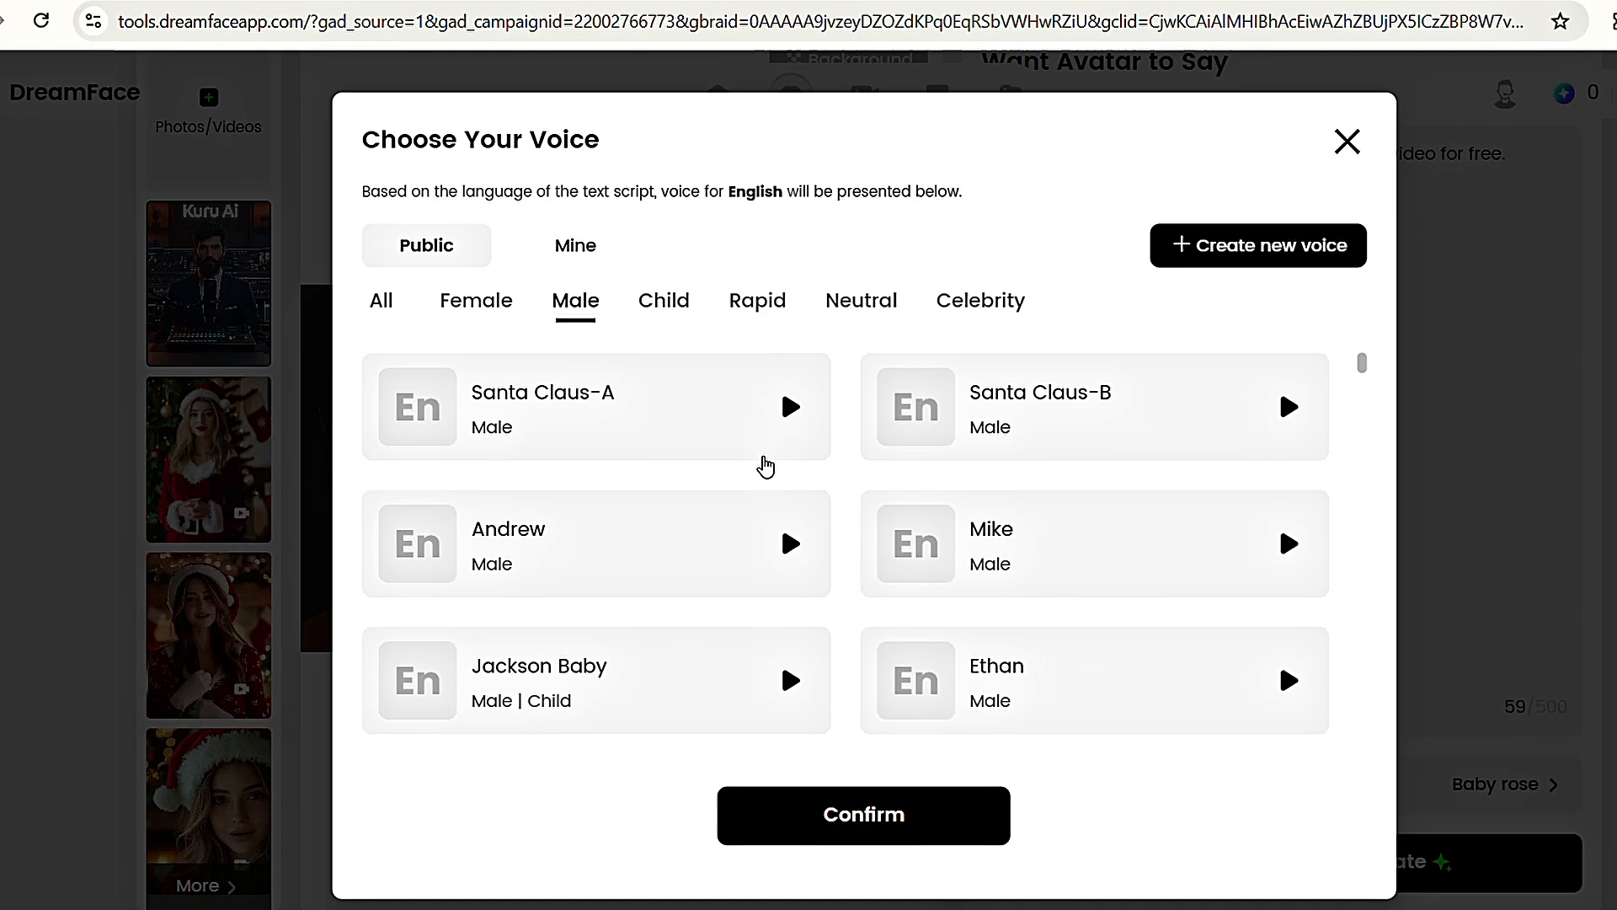
{"action": "left_click", "coordinate": [574, 245]}
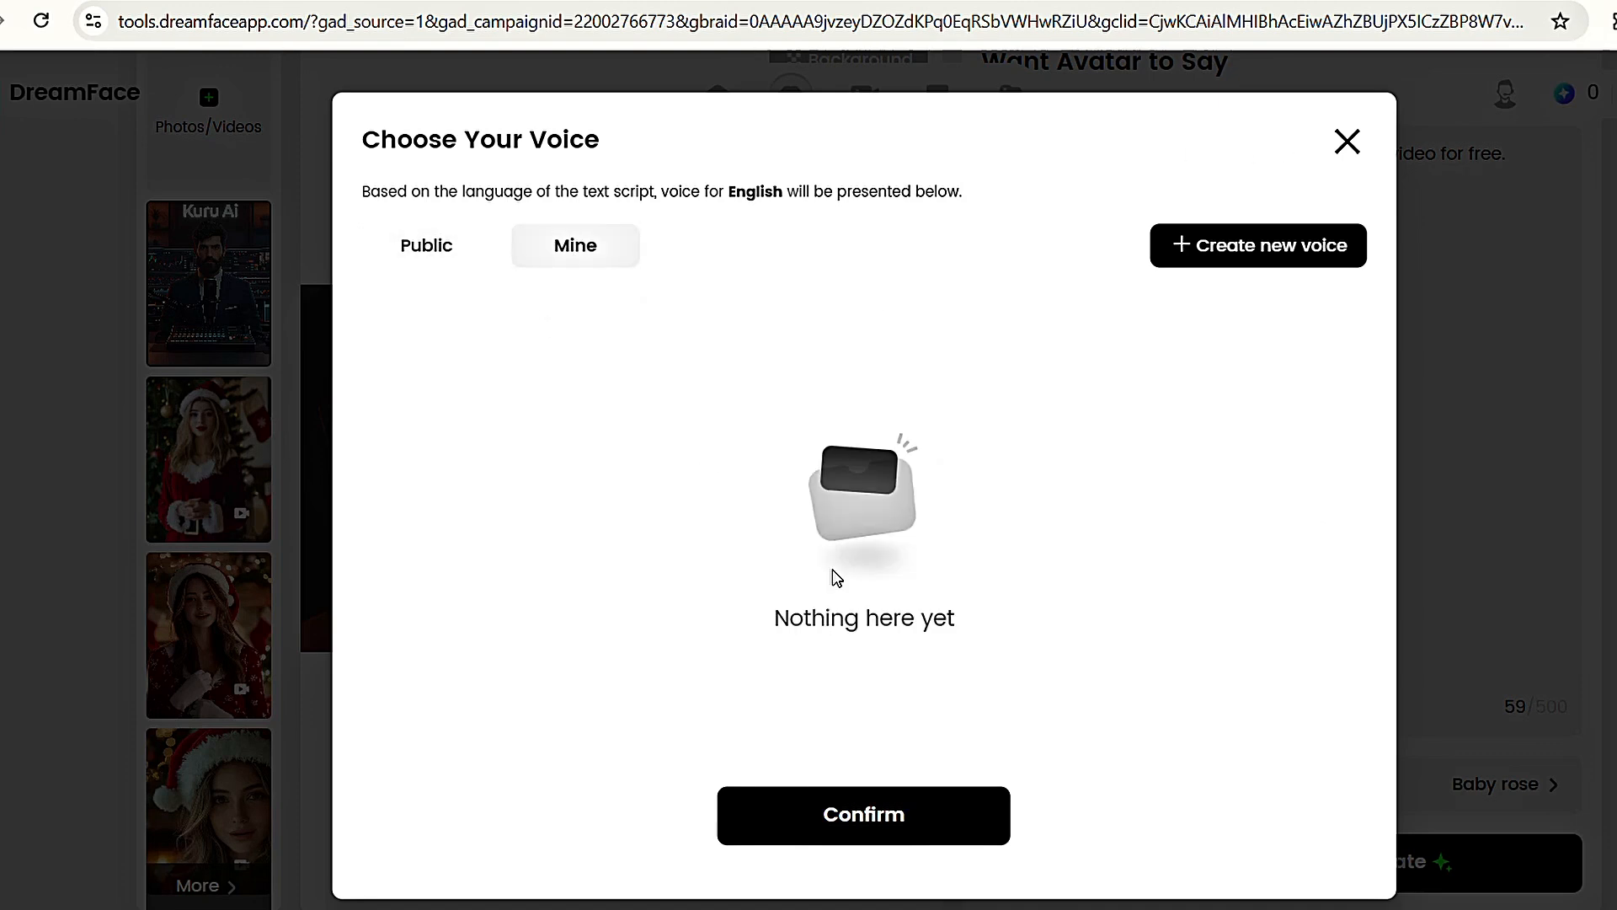
{"action": "left_click", "coordinate": [1346, 142]}
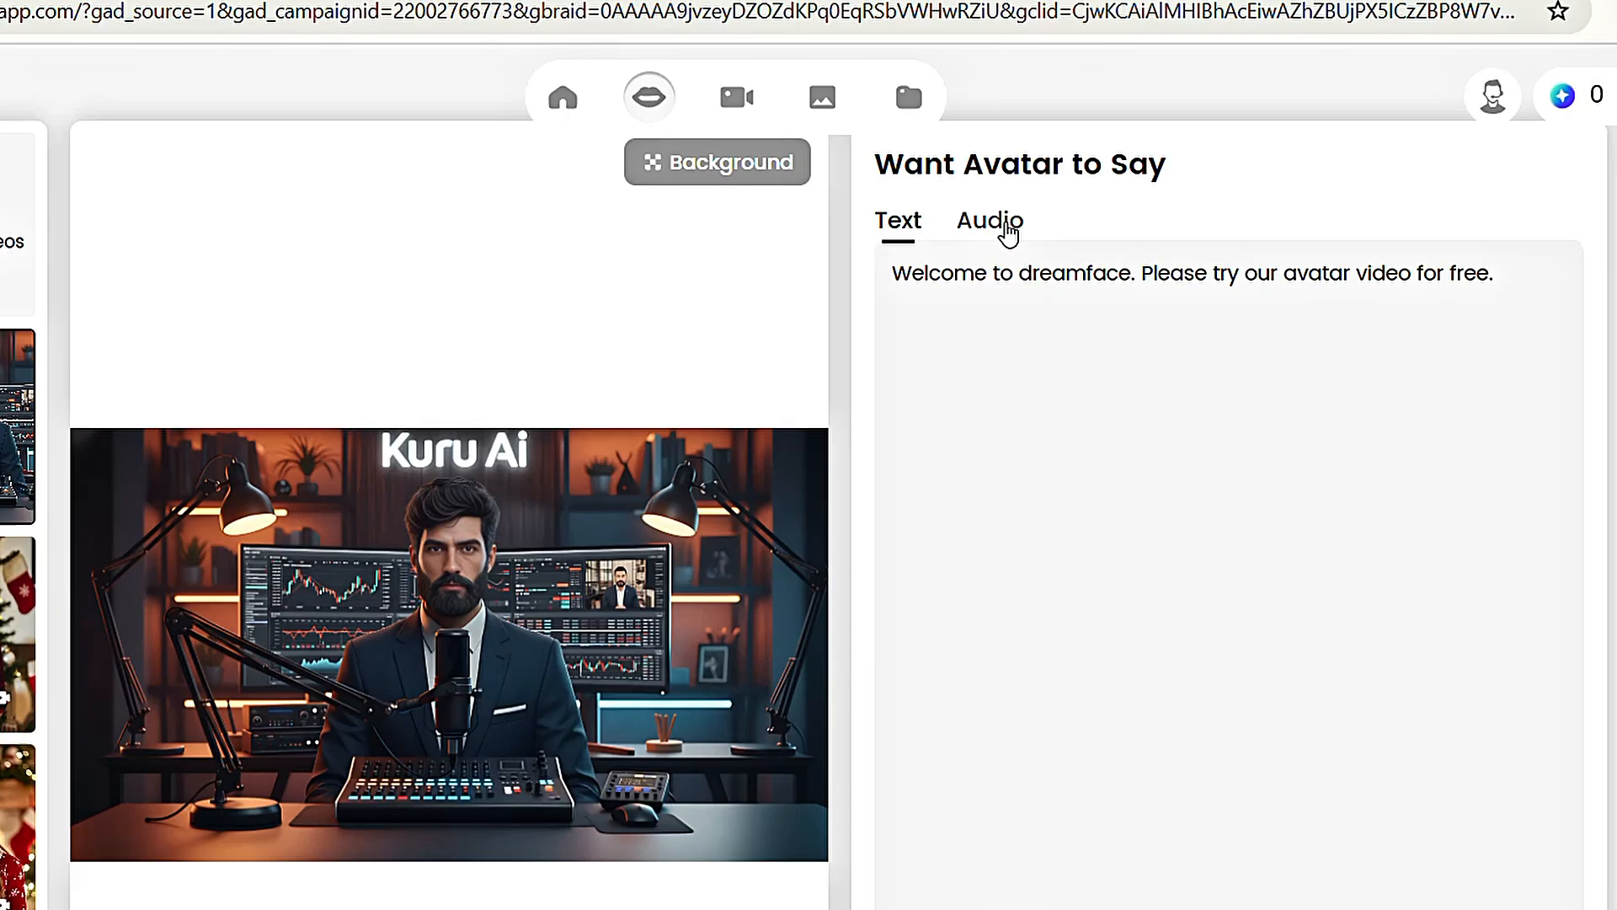
{"action": "left_click", "coordinate": [987, 219]}
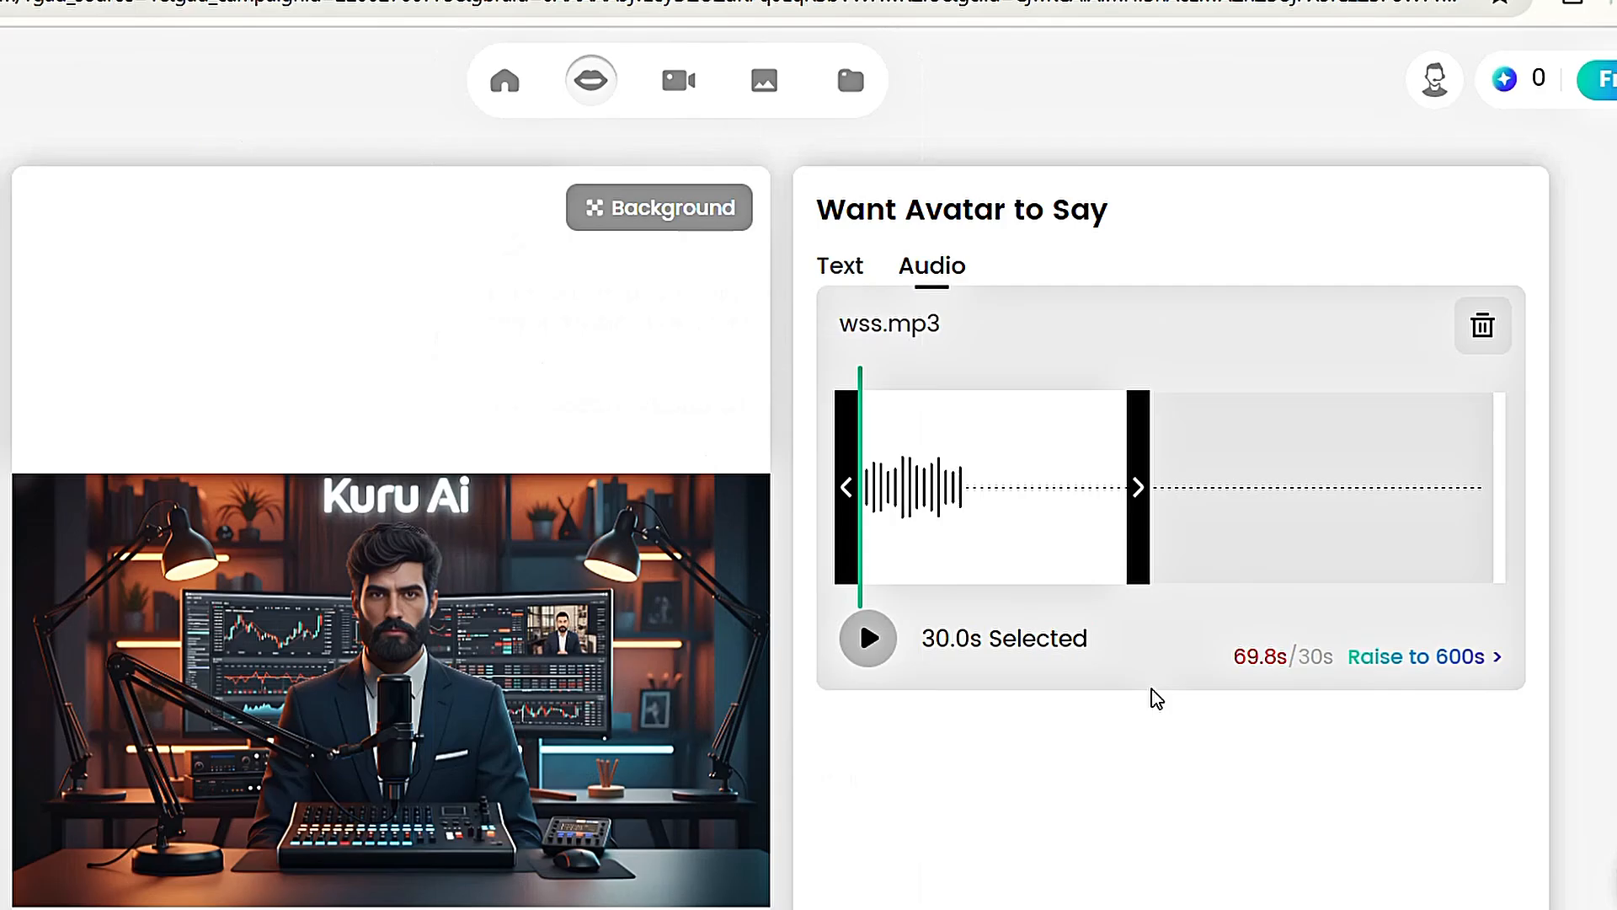
{"action": "mouse_move", "coordinate": [1294, 674]}
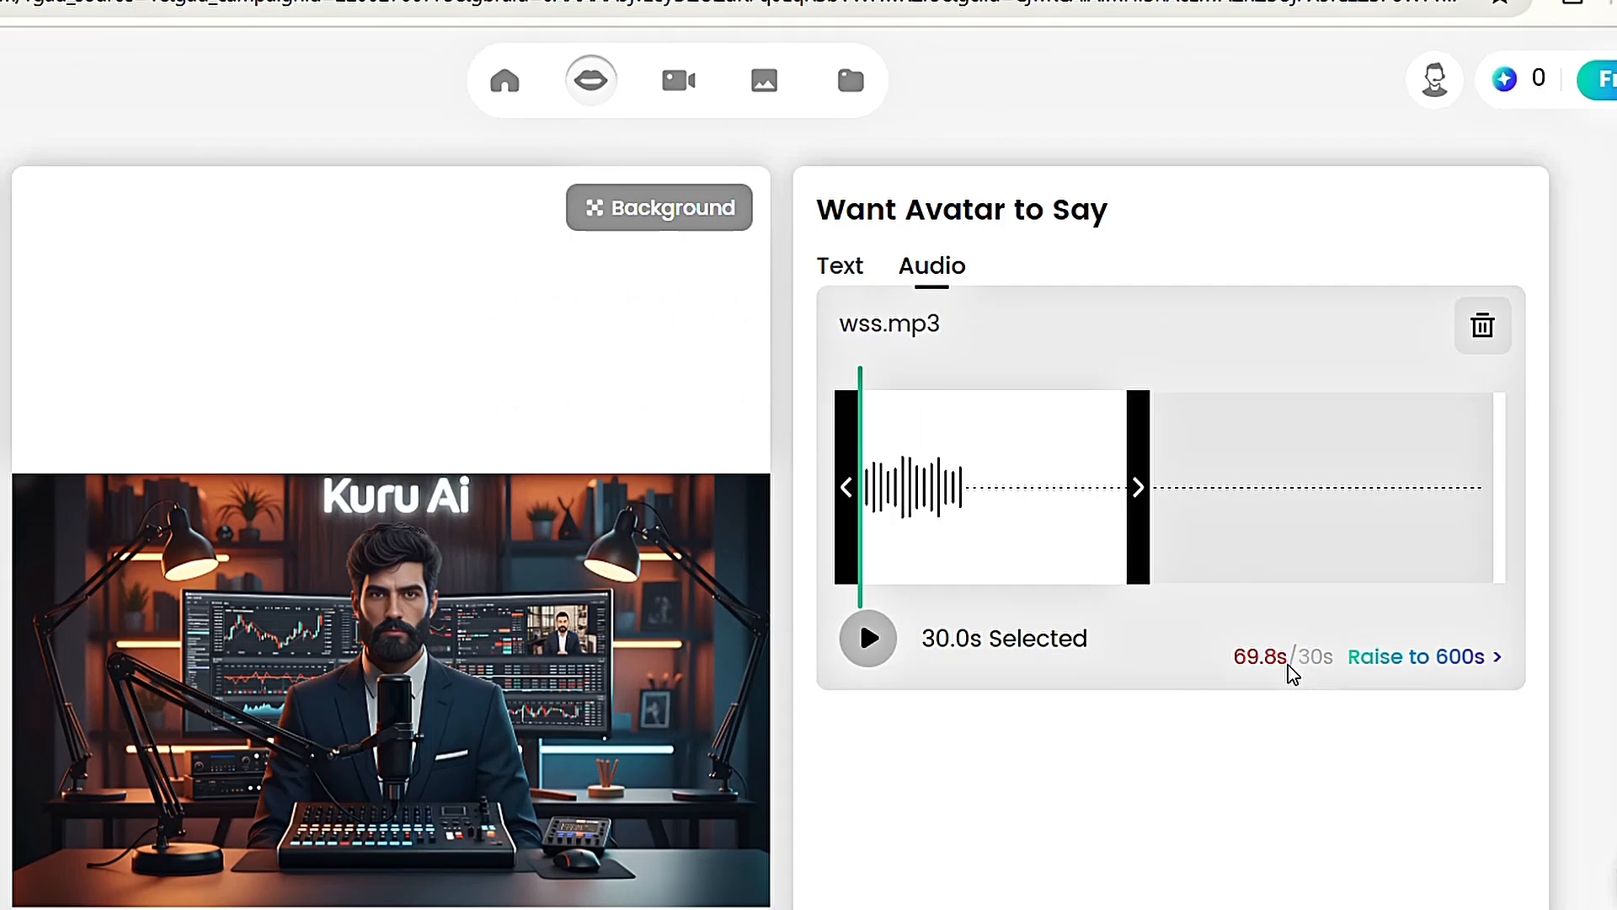
{"action": "mouse_move", "coordinate": [1138, 491]}
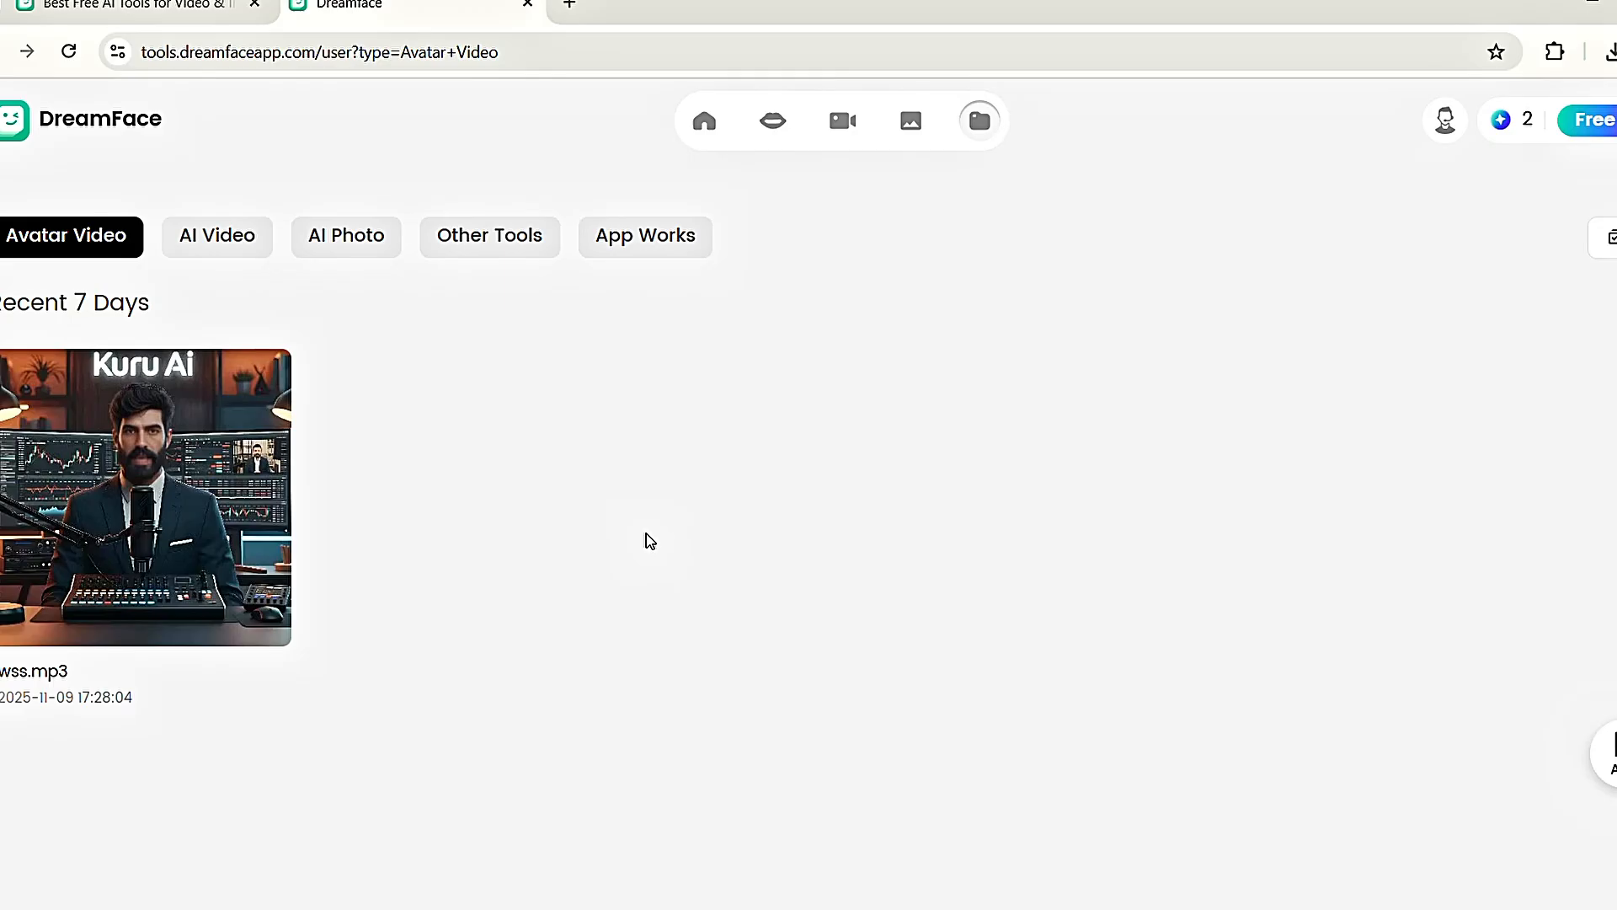
- Run Video Enhance on the wss.mp3 avatar video and download the result
{"action": "left_click", "coordinate": [145, 496]}
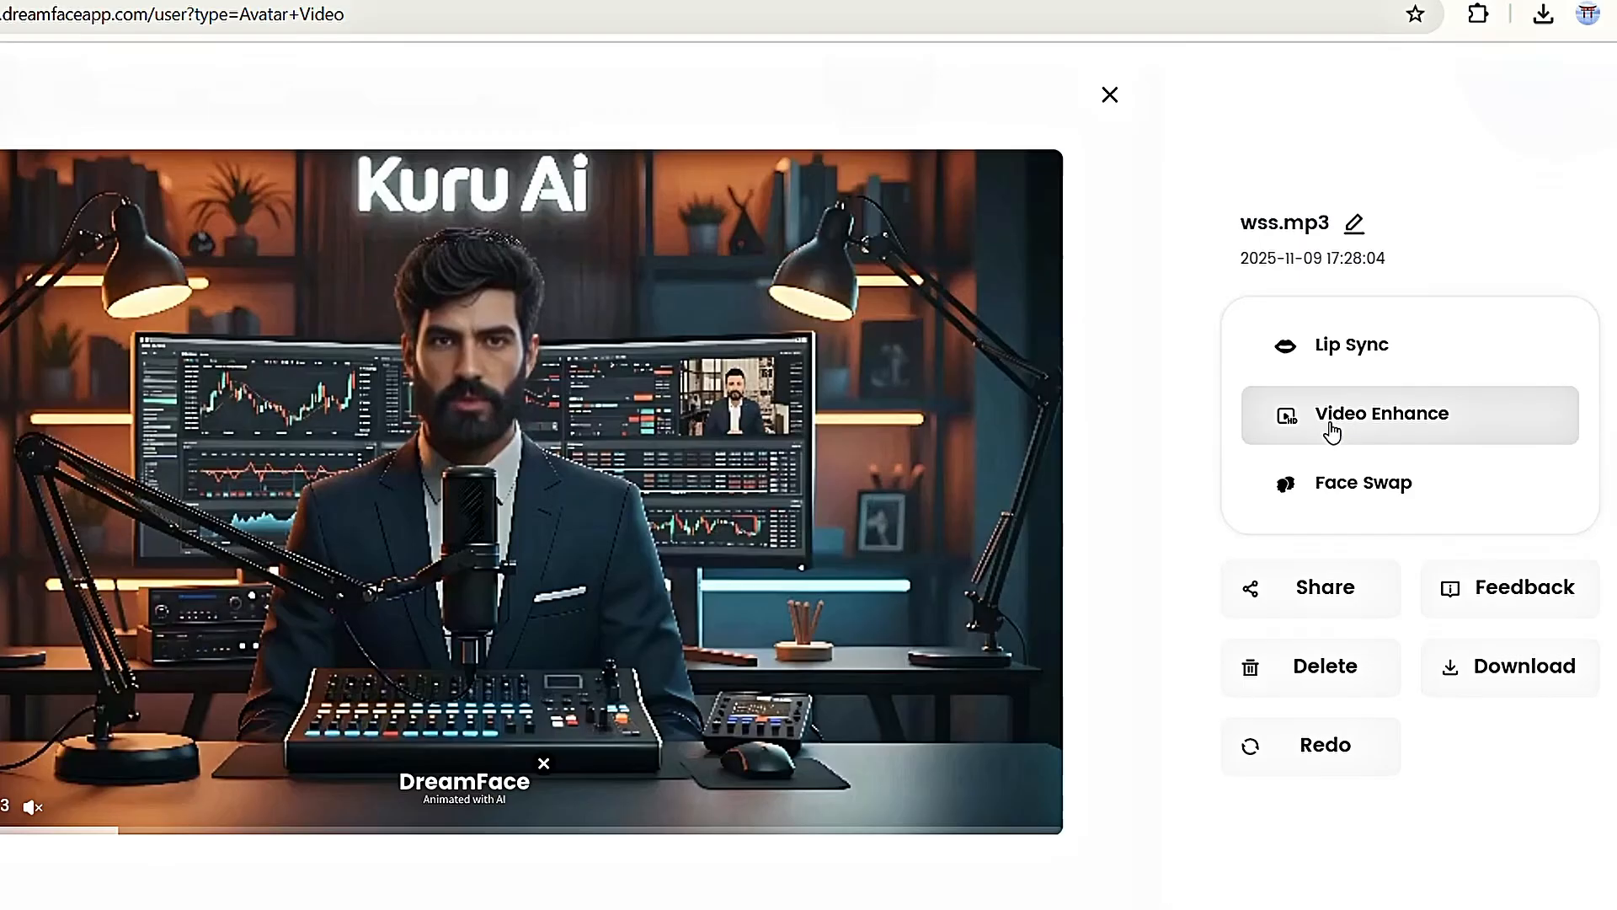
{"action": "left_click", "coordinate": [1381, 414]}
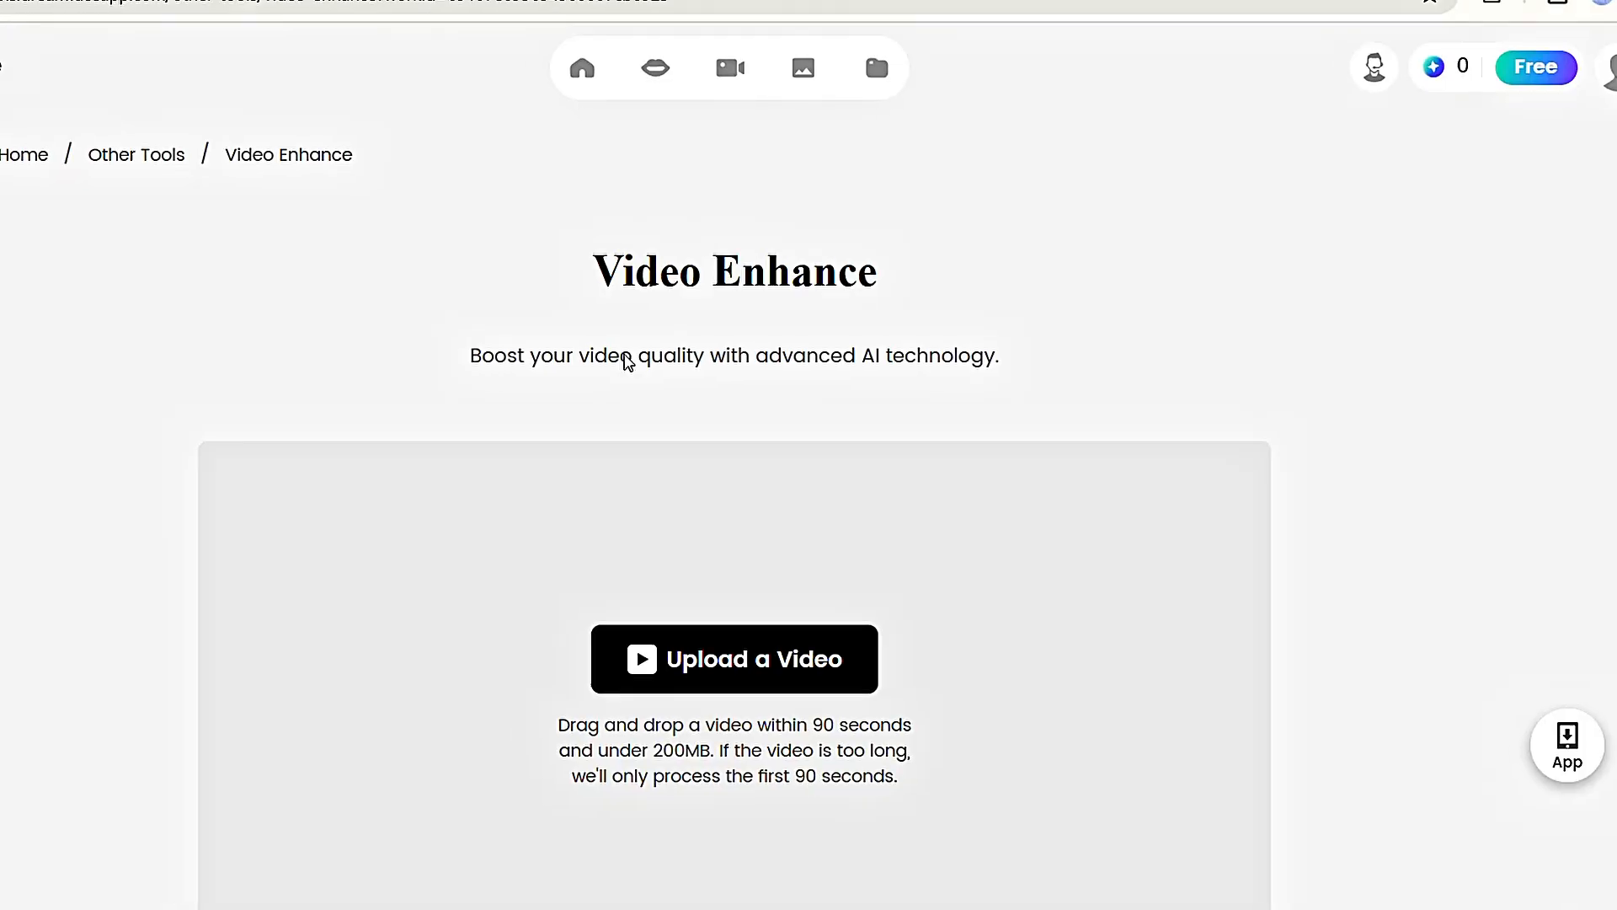
{"action": "left_click", "coordinate": [734, 659]}
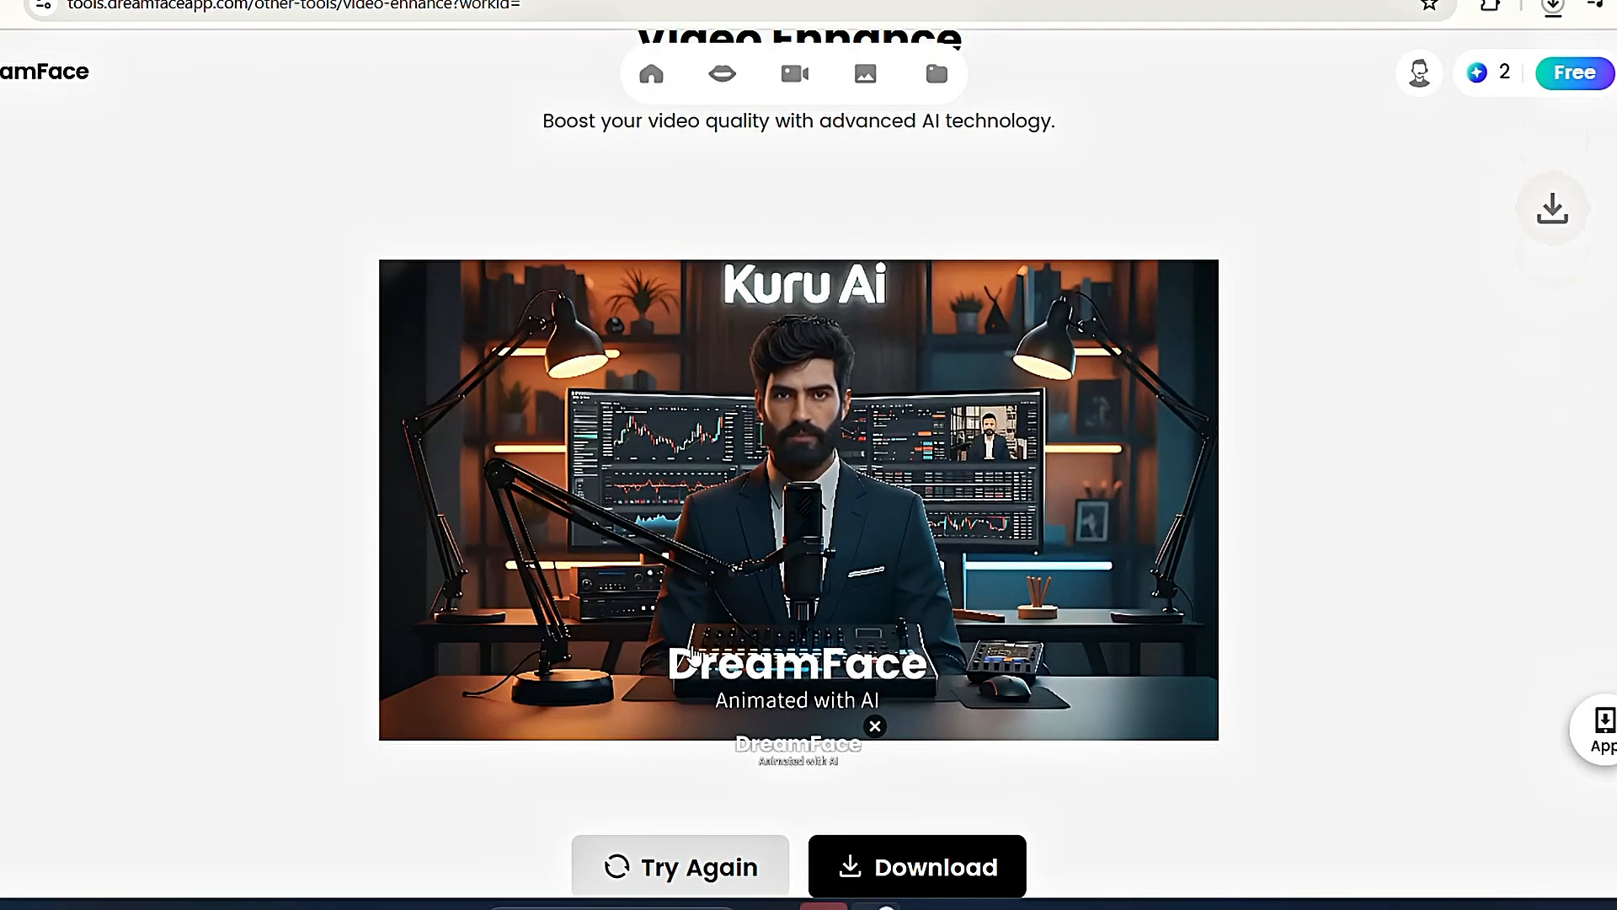
{"action": "left_click", "coordinate": [1552, 7]}
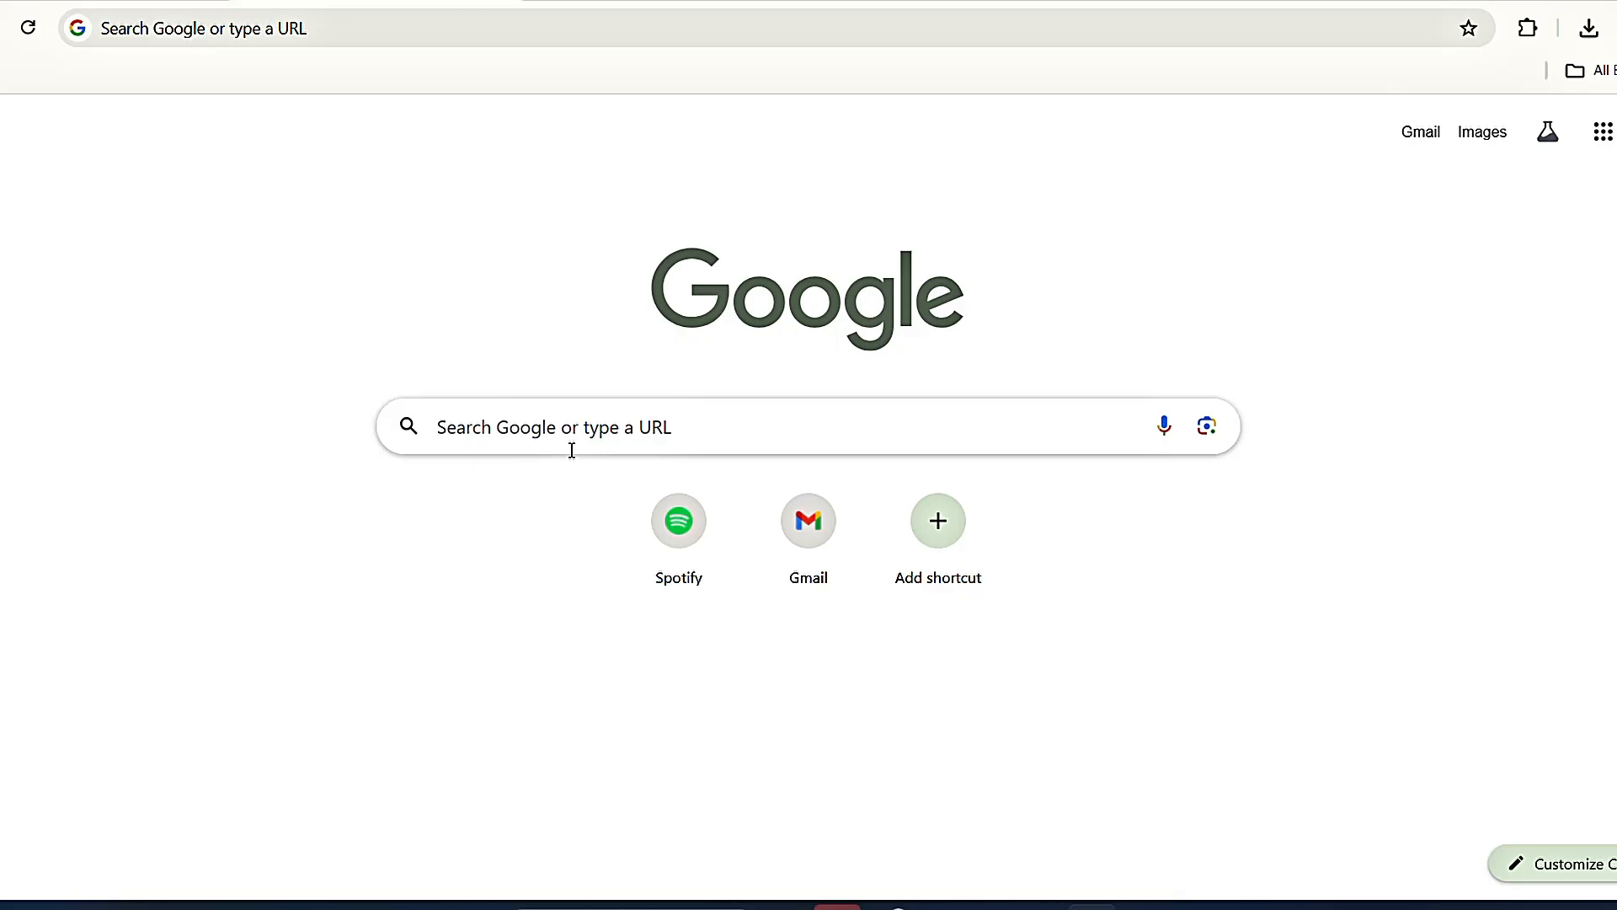
- Search Google for 'meta ai' and follow the result to the Meta AI site
{"action": "type", "text": "meta aia"}
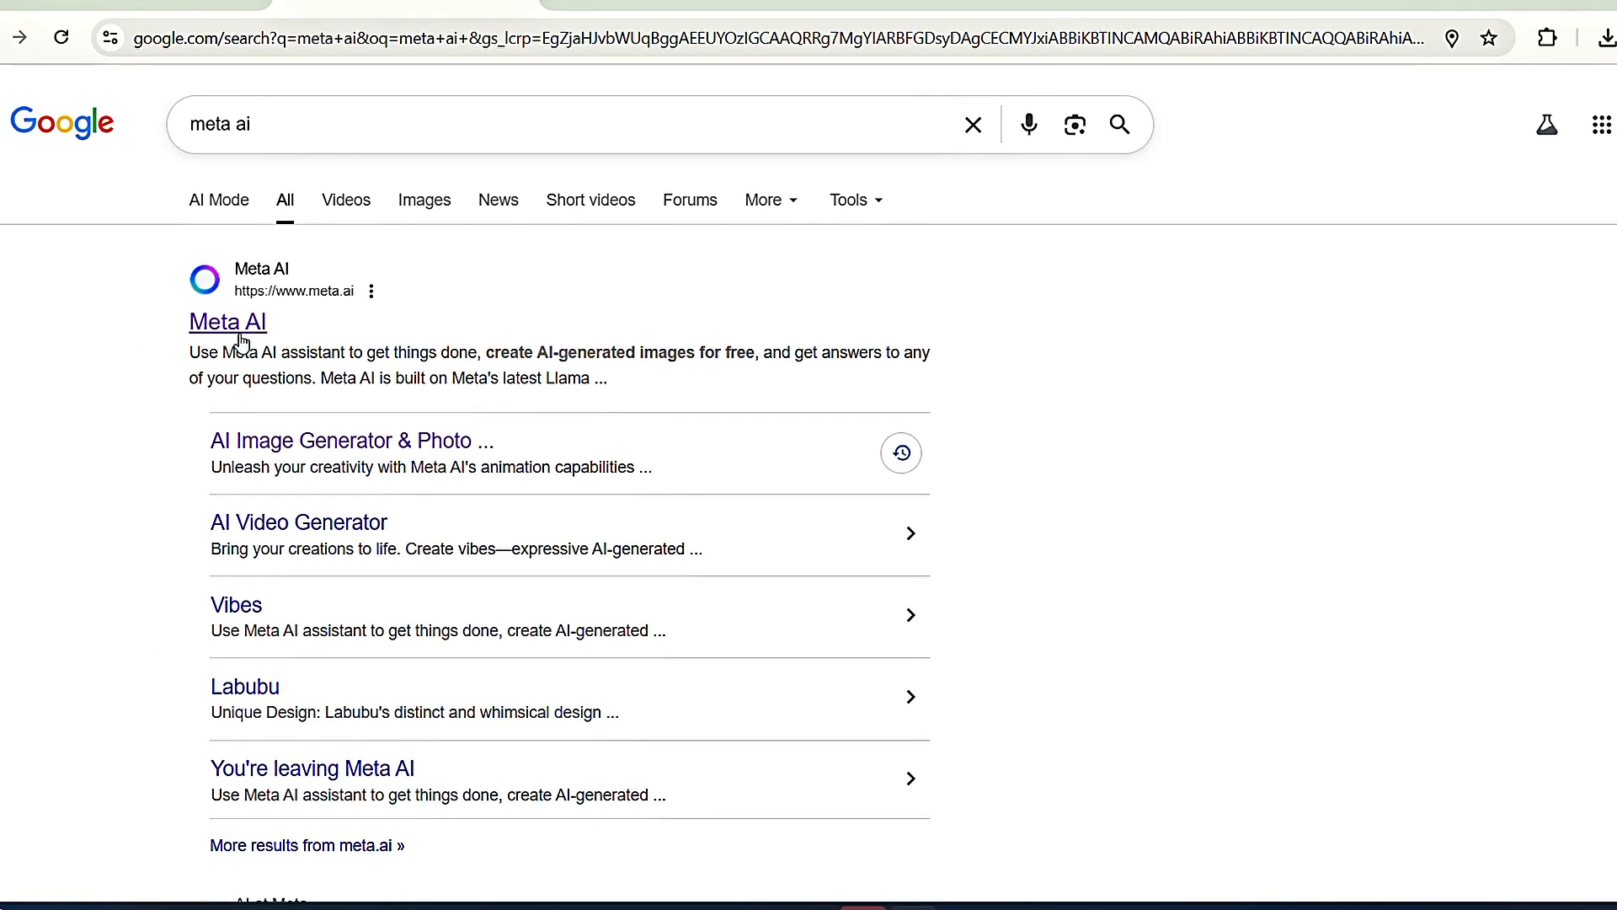
{"action": "left_click", "coordinate": [227, 322]}
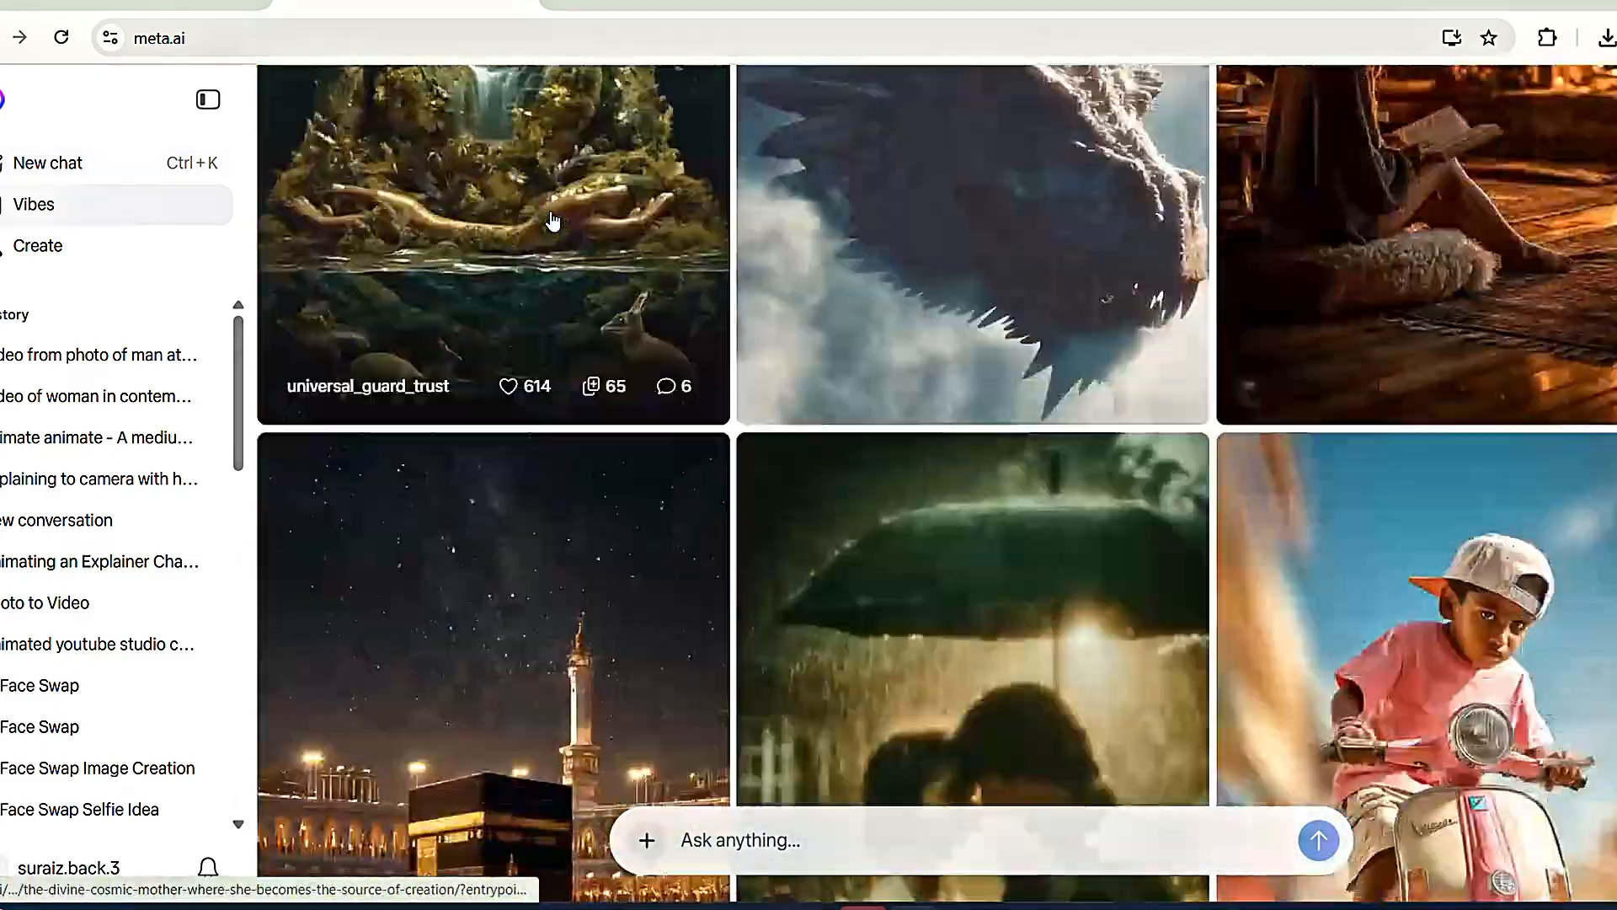
- Start a new Meta AI chat and submit the Kuru Ai photo with the create-video prompt
{"action": "scroll", "scroll_direction": "down", "scroll_amount": 3}
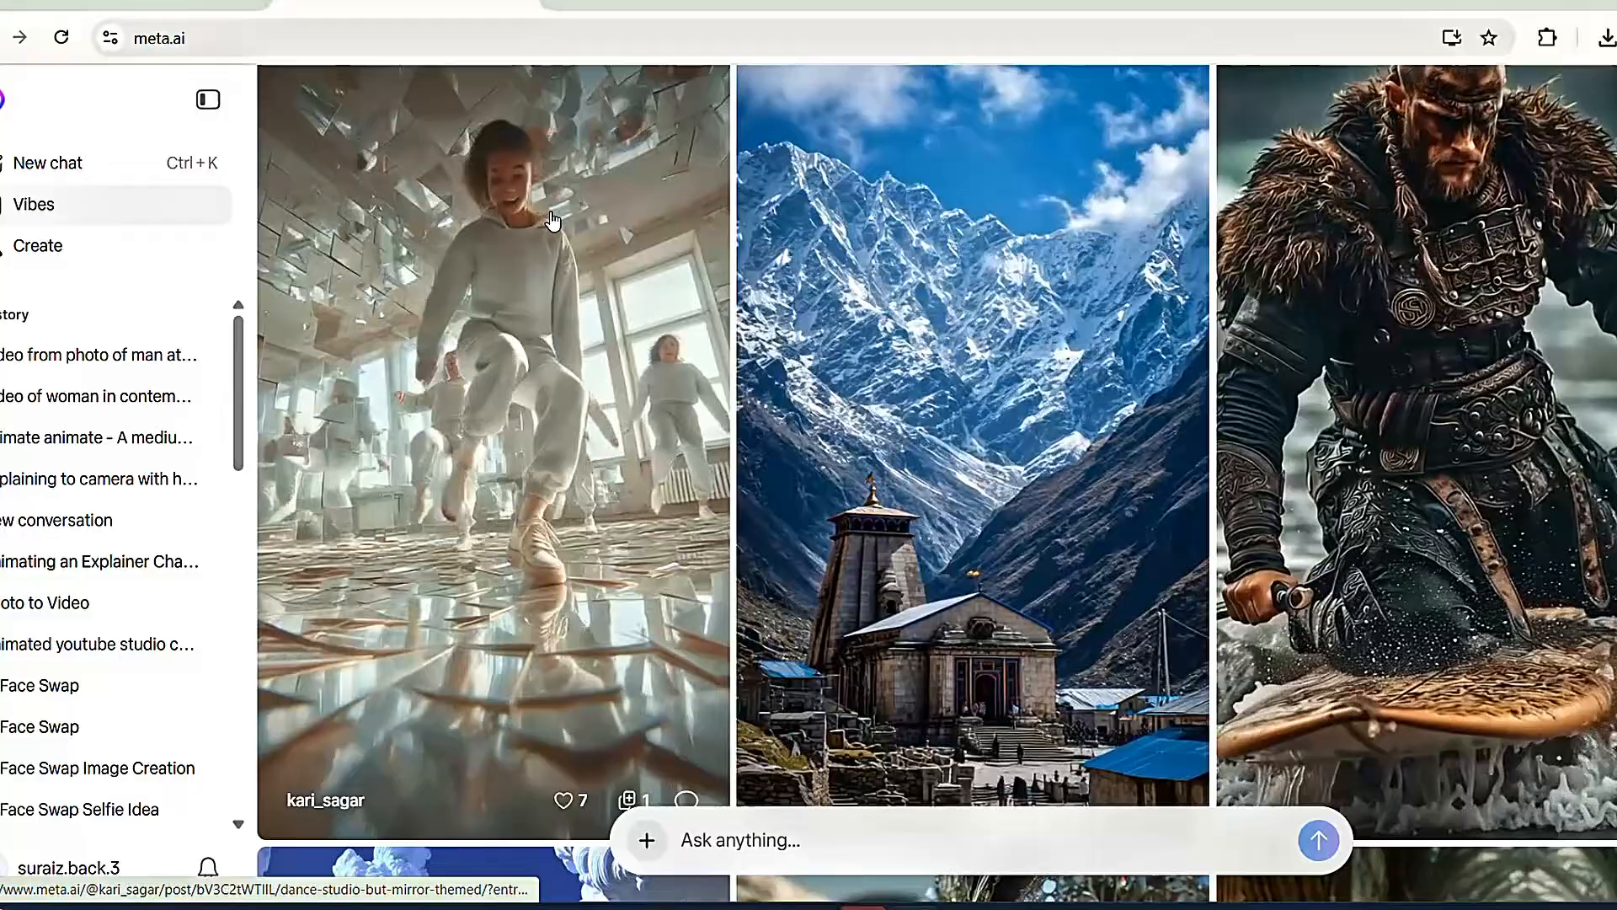
{"action": "left_click", "coordinate": [46, 162]}
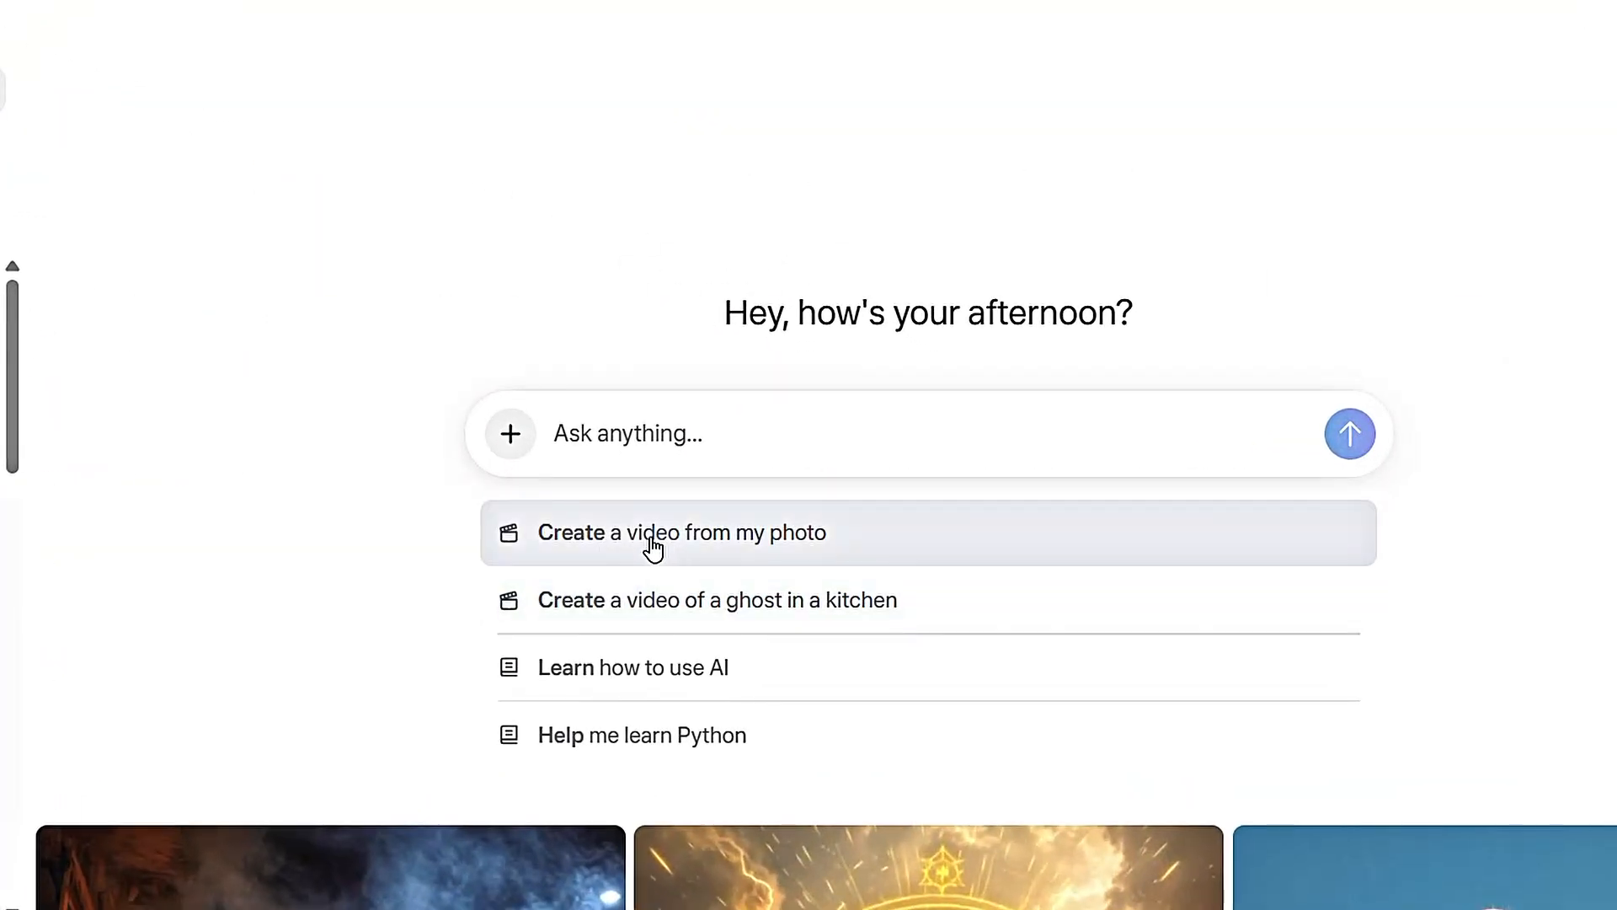
{"action": "left_click", "coordinate": [681, 532]}
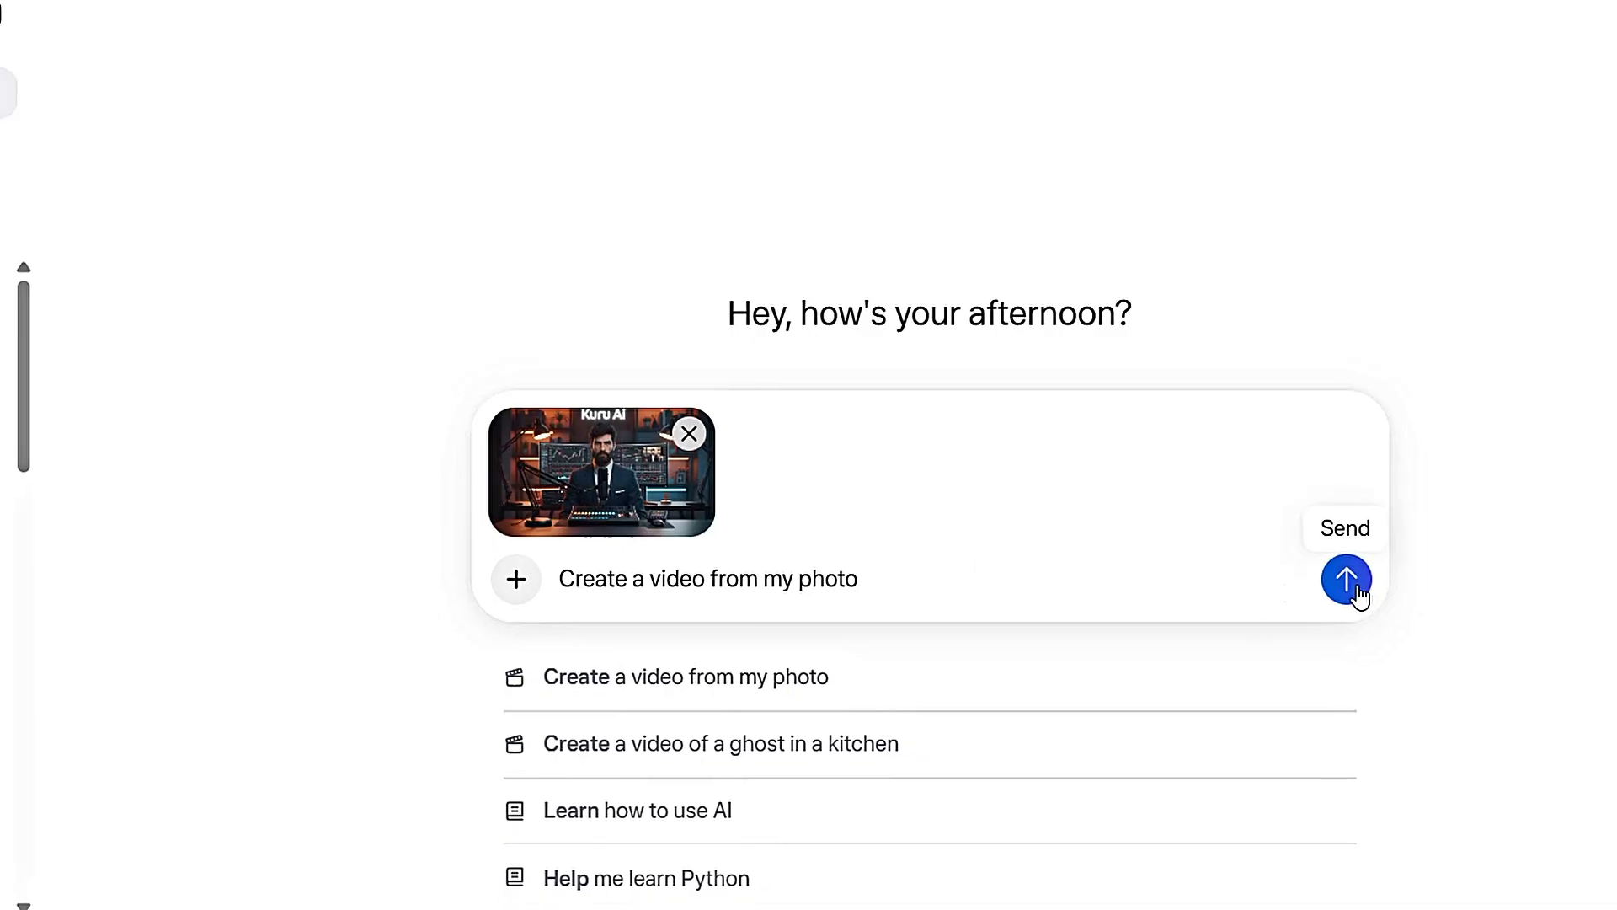
{"action": "left_click", "coordinate": [1346, 578]}
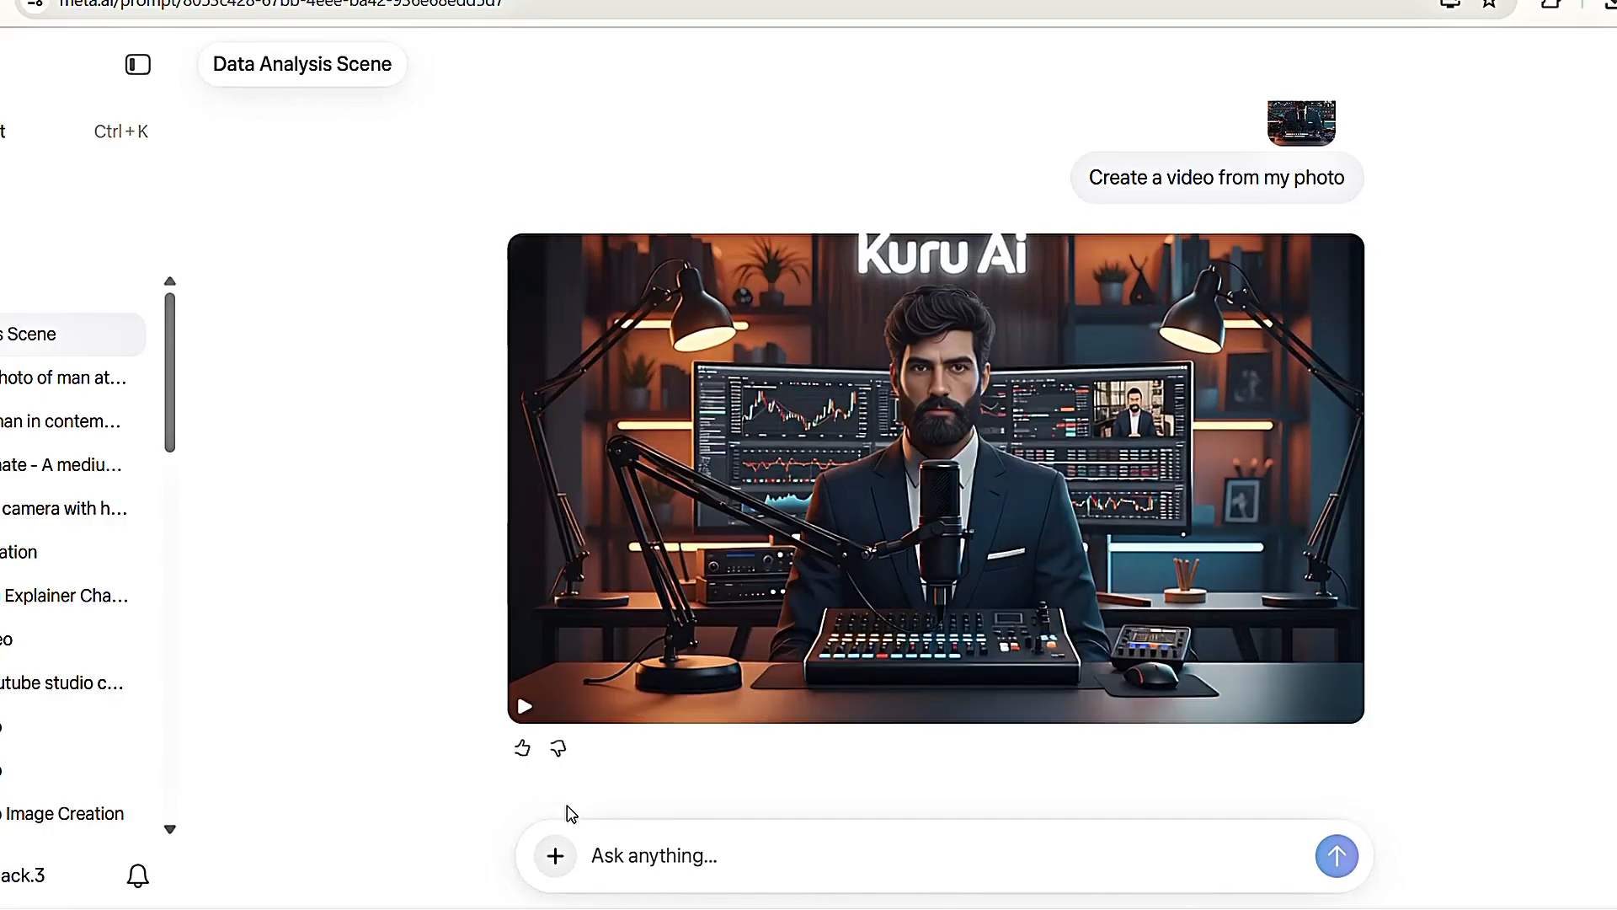
{"action": "mouse_move", "coordinate": [567, 851]}
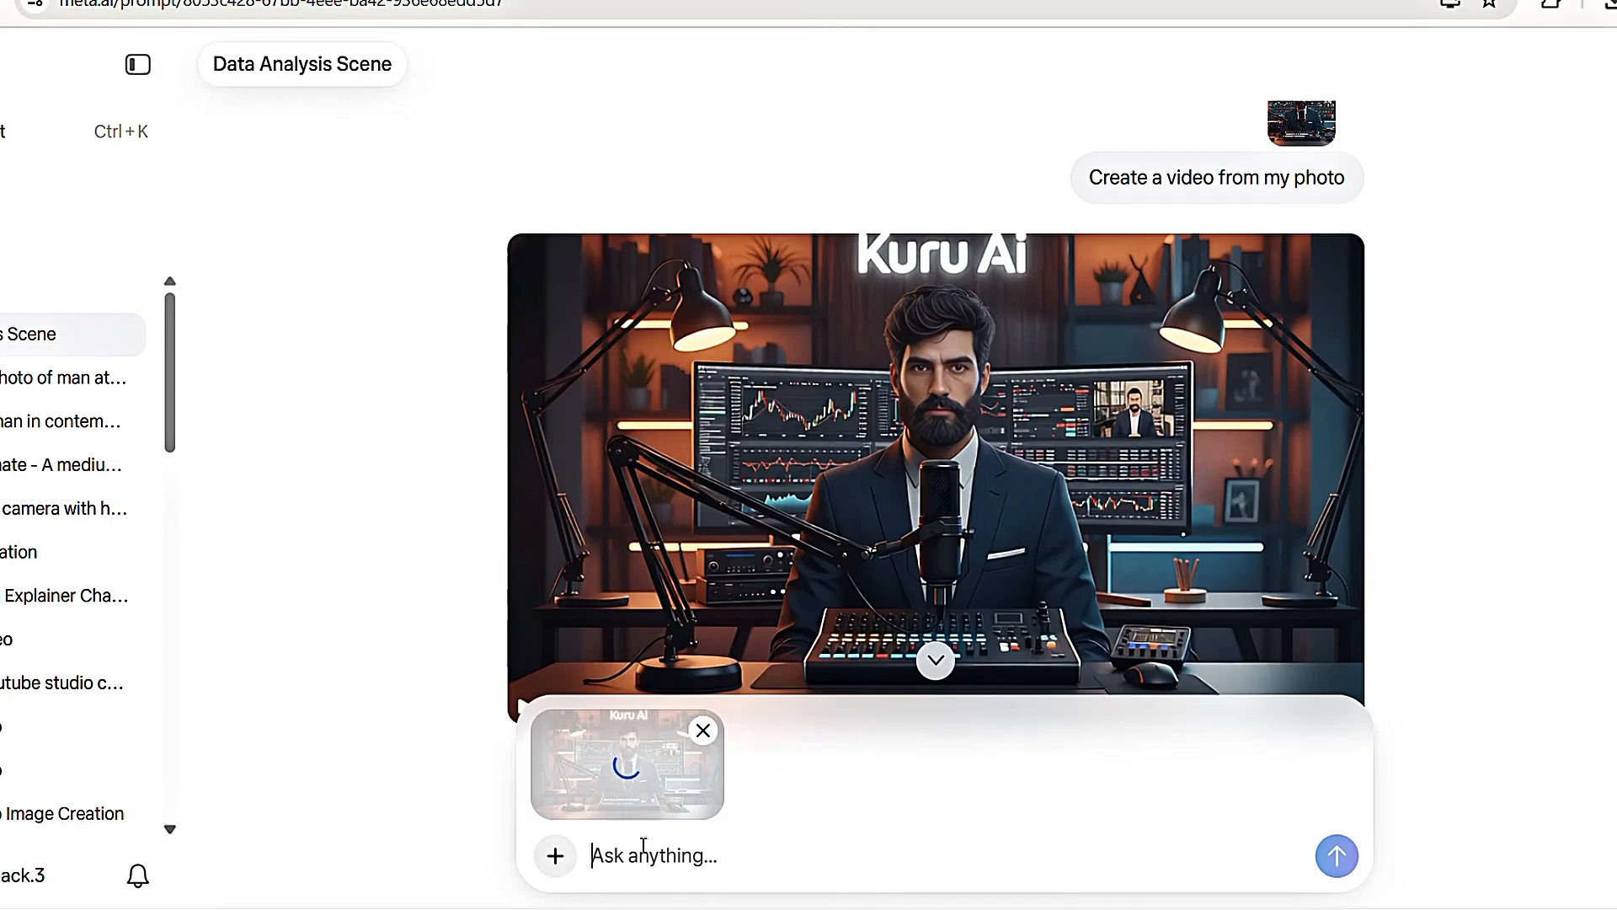
- Send the prompt 'animate - facing straight to the camera, hand…' for the photo
{"action": "type", "text": "animate - straight to te"}
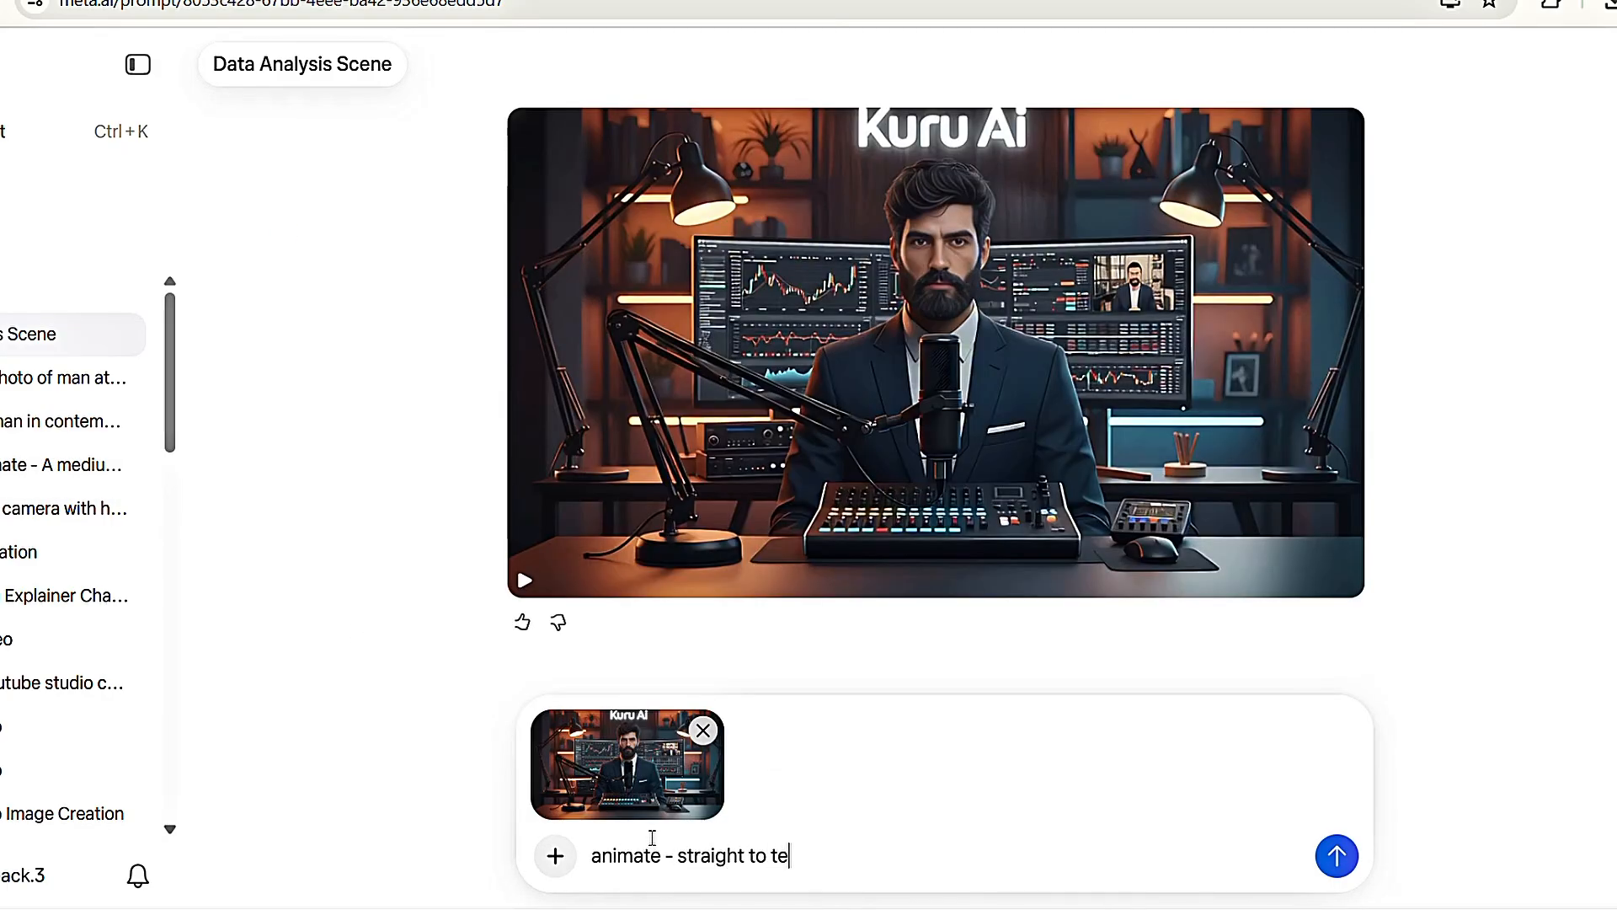
{"action": "type", "text": "facing straight to the camera , hand"}
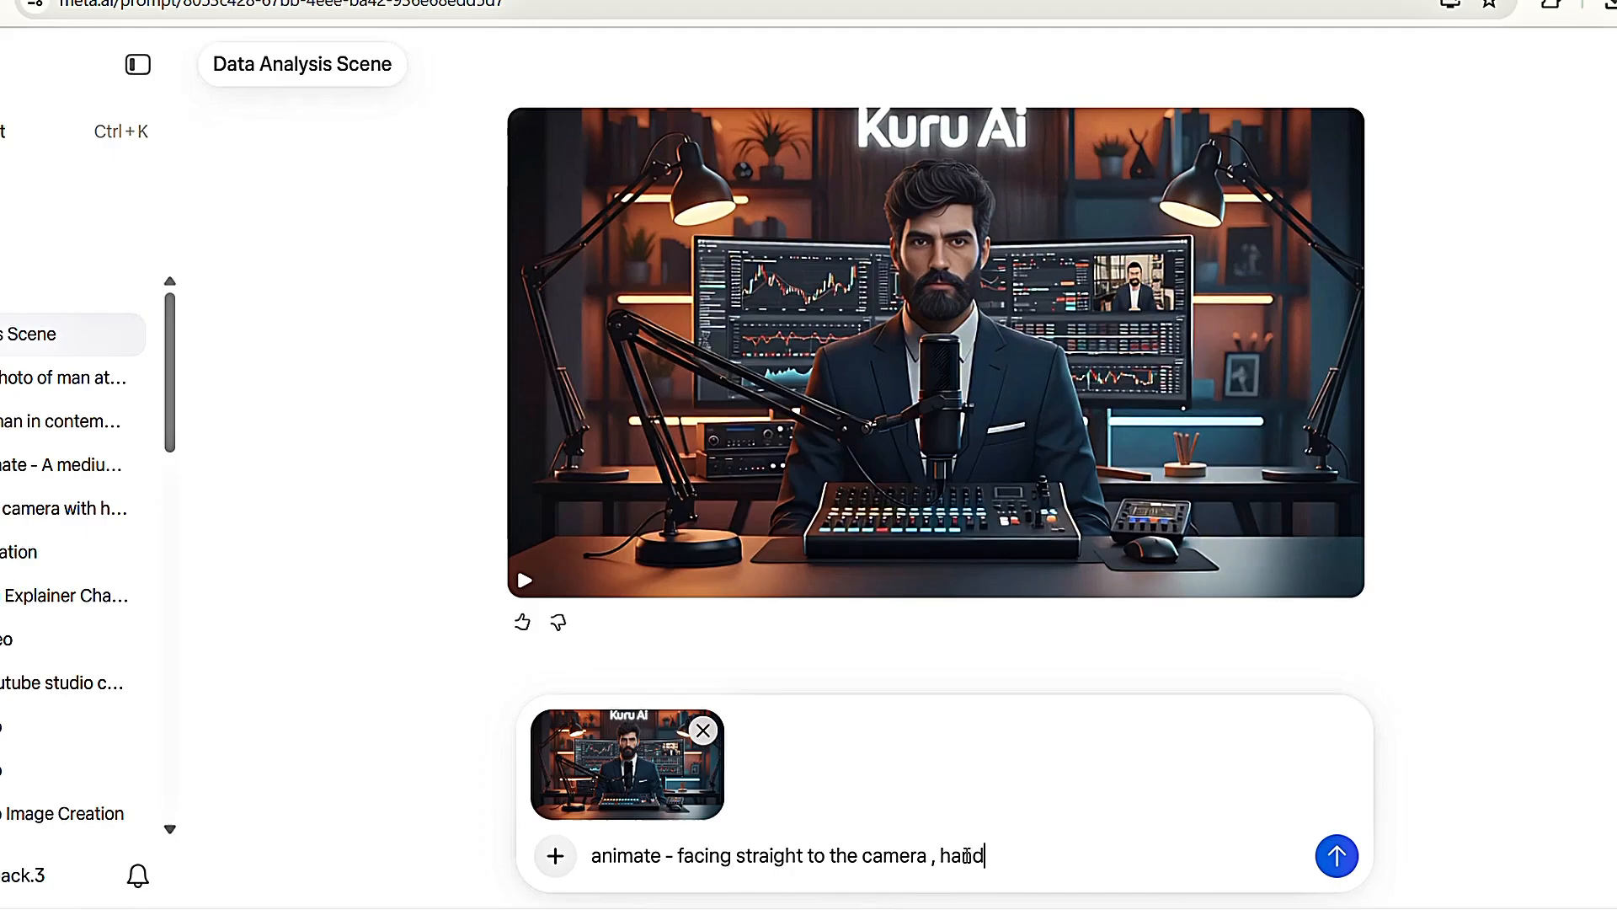
{"action": "left_click", "coordinate": [1337, 854]}
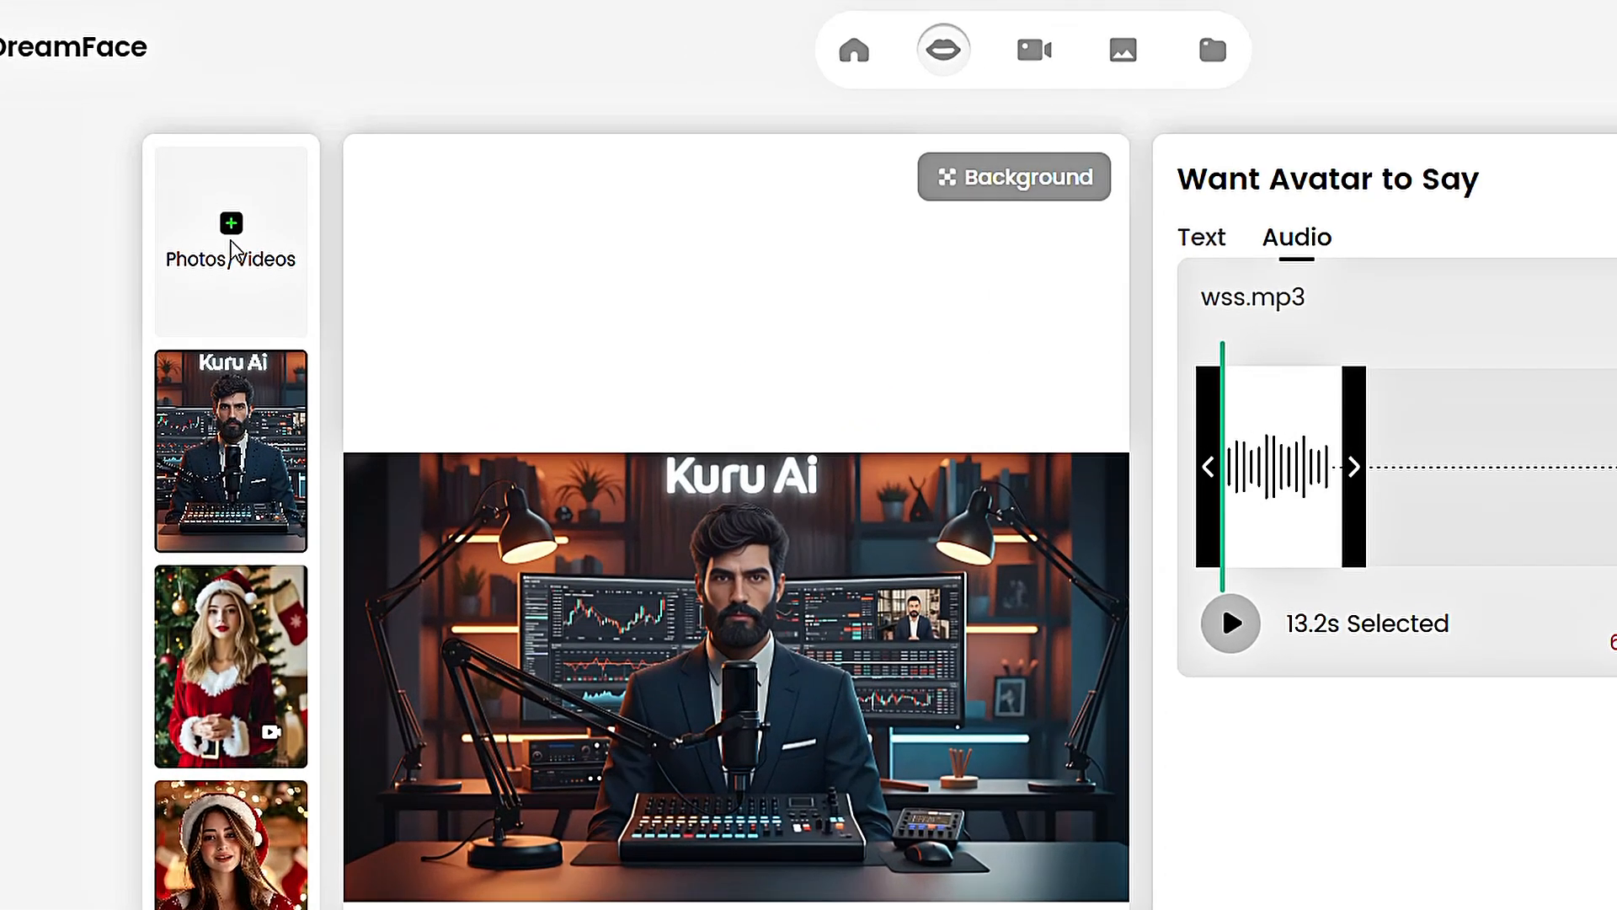
- Upload the animated Kuru Ai clip from the PC and play the 13-second wss.mp3 lip-synced video
{"action": "left_click", "coordinate": [230, 239]}
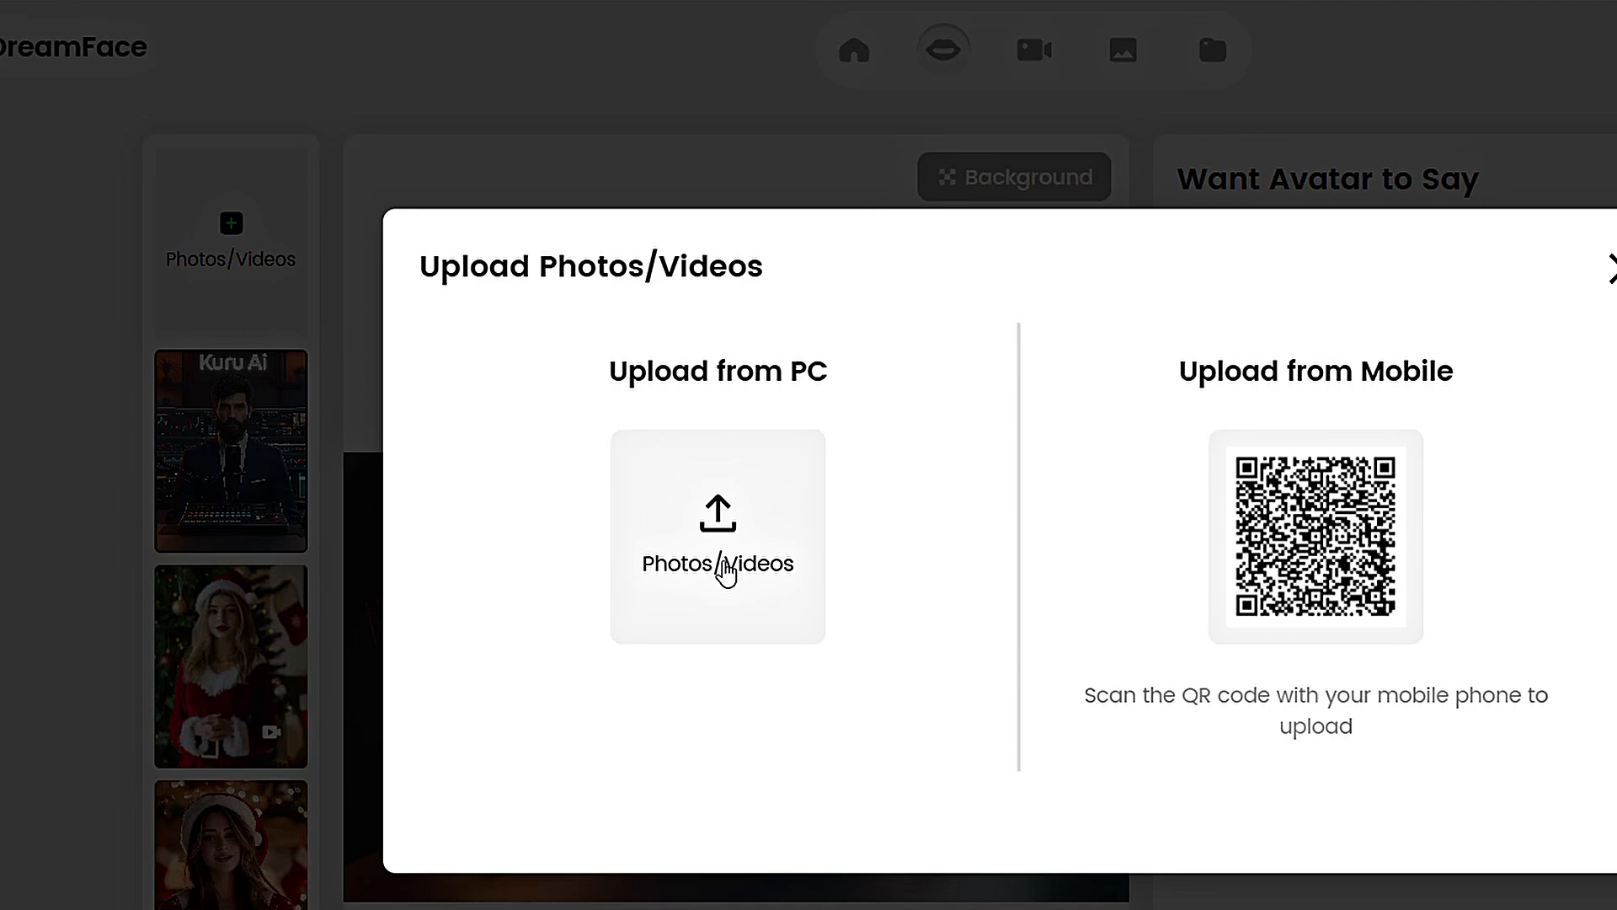
{"action": "left_click", "coordinate": [717, 536]}
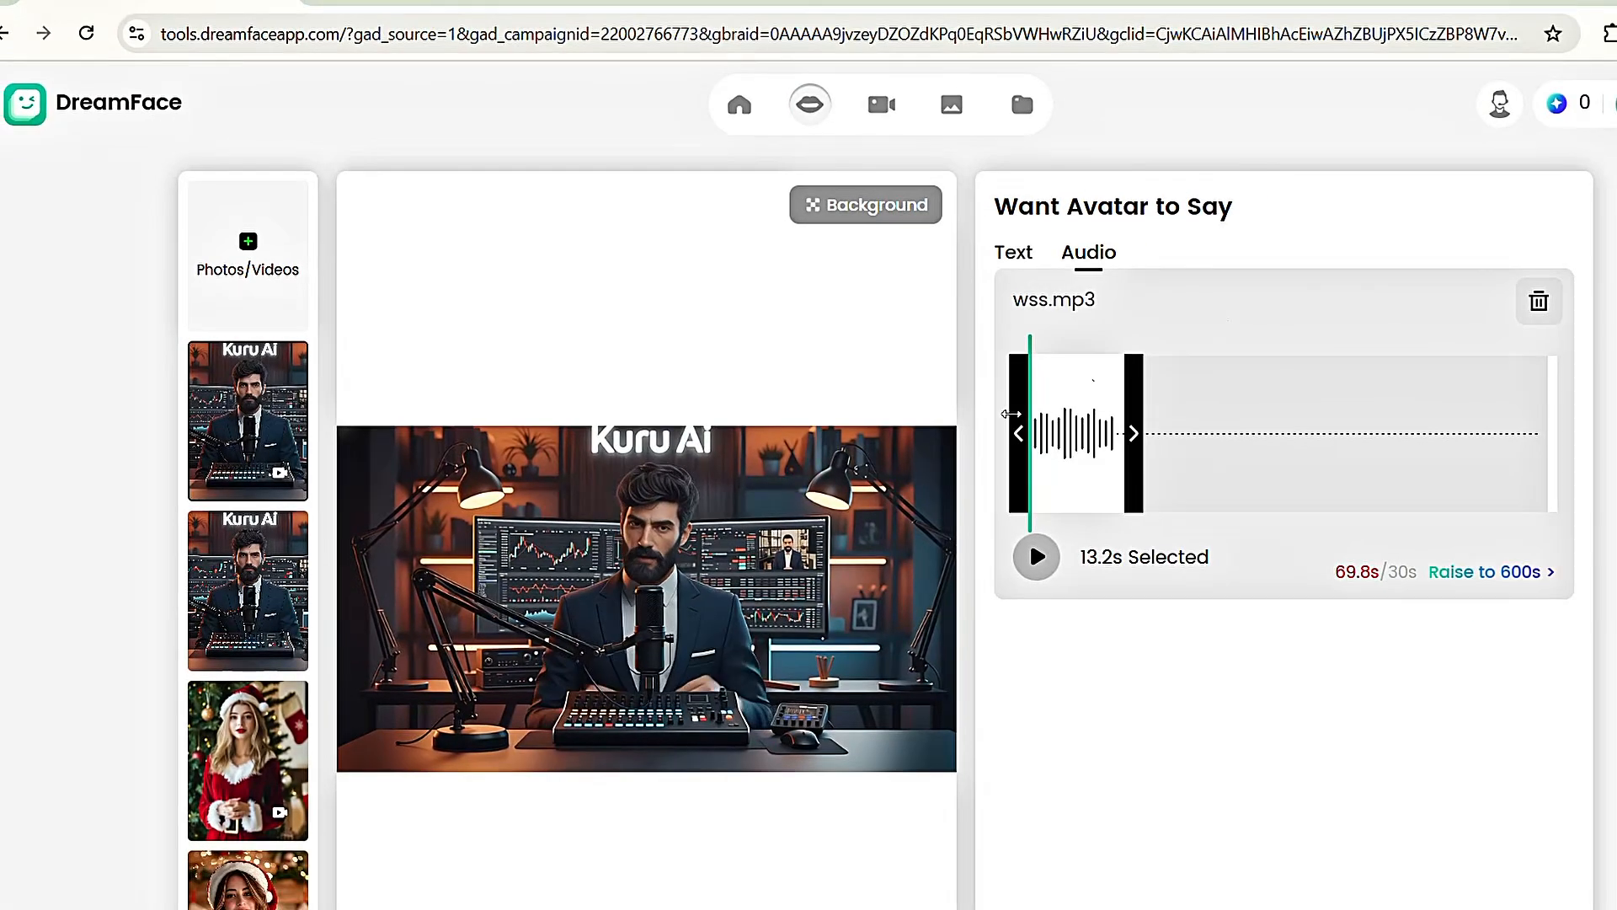
{"action": "left_click", "coordinate": [1020, 104]}
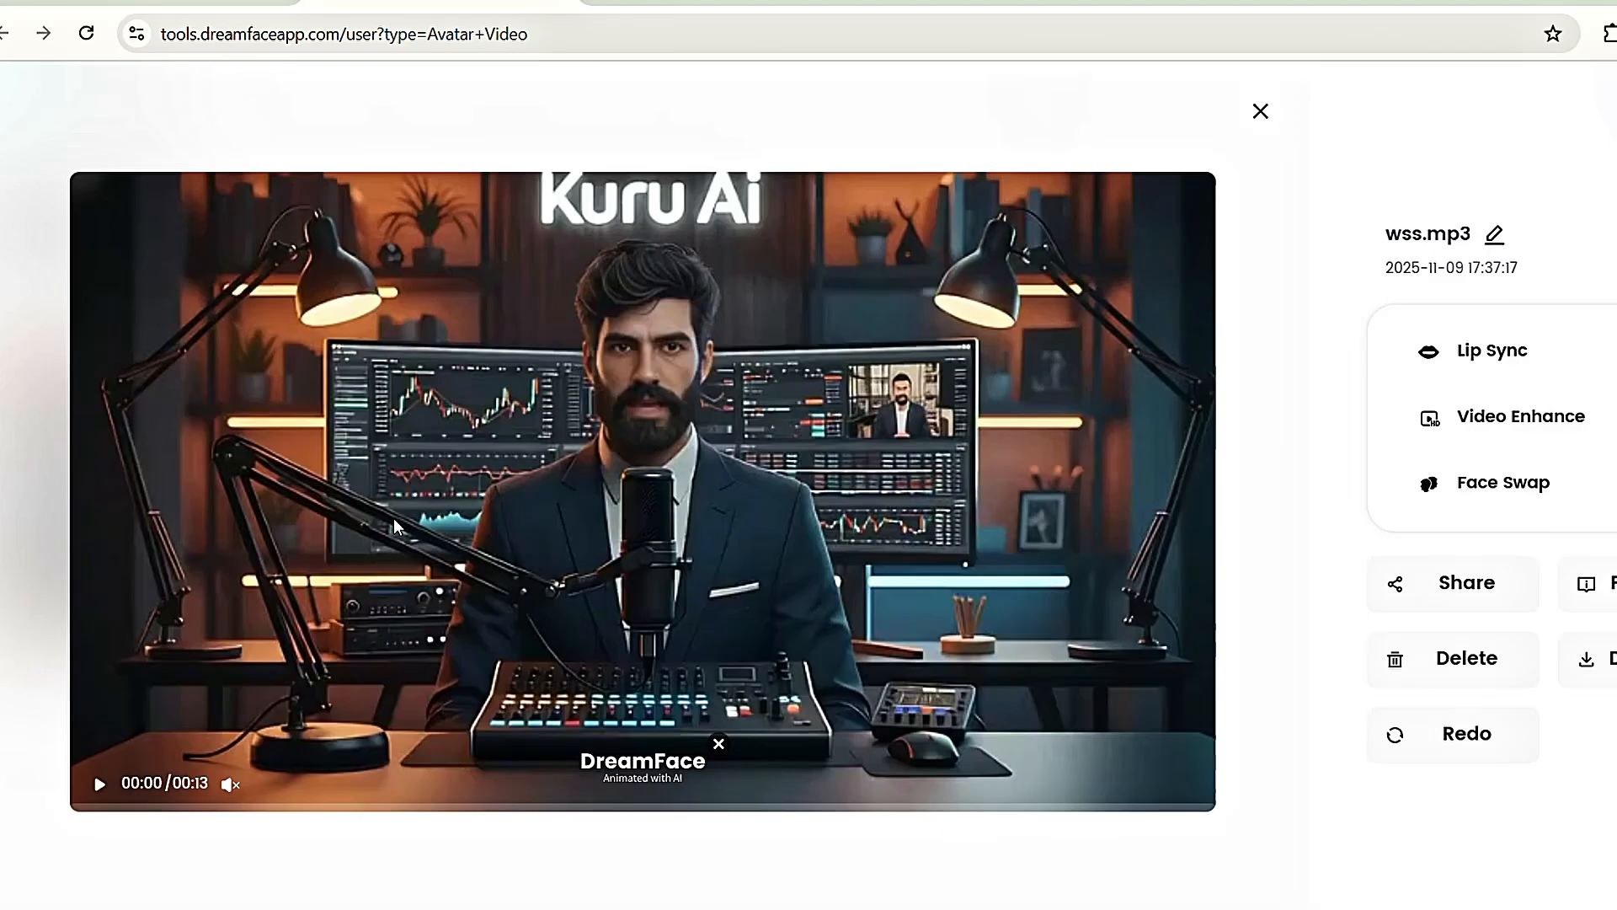
{"action": "left_click", "coordinate": [100, 784]}
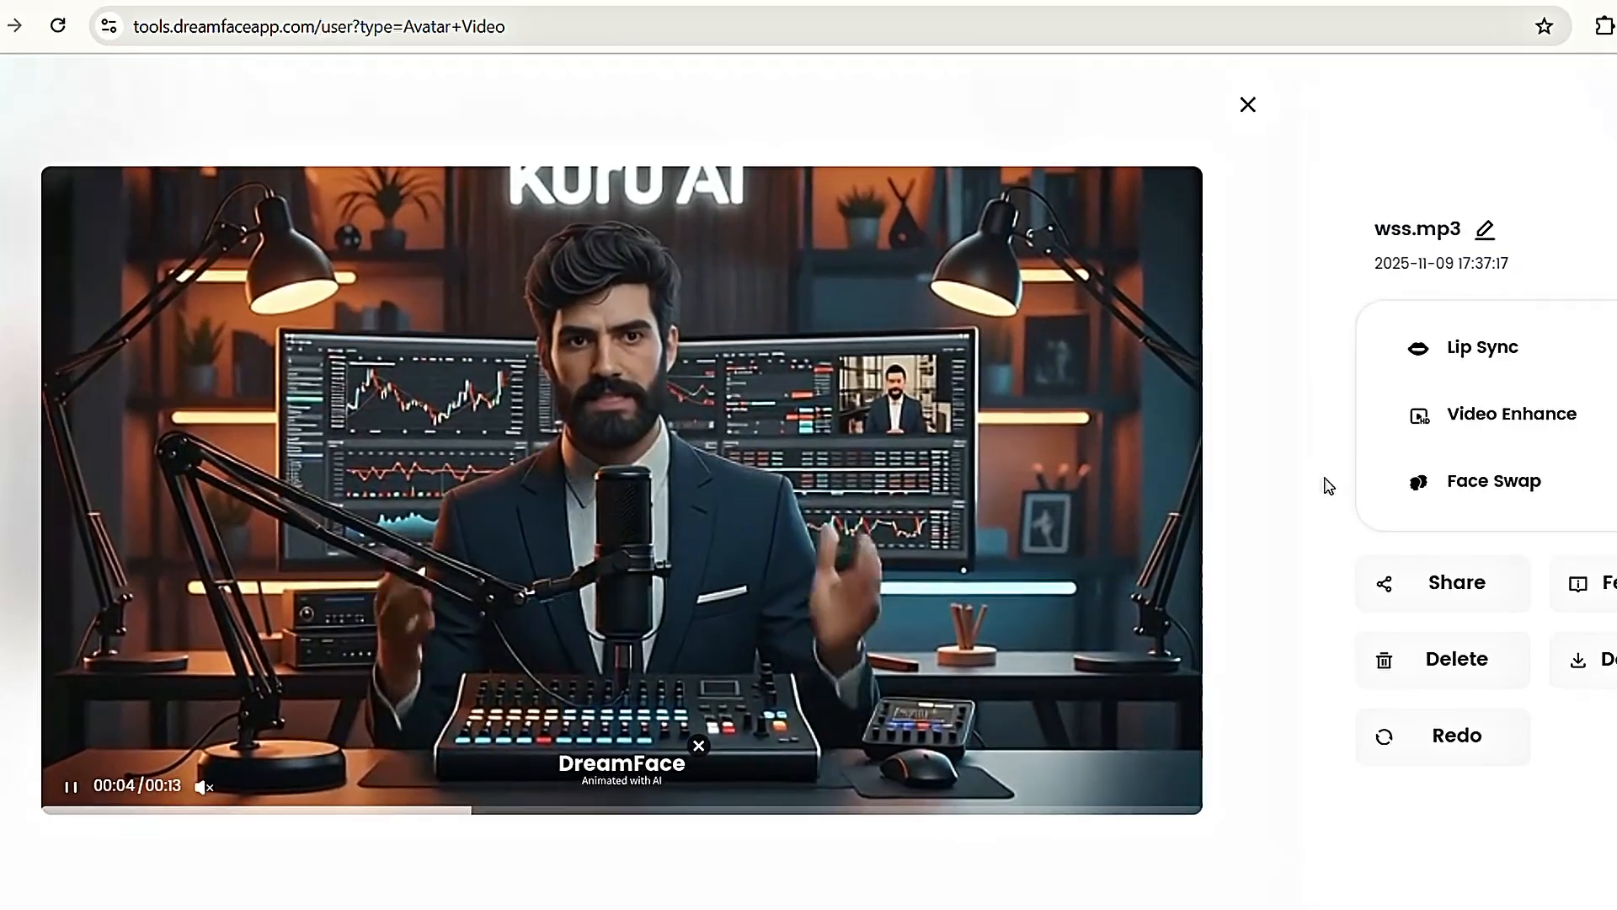
{"action": "left_click", "coordinate": [1510, 414]}
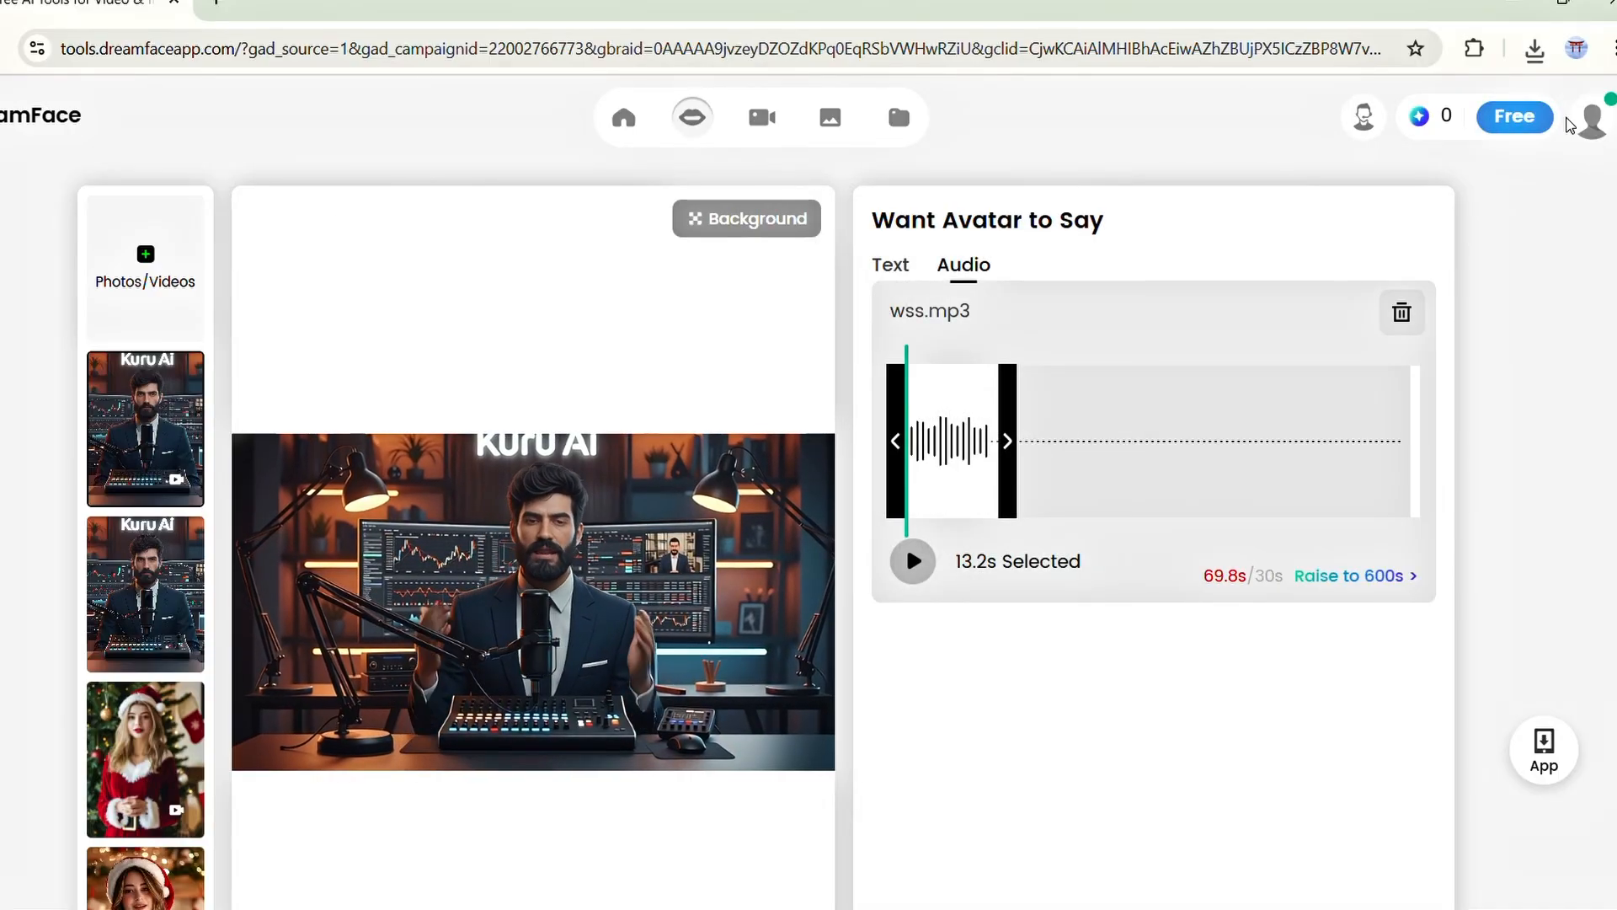
- Review DreamFace's free-plan limits and Pro pricing tiers, then head to anieraser.media.io
{"action": "left_click", "coordinate": [1590, 116]}
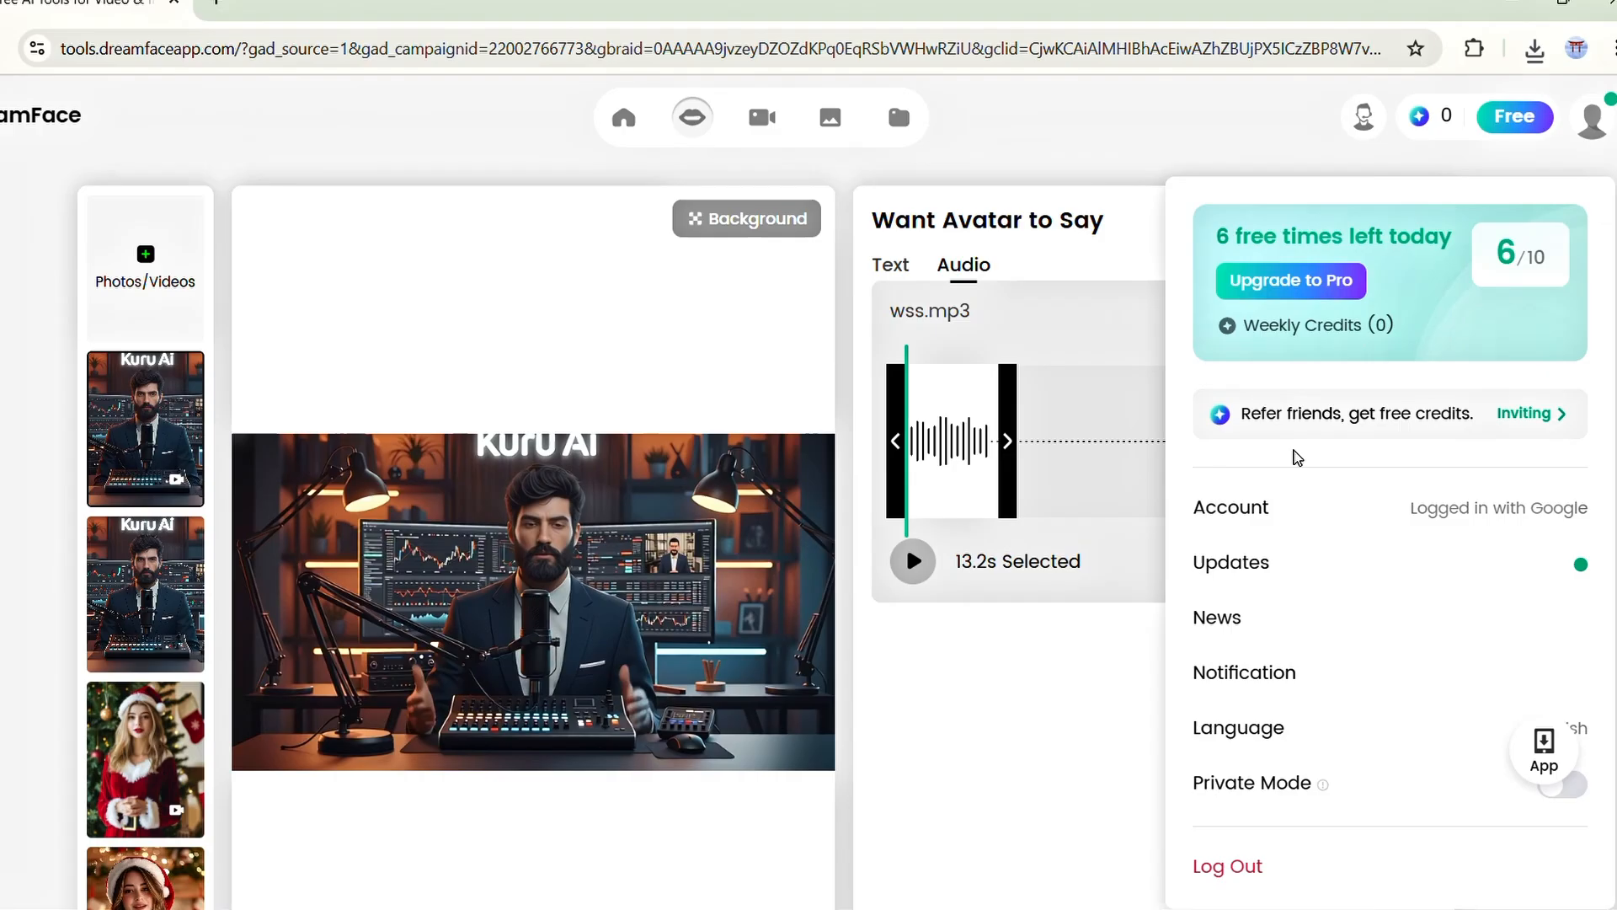
{"action": "scroll", "scroll_direction": "down", "scroll_amount": 3}
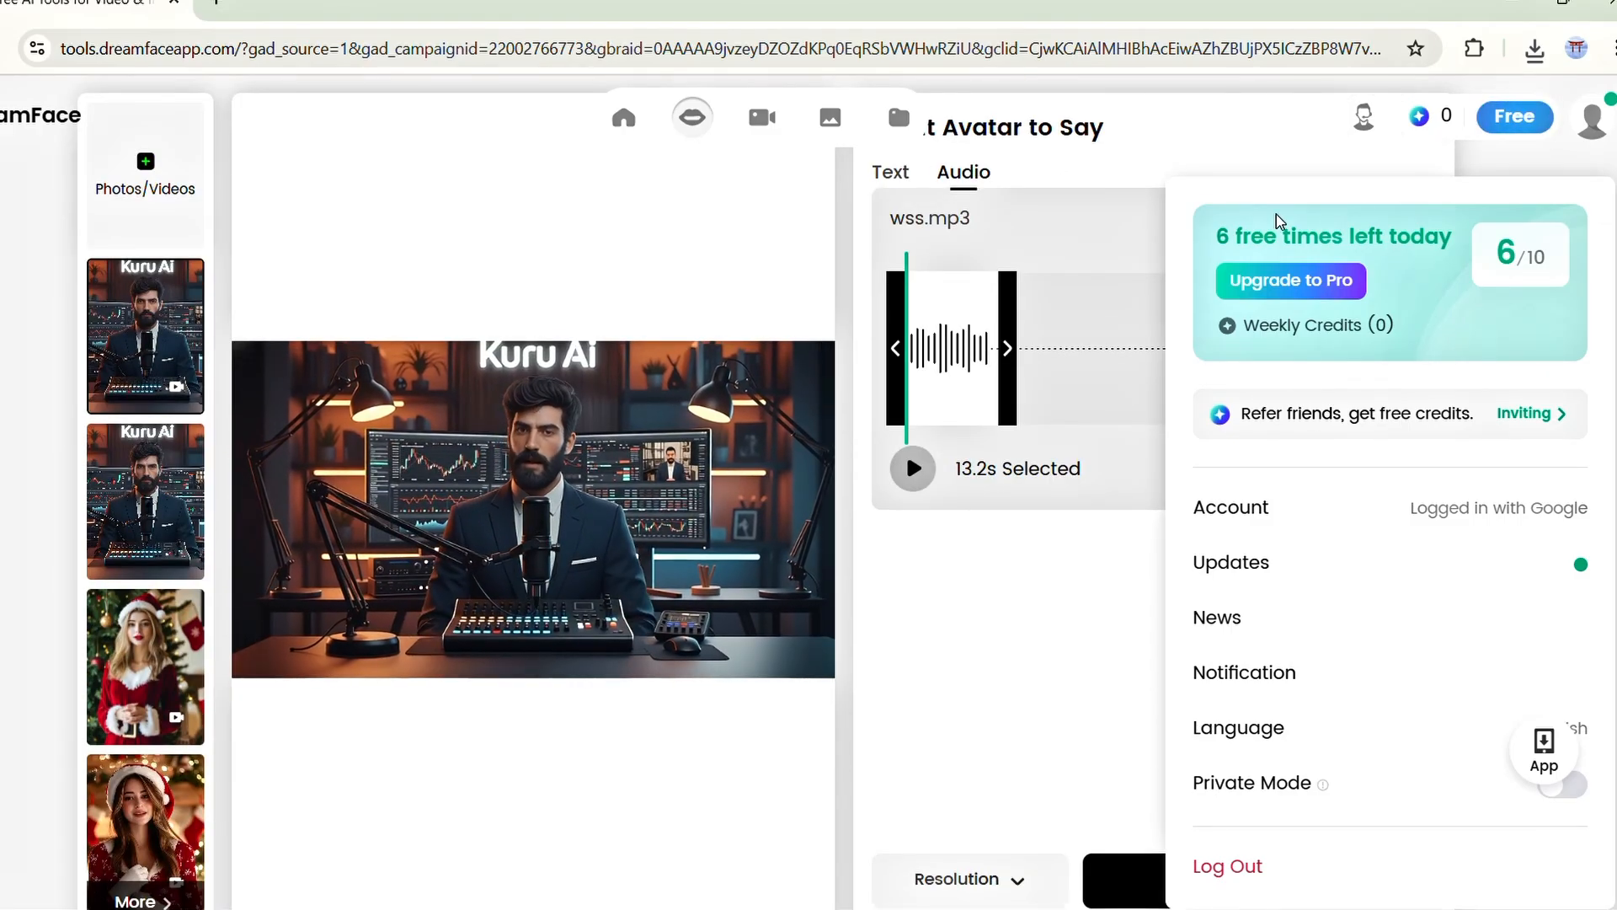
{"action": "left_click", "coordinate": [1289, 281]}
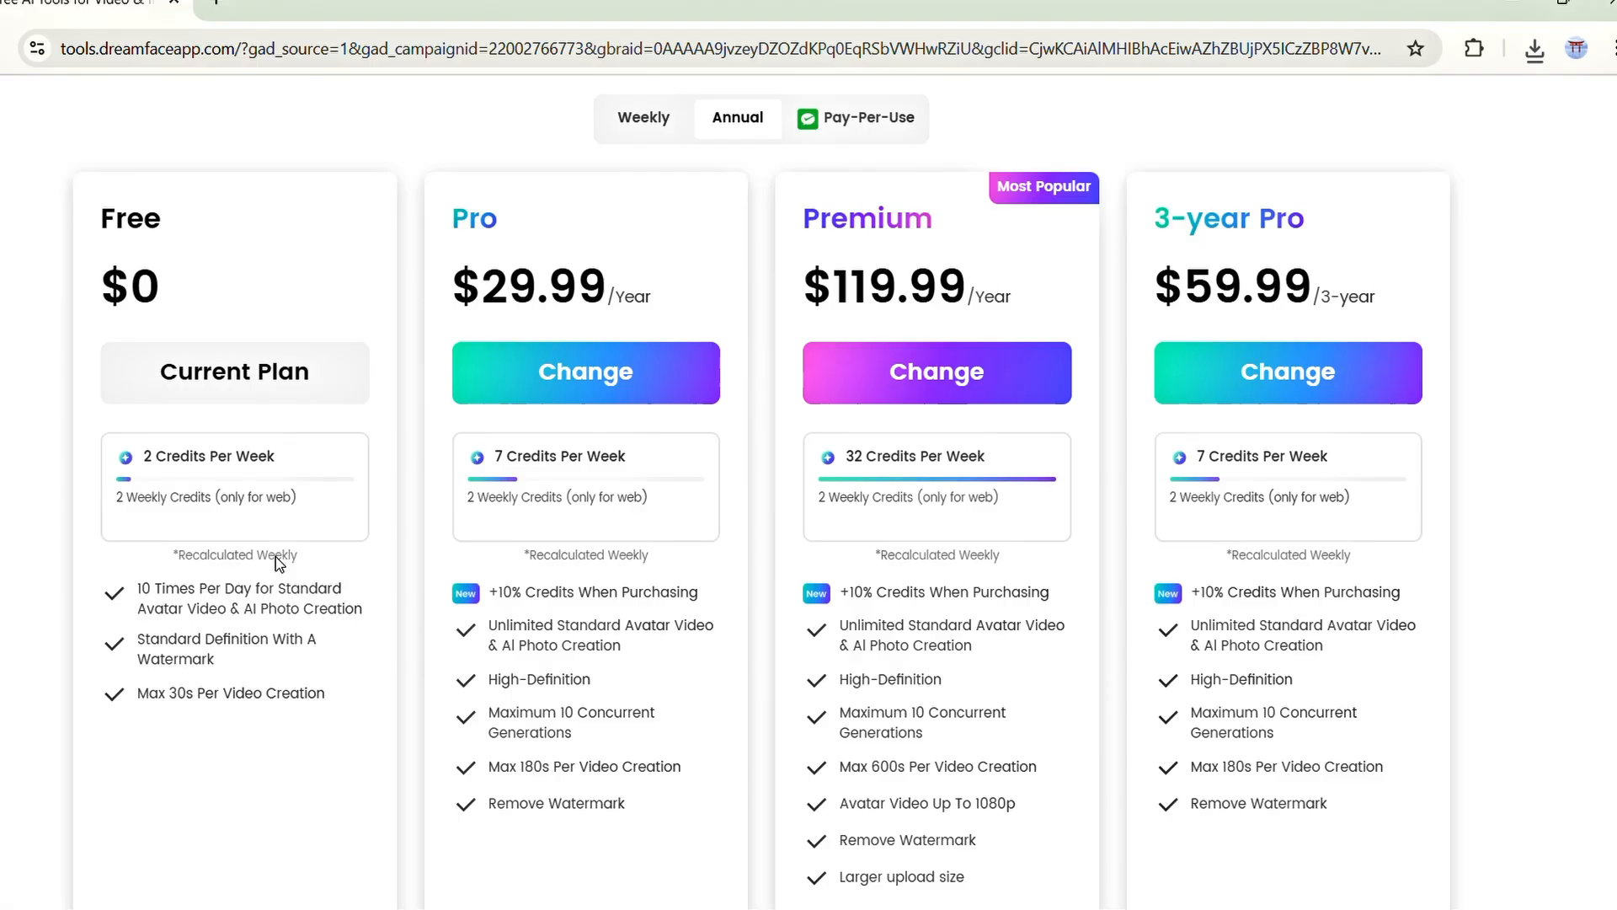
{"action": "scroll", "scroll_direction": "down", "scroll_amount": 3}
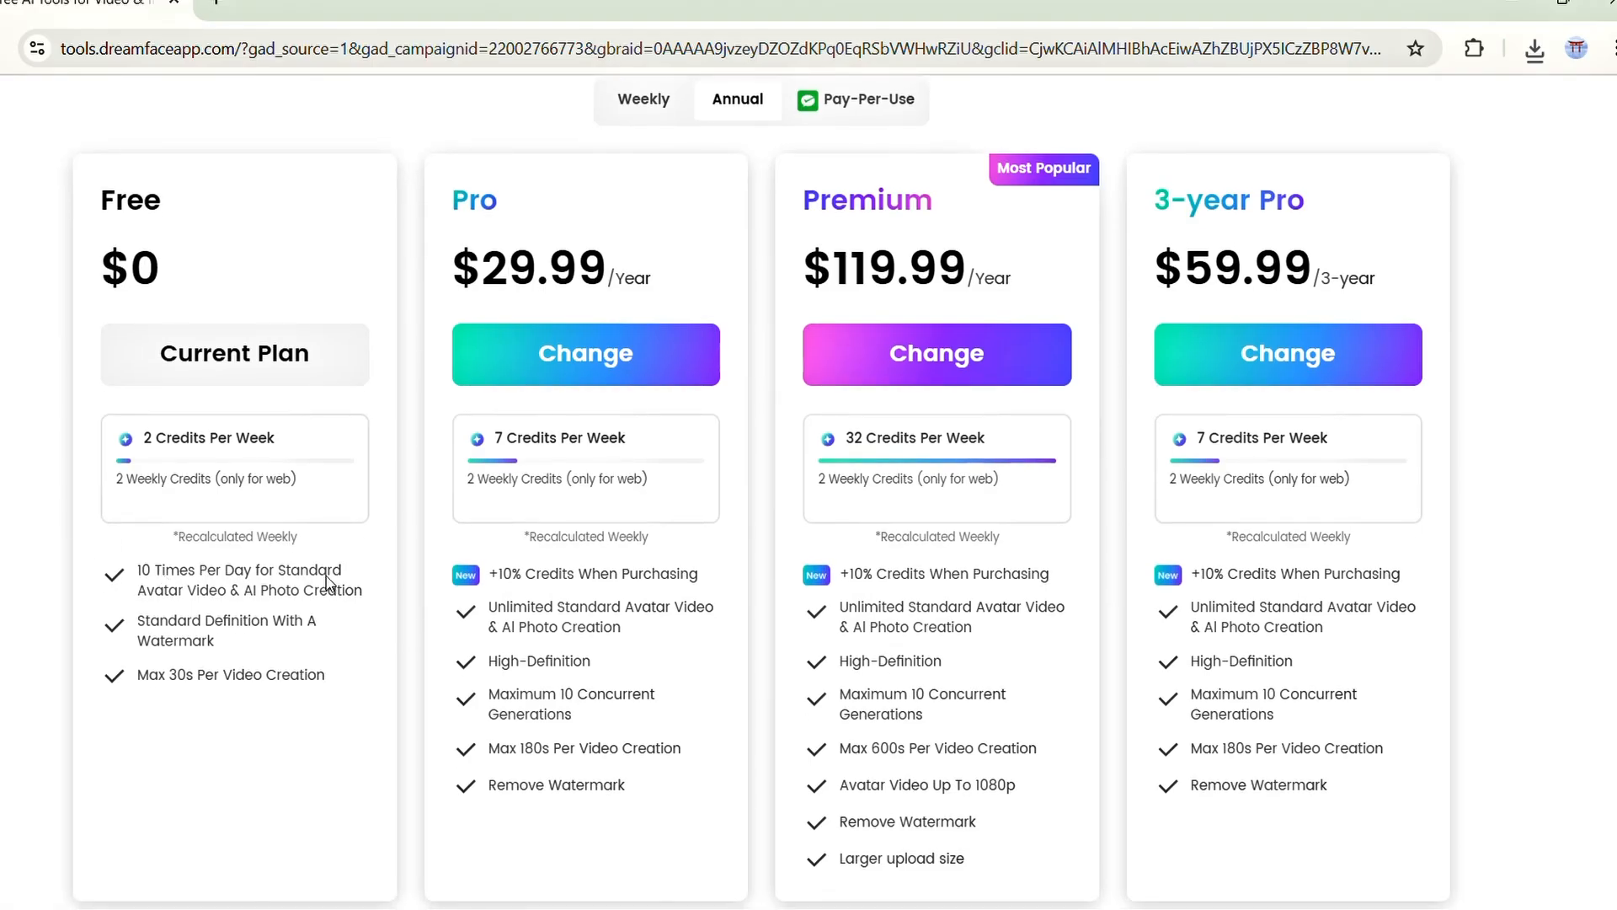
{"action": "mouse_move", "coordinate": [152, 639]}
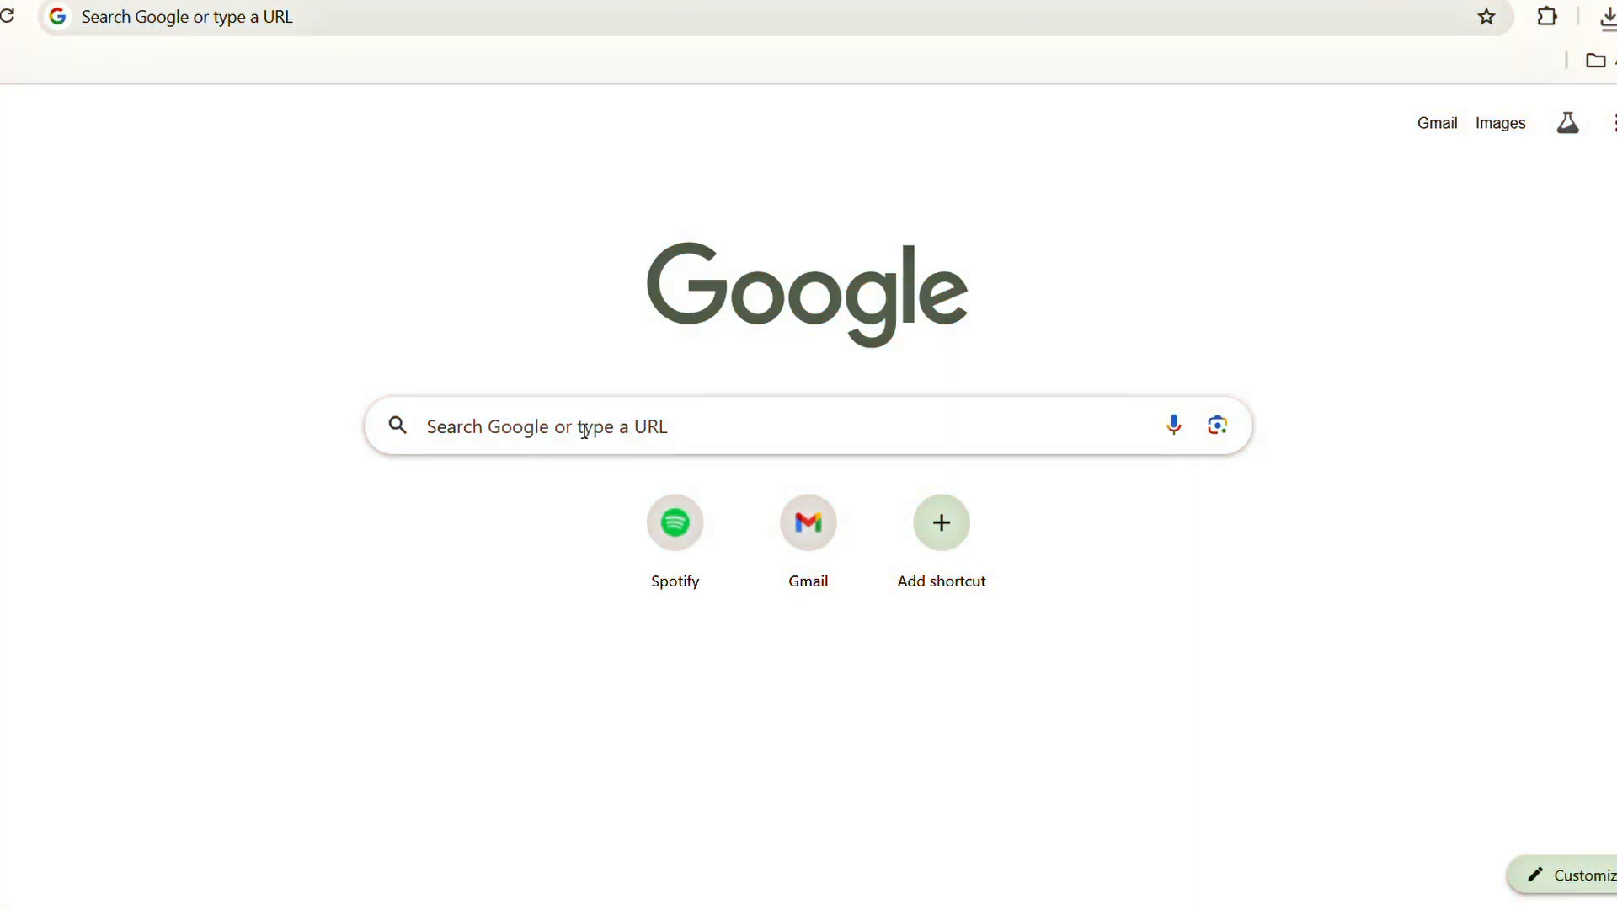
{"action": "type", "text": "anieraser.media.io"}
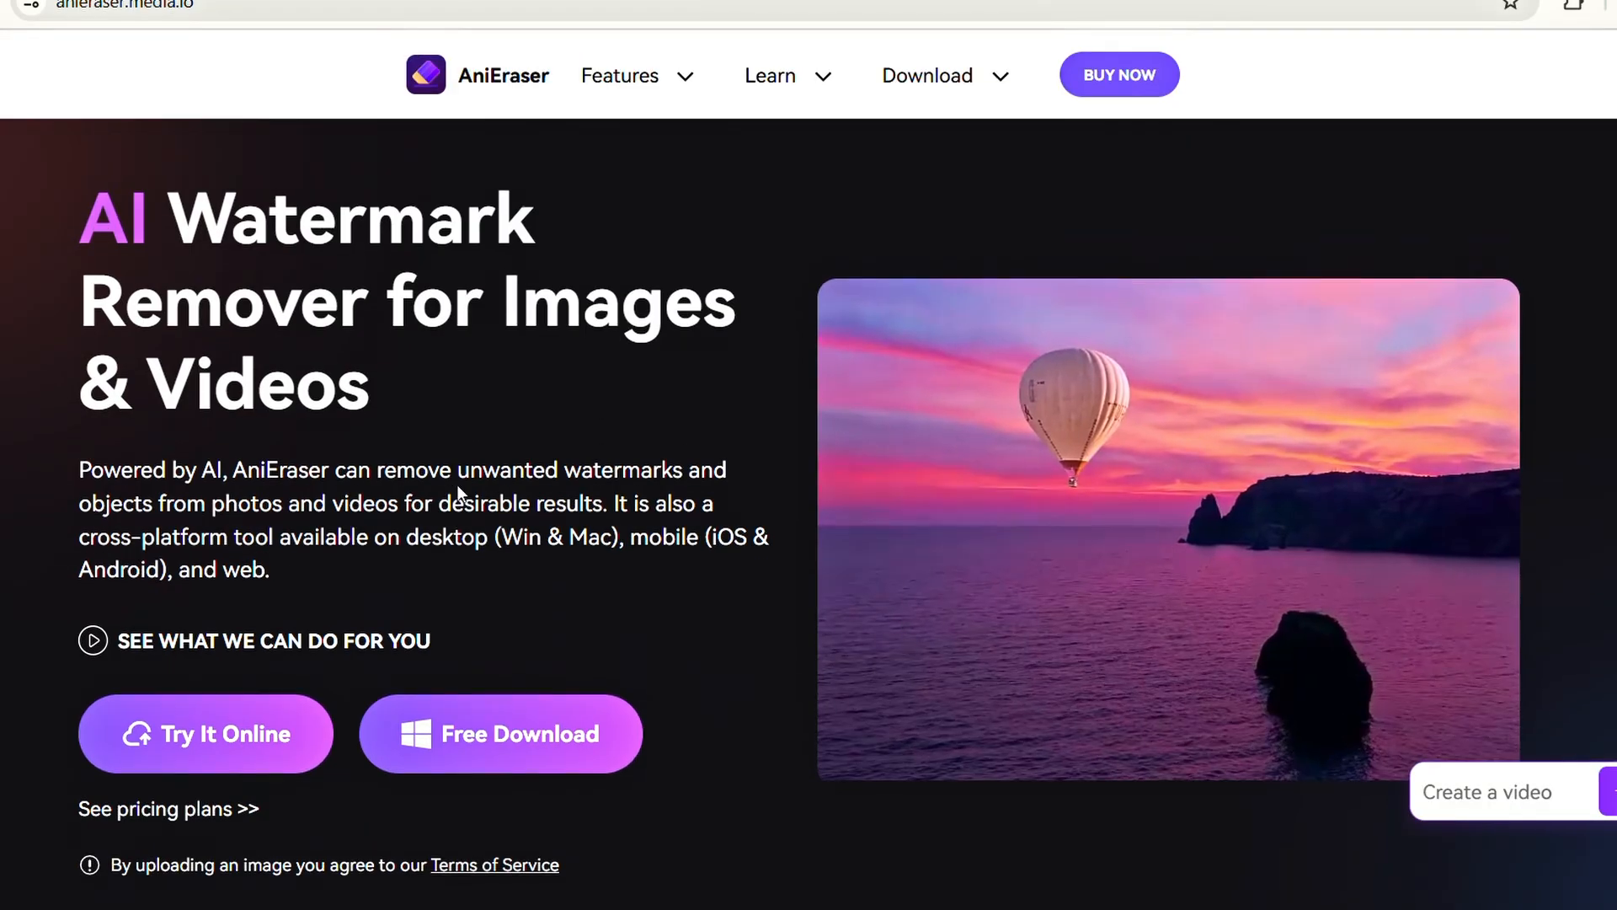
- Upload Video+Enhance (1) to AniEraser, erase the brushed DreamFace watermark, and download it
{"action": "left_click", "coordinate": [205, 734]}
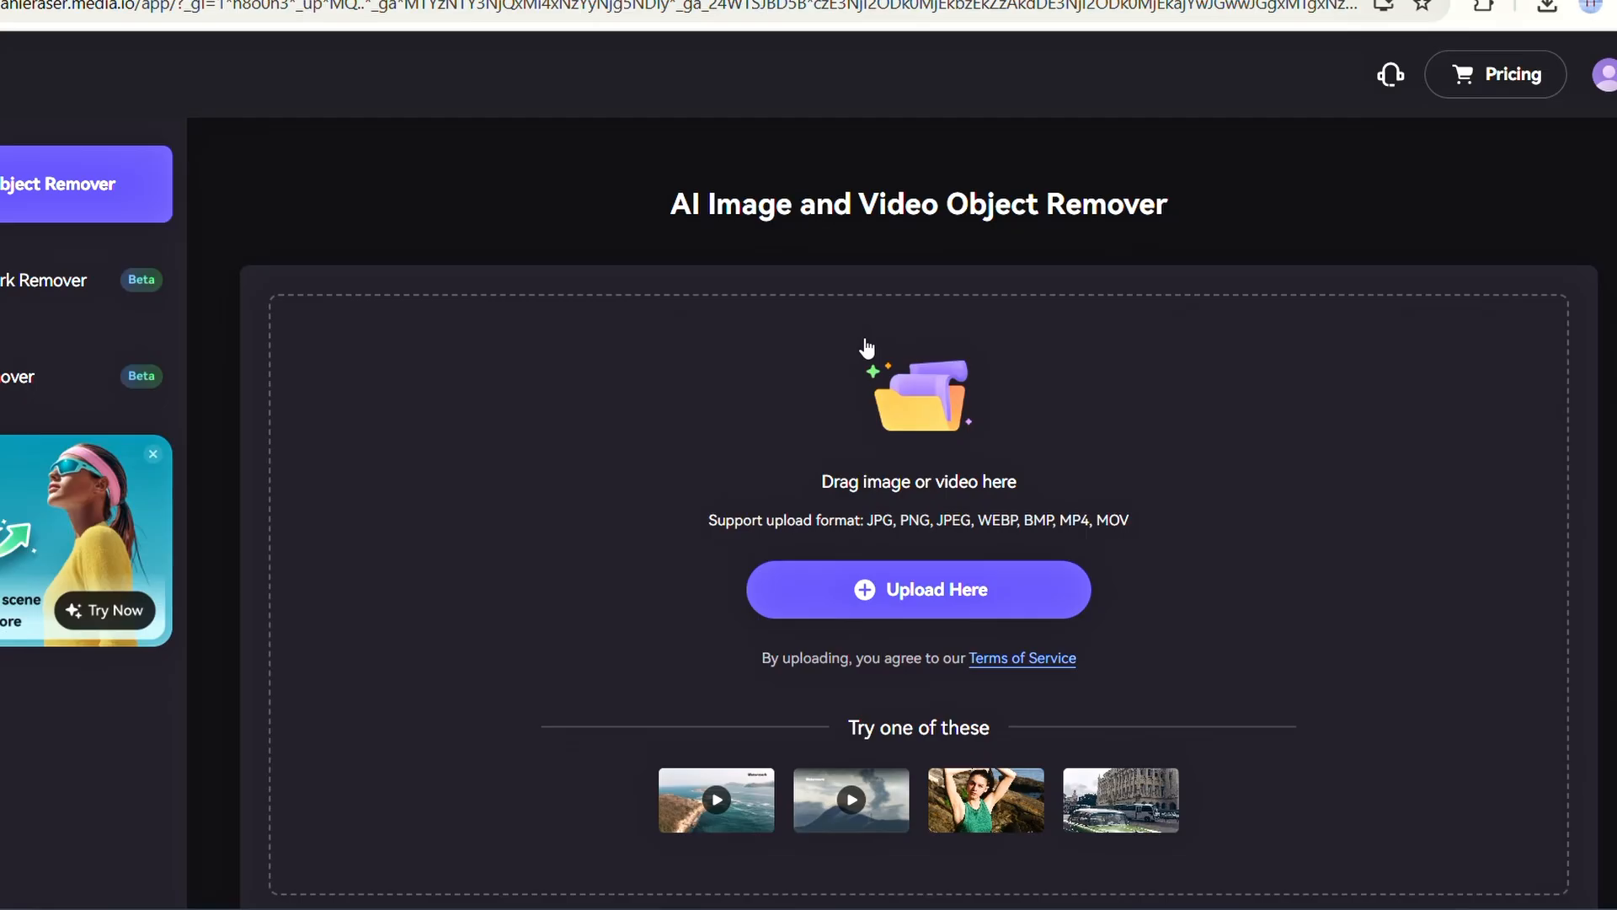
{"action": "left_click", "coordinate": [916, 589]}
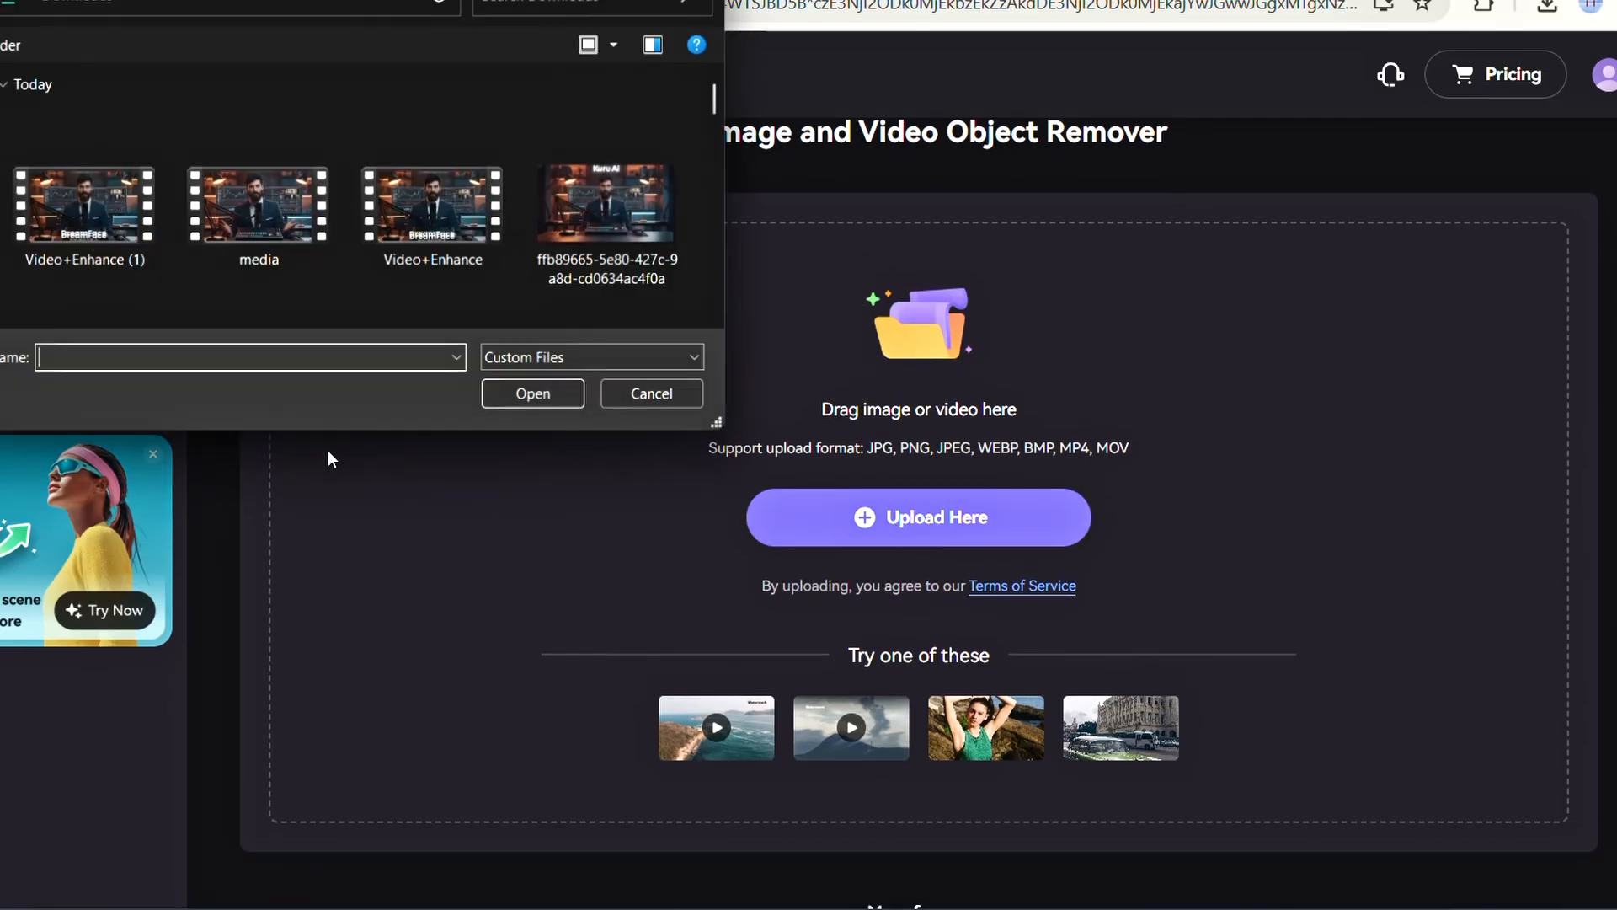
{"action": "left_click", "coordinate": [83, 204]}
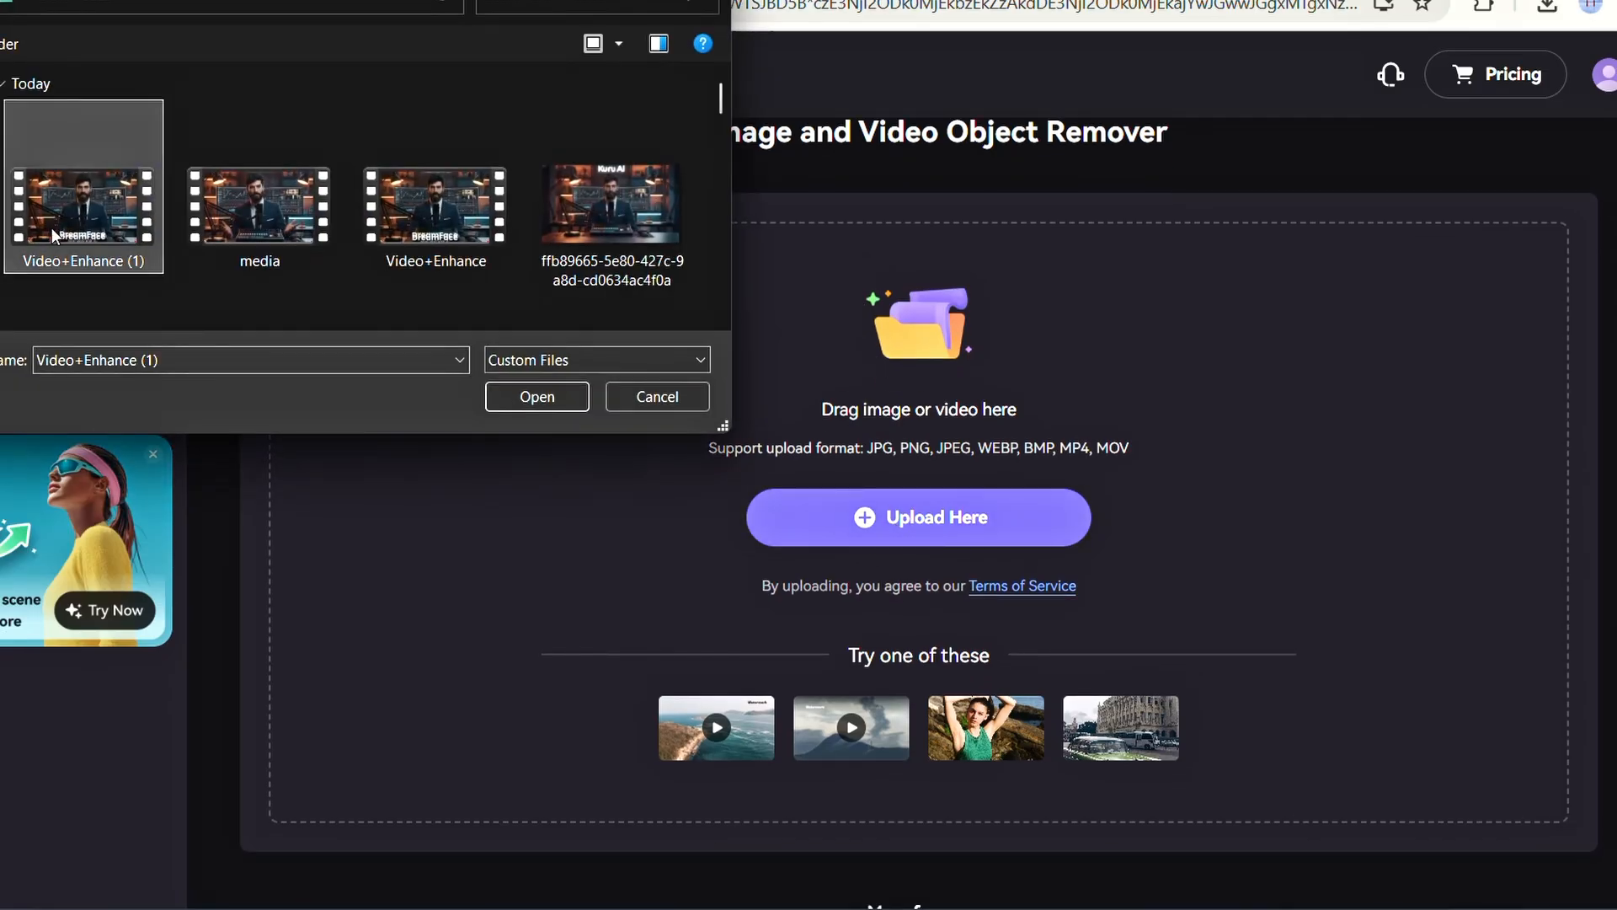
{"action": "left_click", "coordinate": [536, 396]}
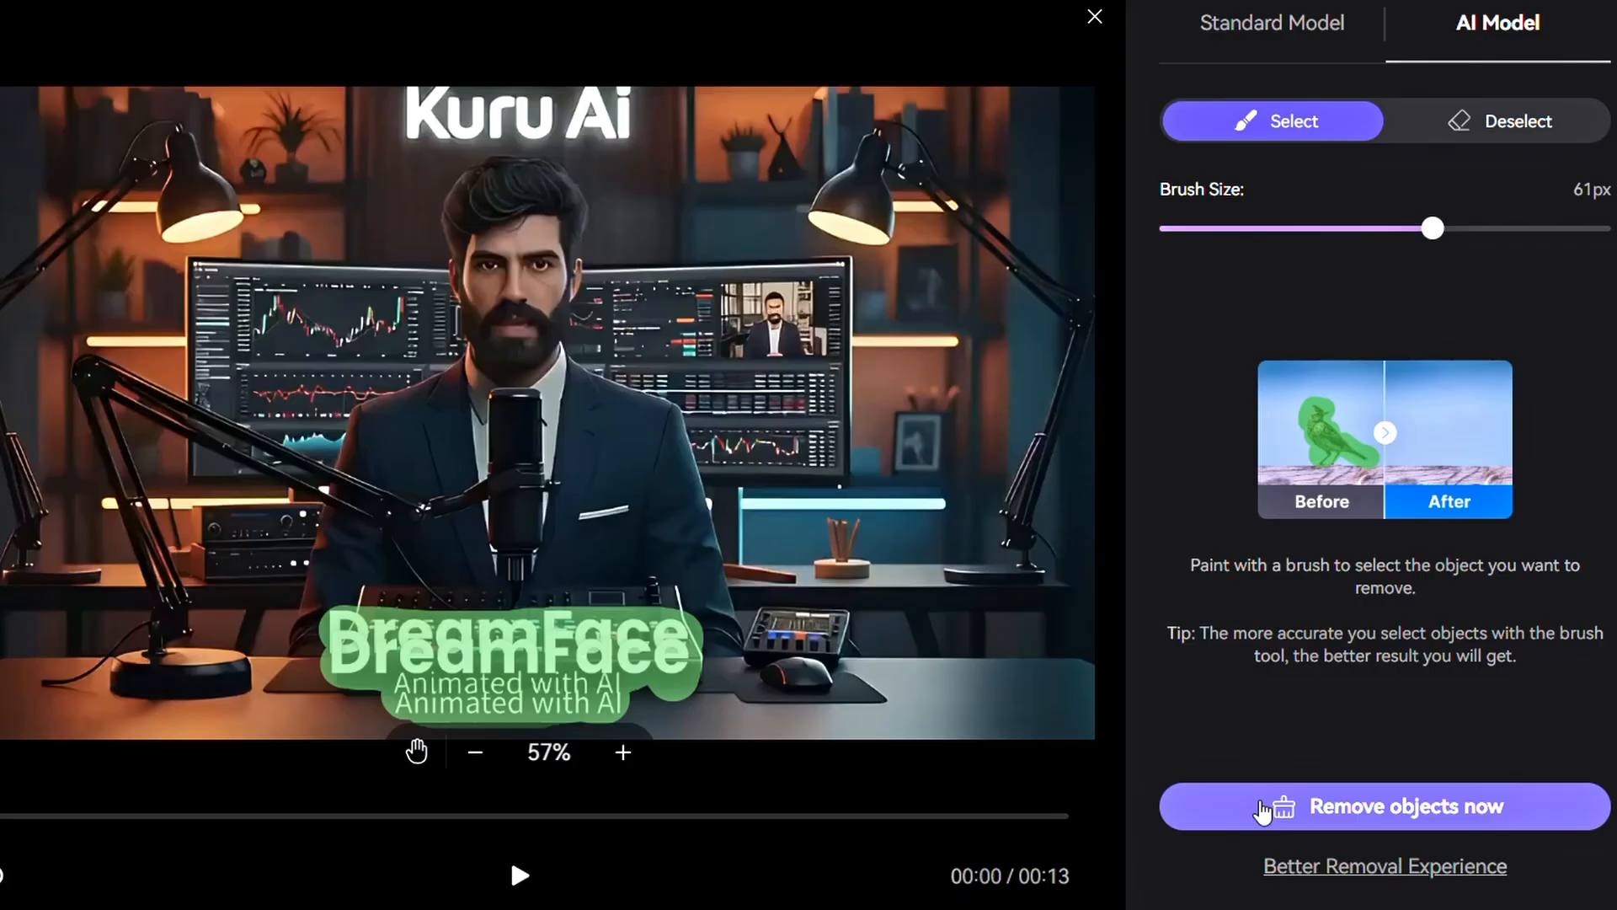
{"action": "left_click", "coordinate": [1405, 807]}
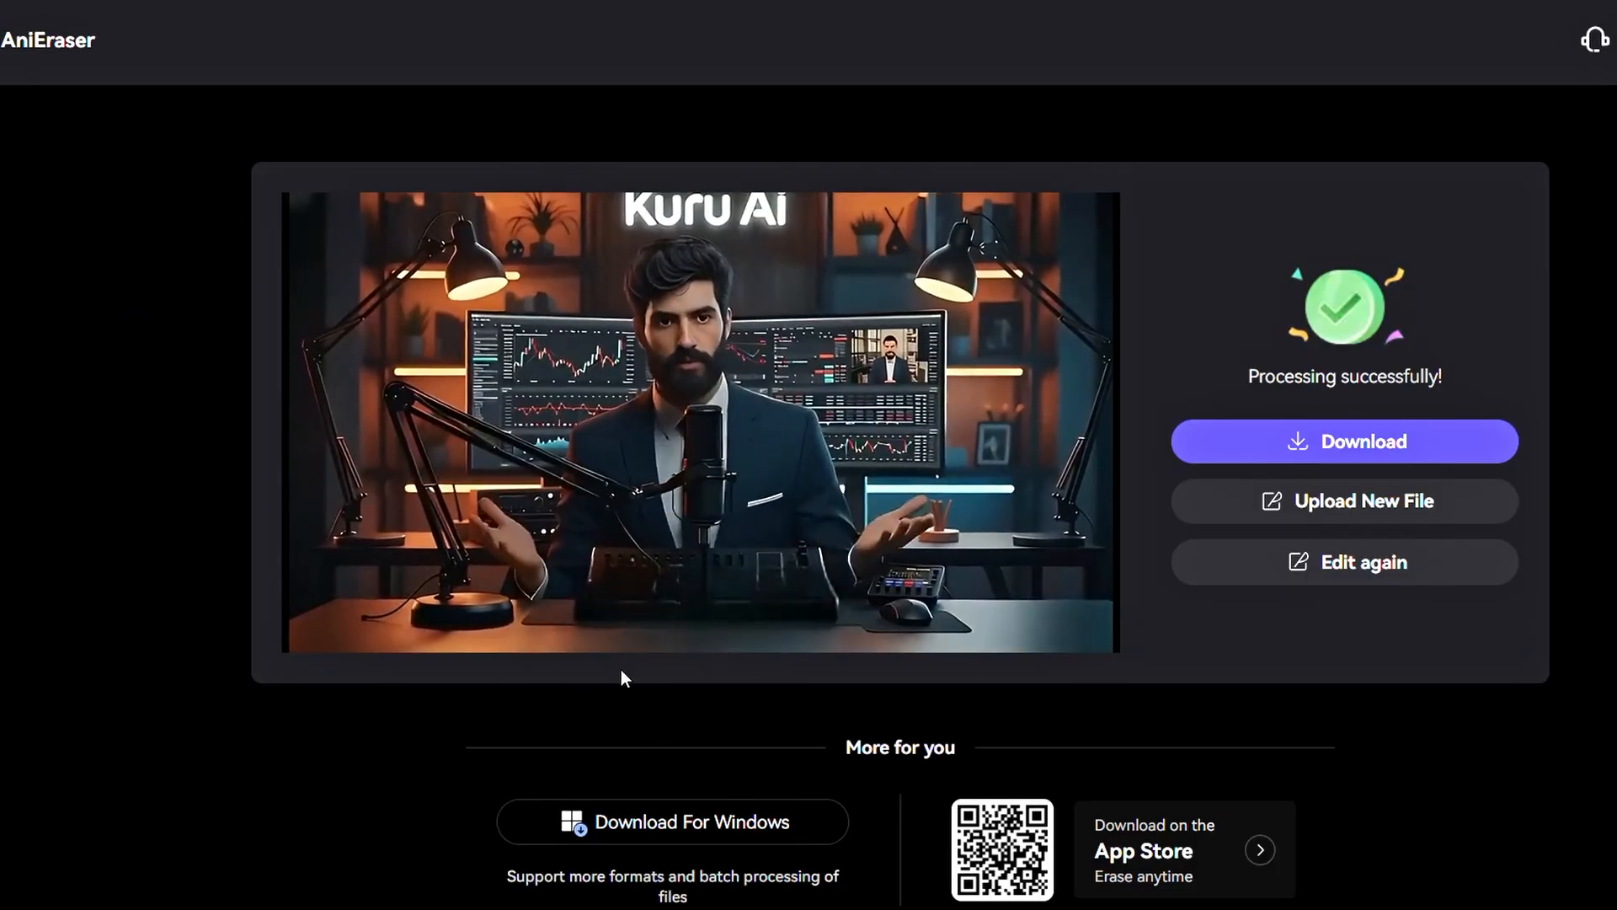
{"action": "left_click", "coordinate": [1342, 440]}
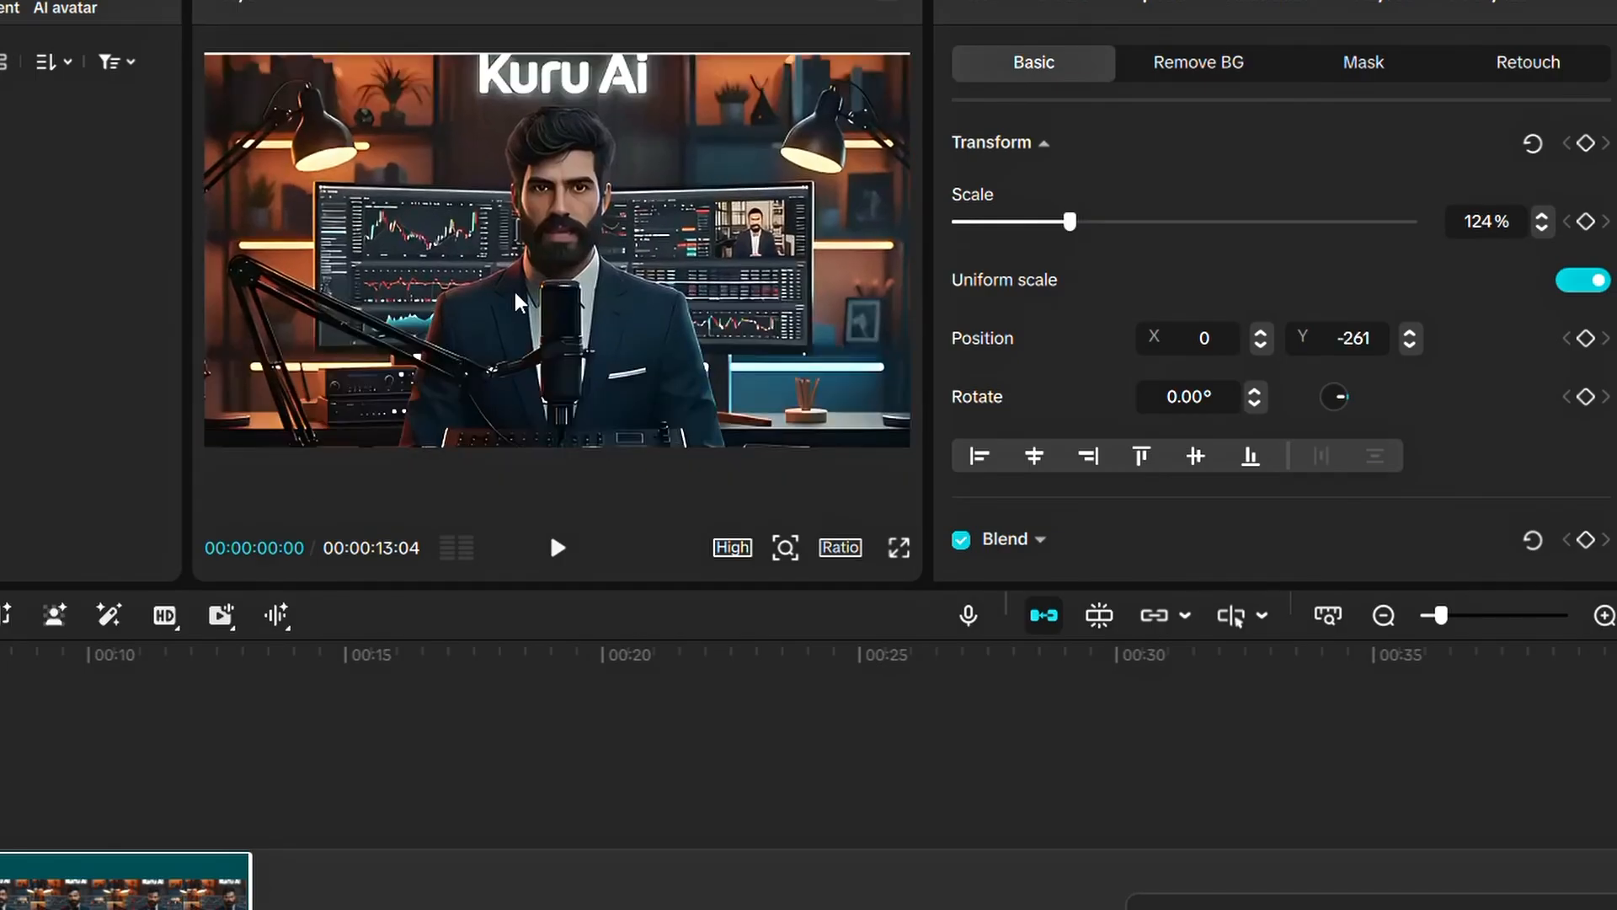
- Play back the clip scaled to 124% with Position Y at -261
{"action": "left_click", "coordinate": [557, 547]}
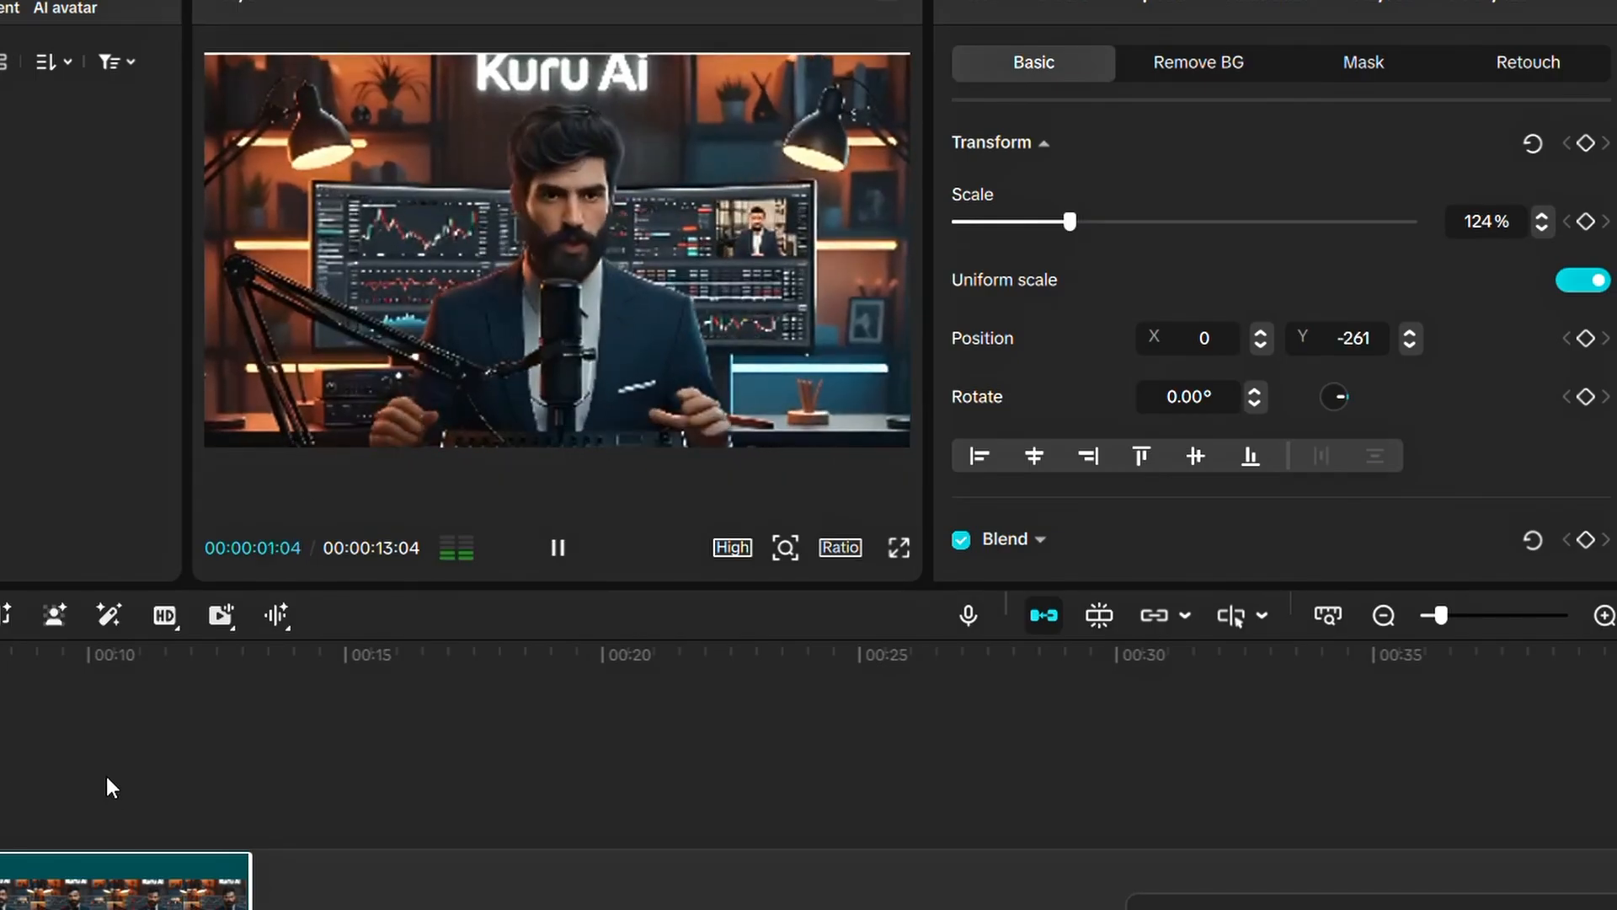